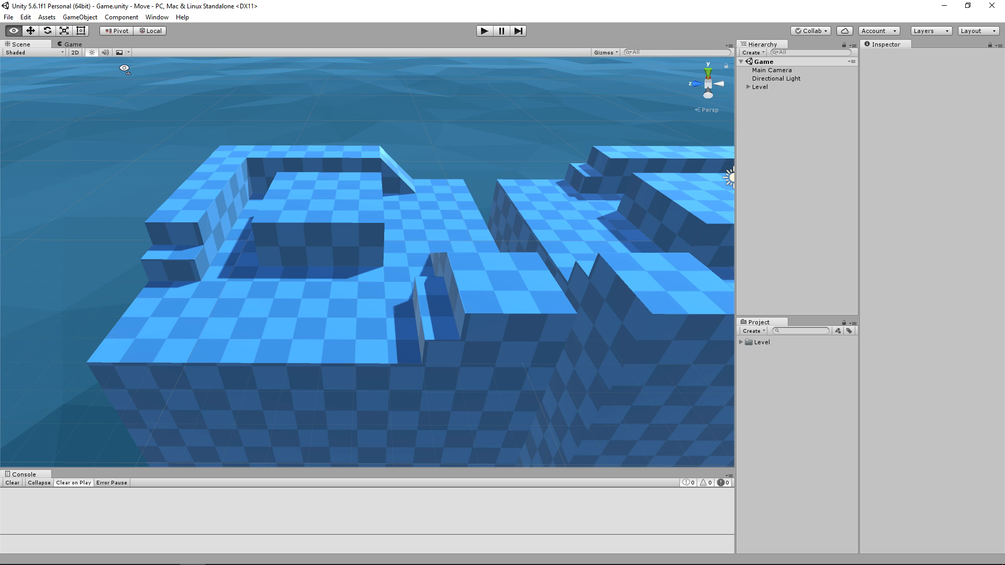
pyautogui.moveTo(446, 113)
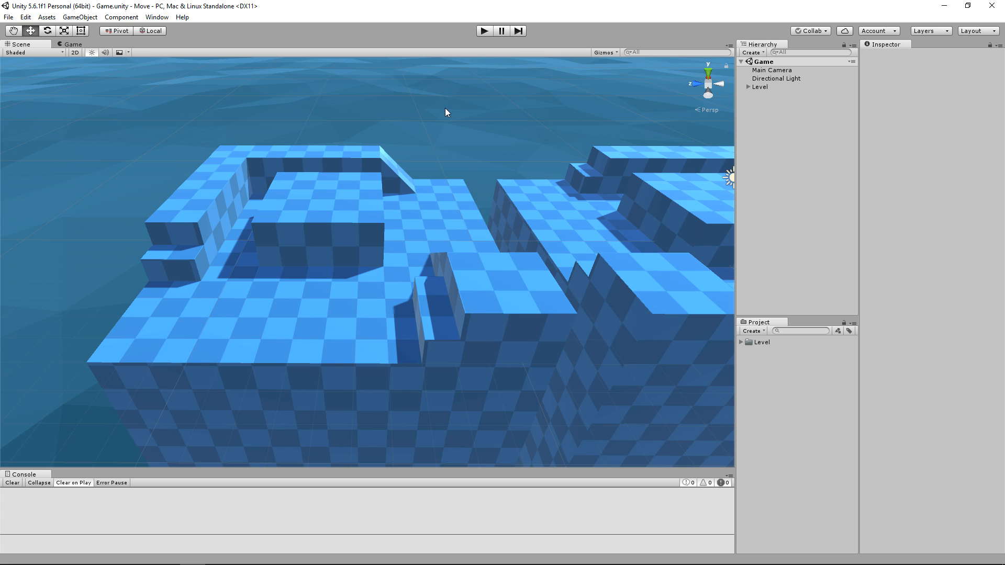
pyautogui.moveTo(449, 117)
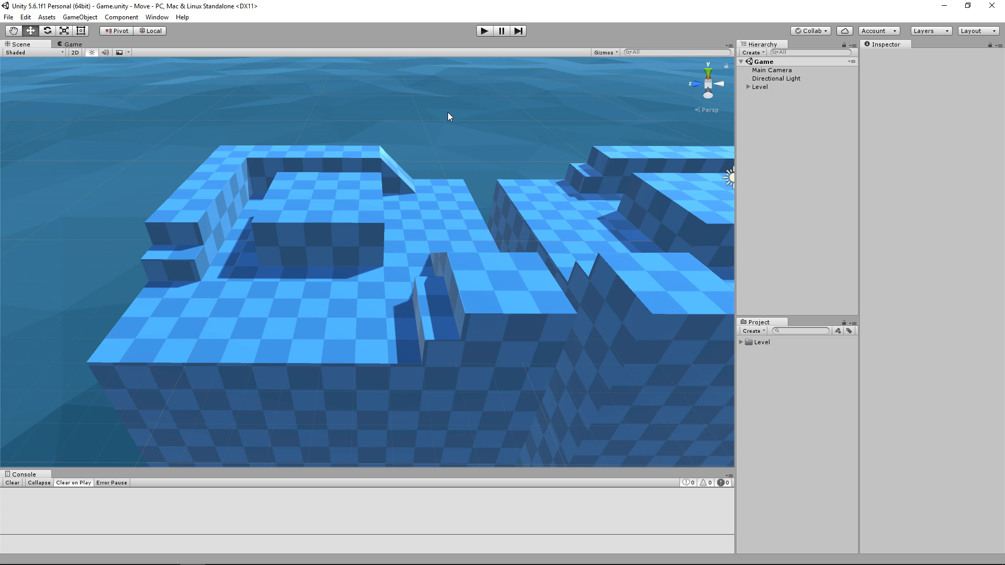
pyautogui.moveTo(430, 118)
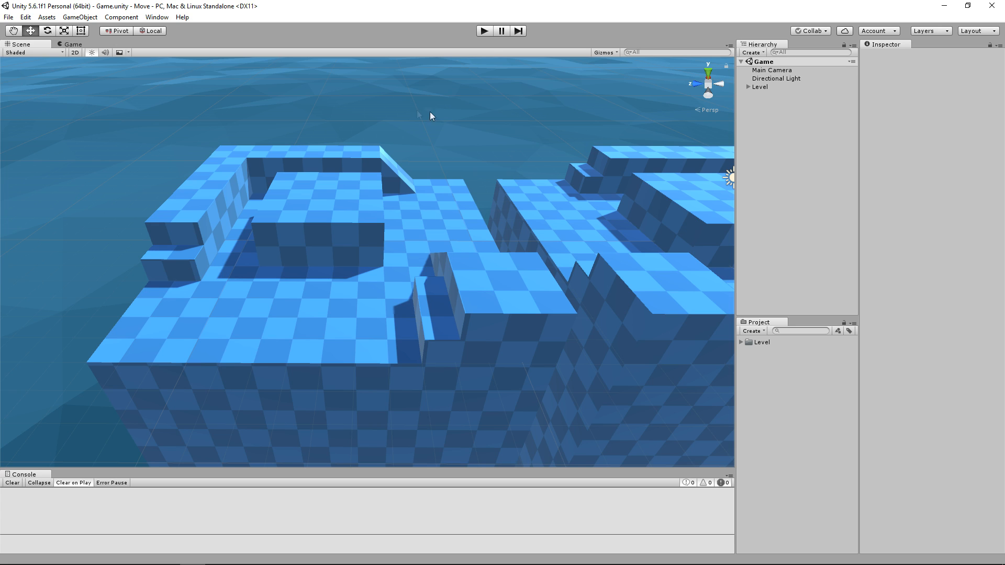
# Create a Capsule object and raise it to stand on the level at 0, 2.35, 10.4.
pyautogui.click(79, 16)
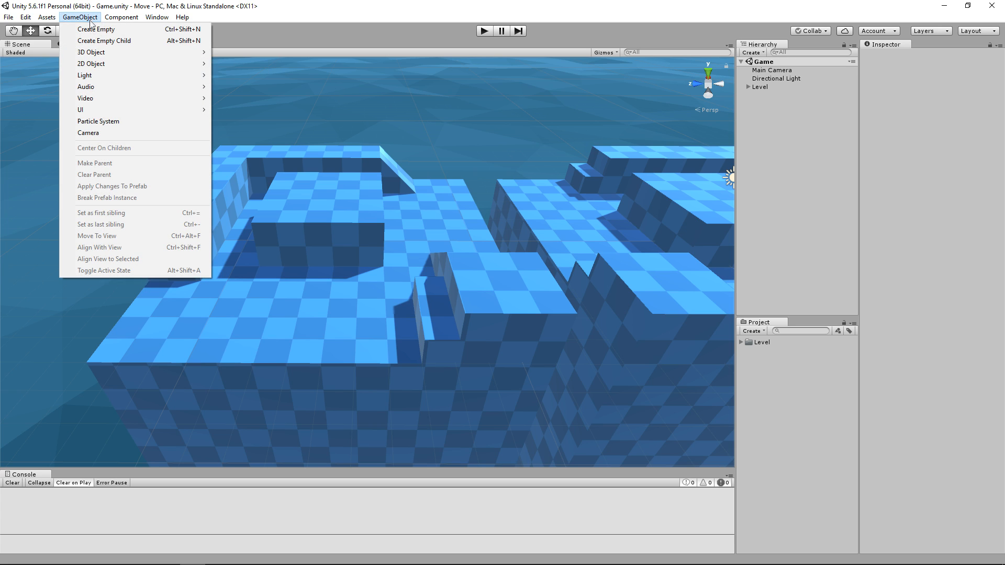
pyautogui.moveTo(90, 53)
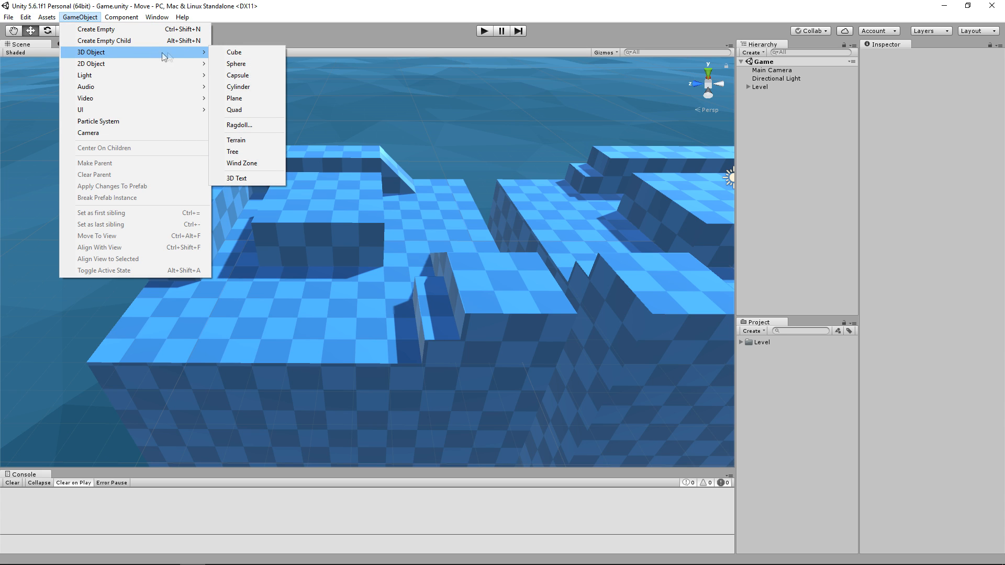
pyautogui.moveTo(274, 75)
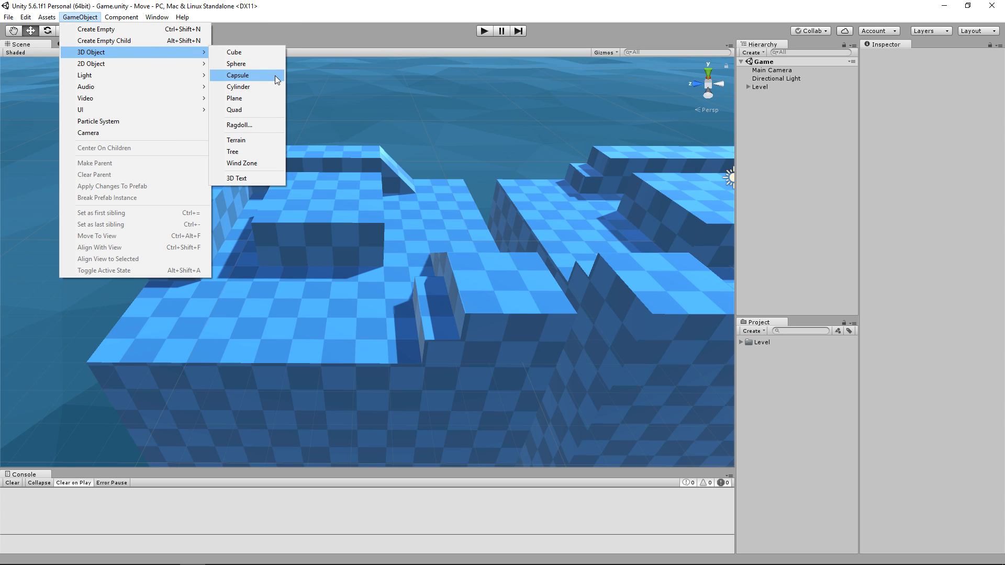
pyautogui.click(238, 75)
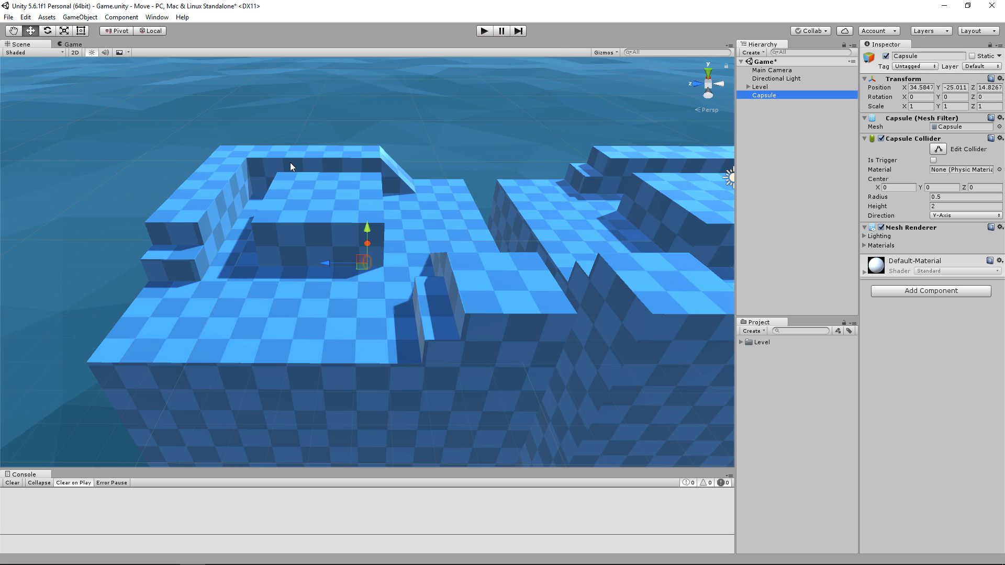
pyautogui.moveTo(297, 203)
pyautogui.write('10.4')
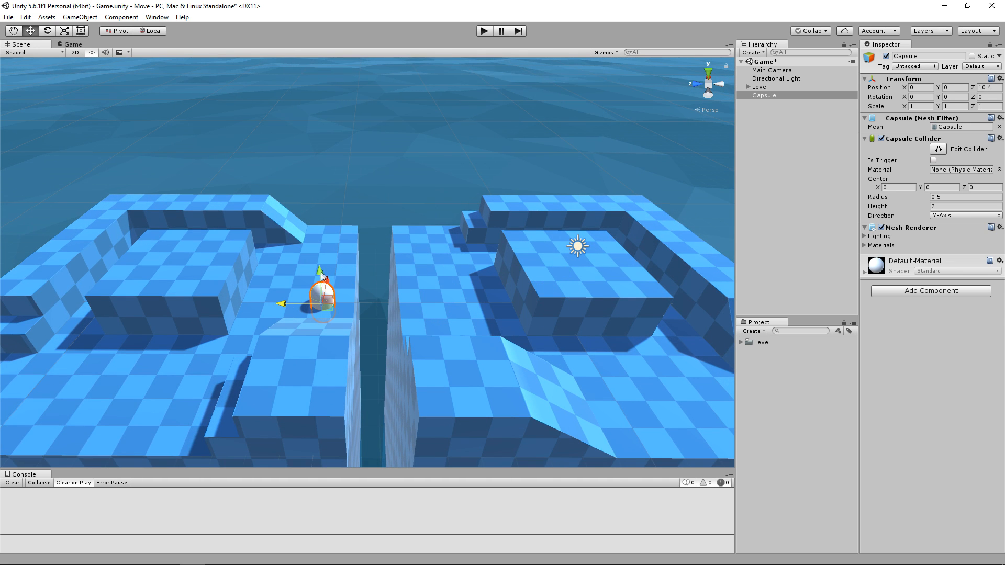
pyautogui.moveTo(321, 273); pyautogui.dragTo(321, 256)
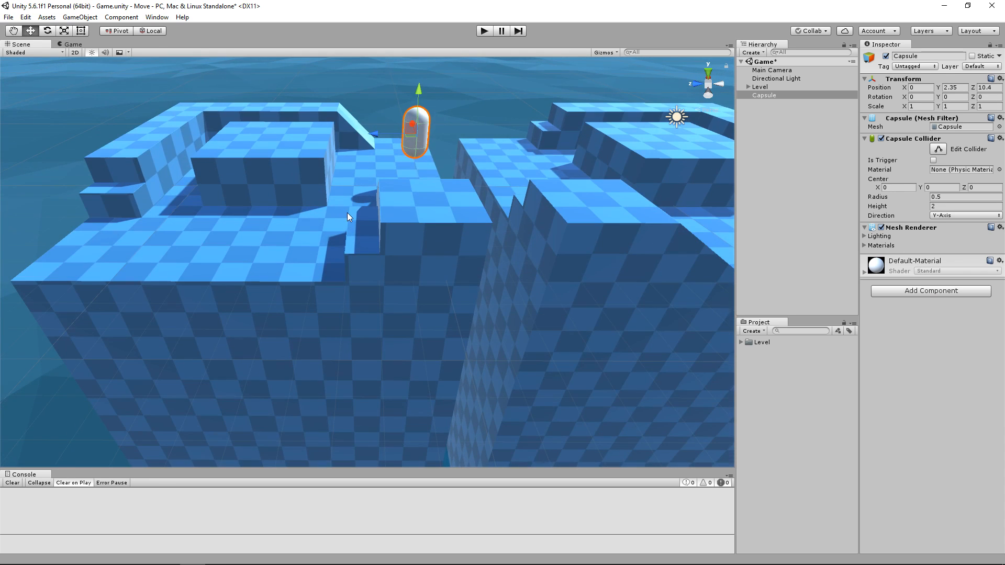
pyautogui.moveTo(475, 183)
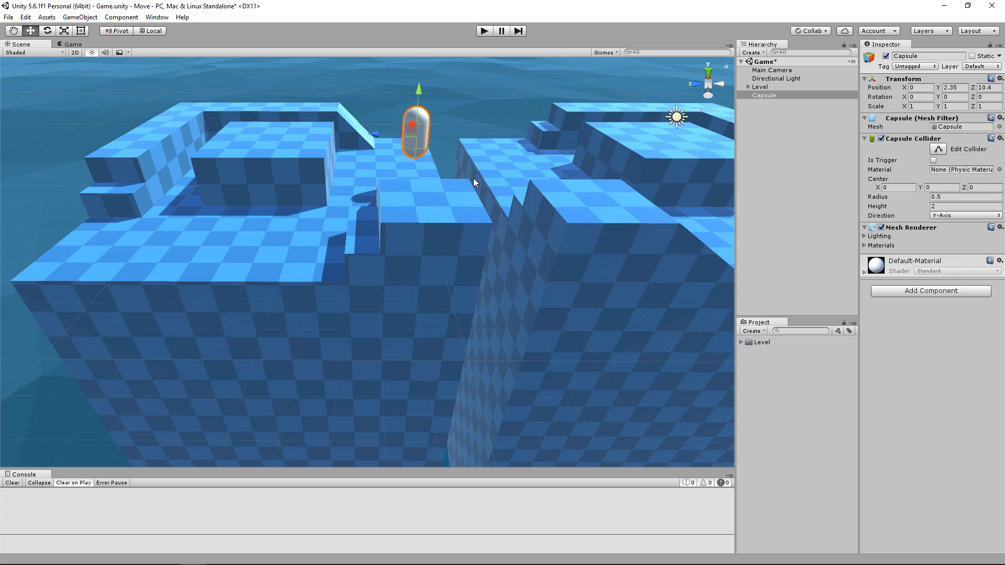
pyautogui.moveTo(902, 142)
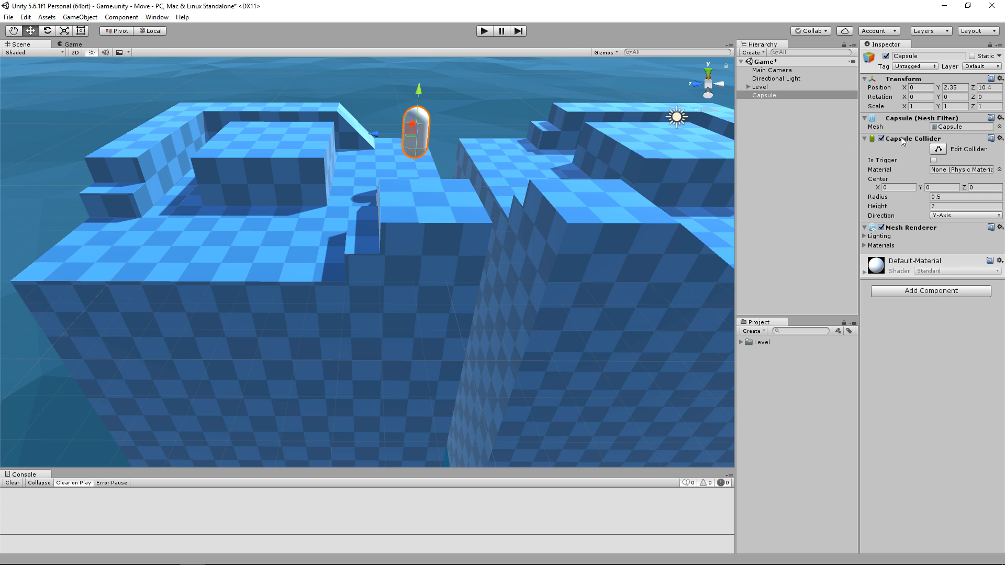
# Remove the Capsule Collider and add a Character Controller component to the capsule.
pyautogui.click(999, 138)
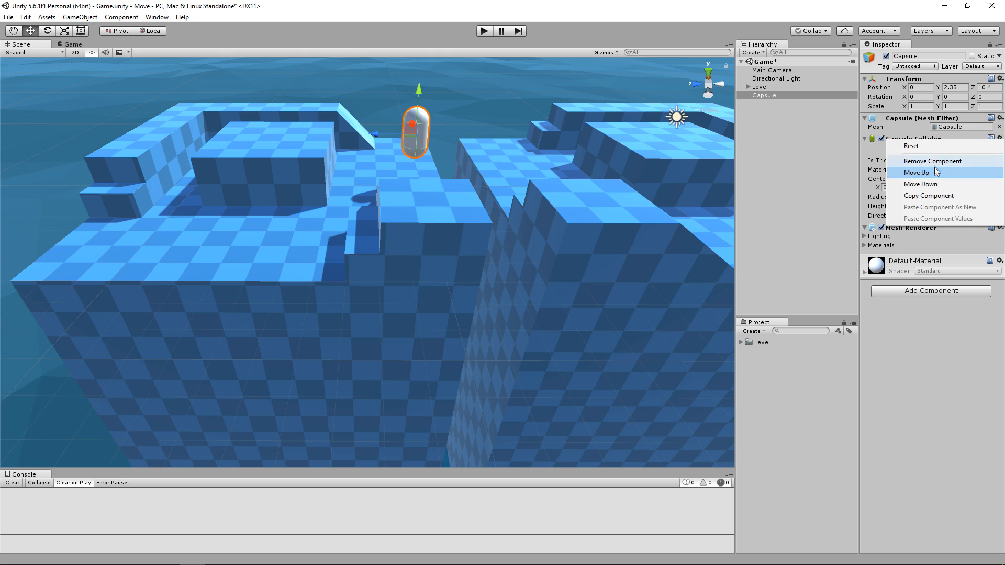
pyautogui.click(933, 161)
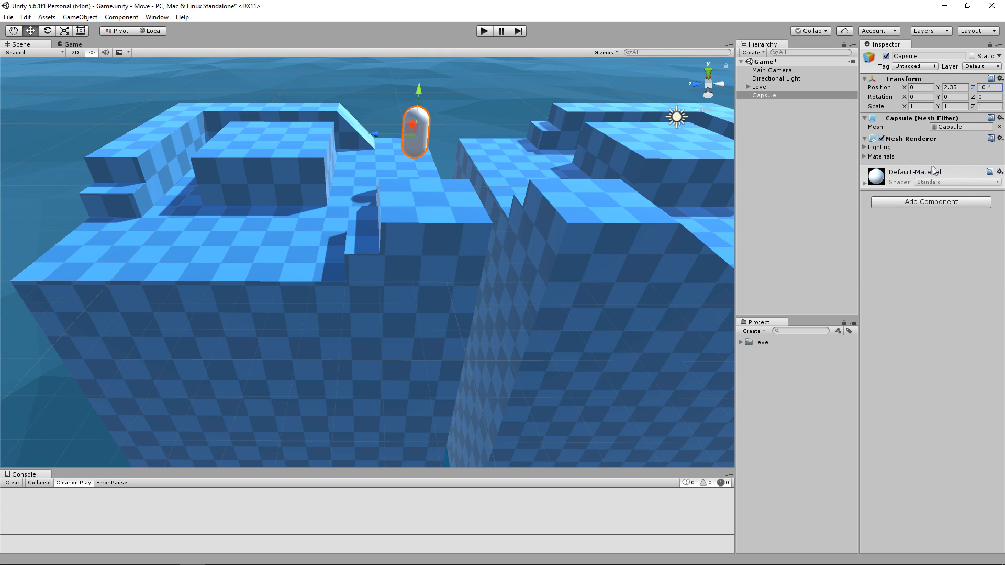
pyautogui.click(929, 201)
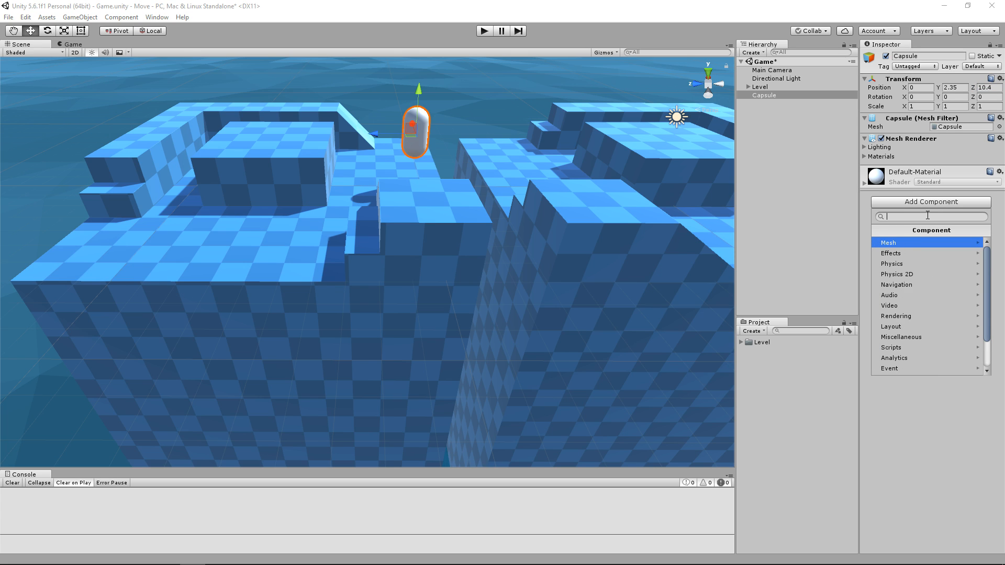
pyautogui.write('Chara')
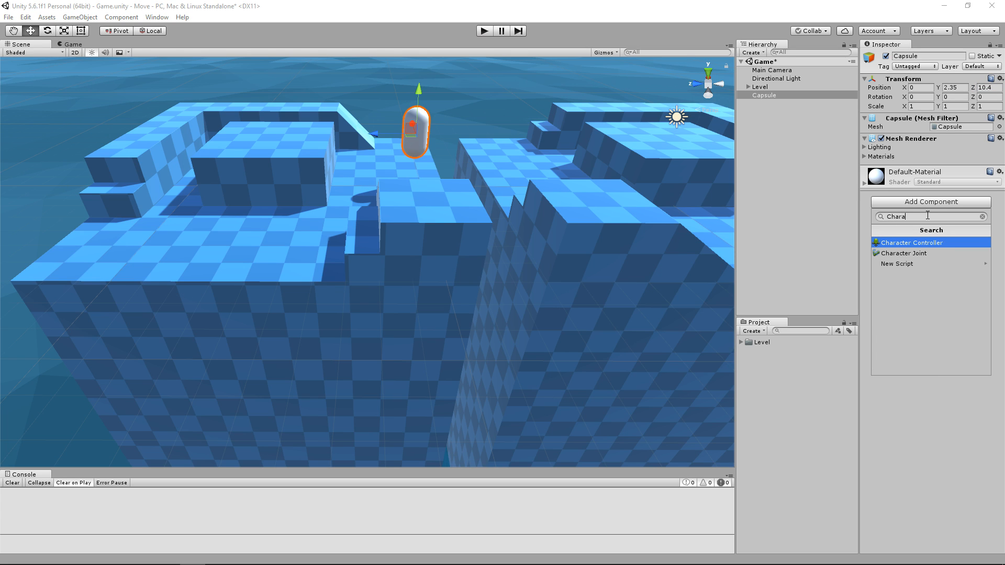
pyautogui.click(911, 242)
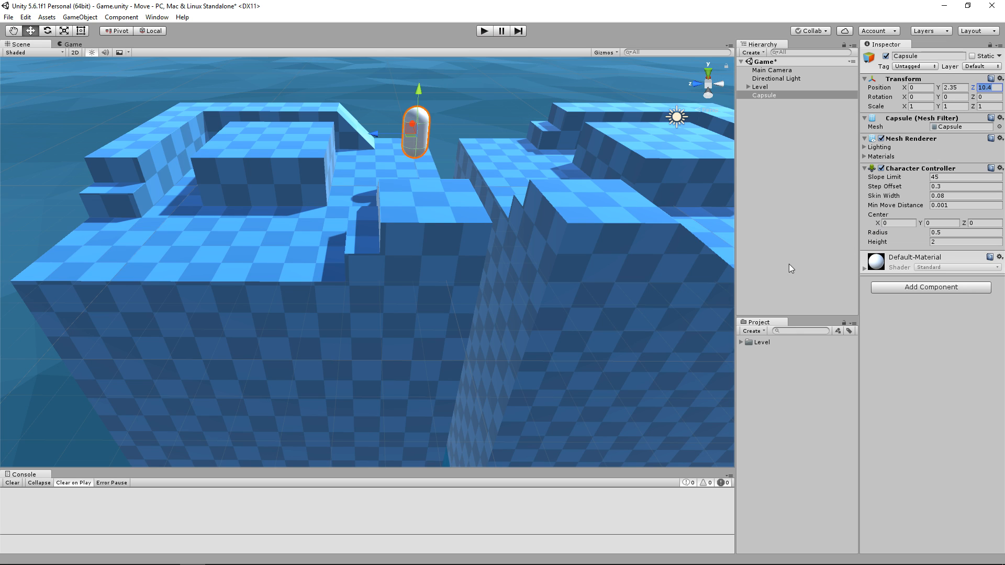
pyautogui.moveTo(588, 199)
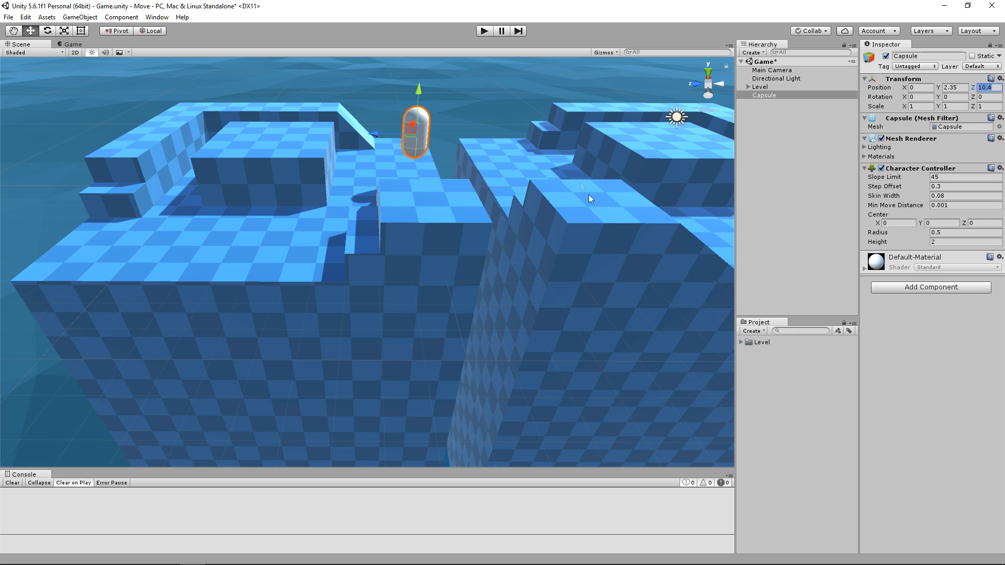
pyautogui.moveTo(392, 123)
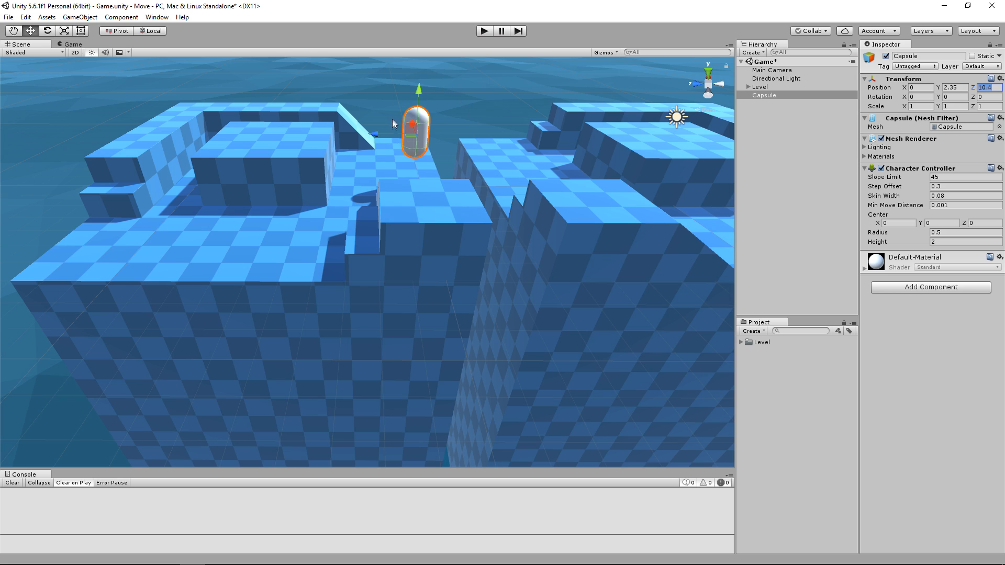
pyautogui.moveTo(463, 127)
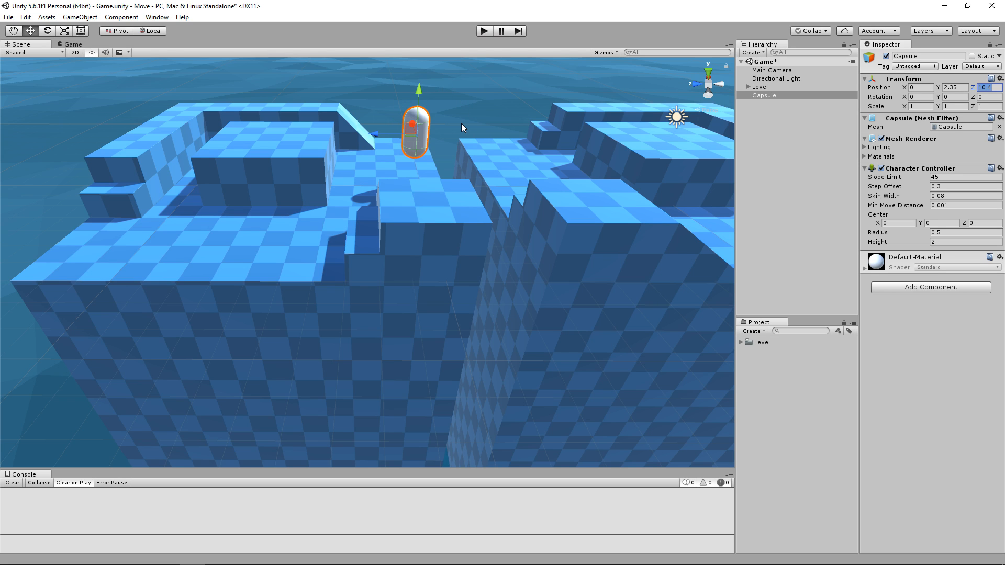
# Rename the Capsule object in the Hierarchy to Player.
pyautogui.doubleClick(764, 95)
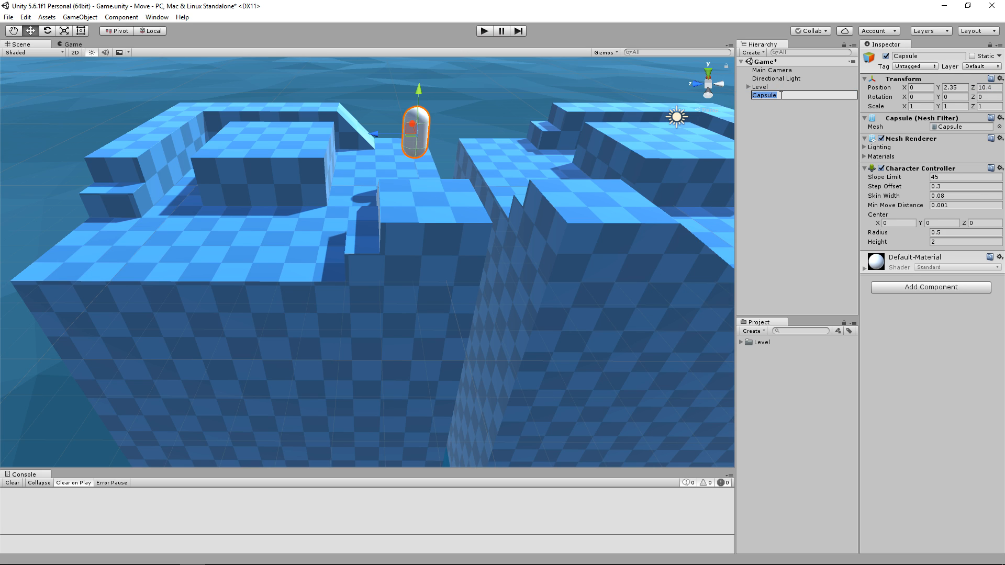
pyautogui.write('Player')
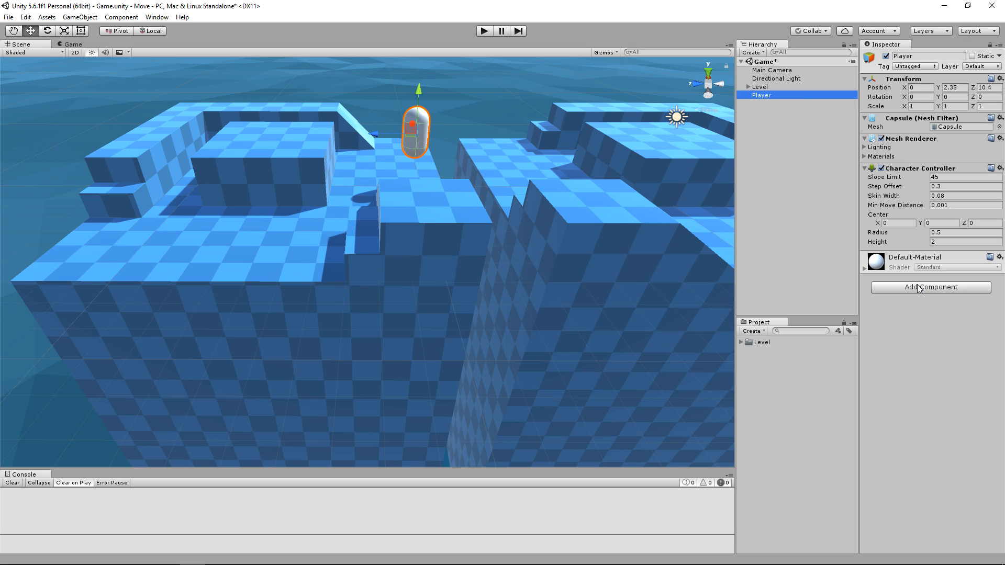
pyautogui.moveTo(894, 293)
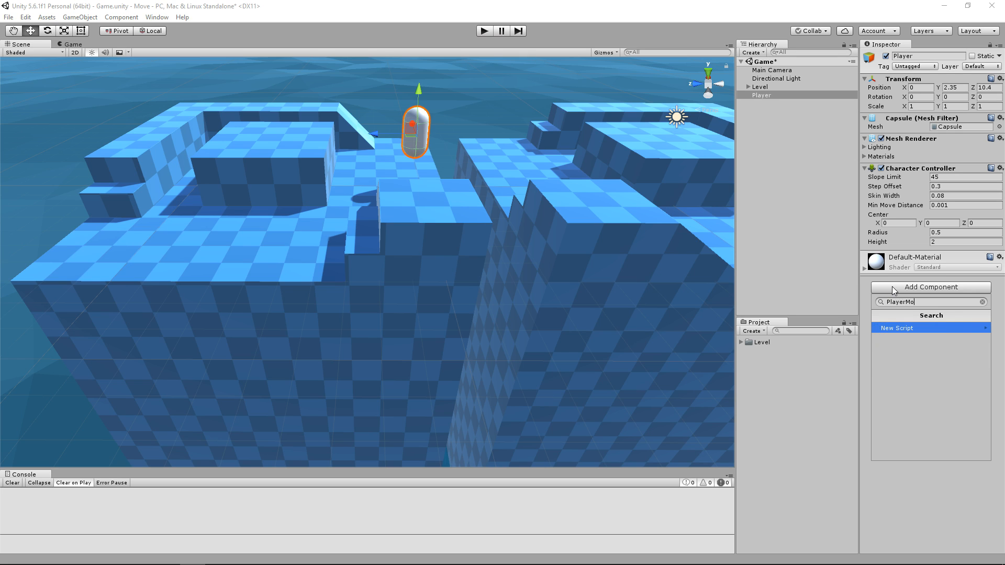
# Create and attach a C# script named PlayerMovement to the Player and select its asset.
pyautogui.write('vement')
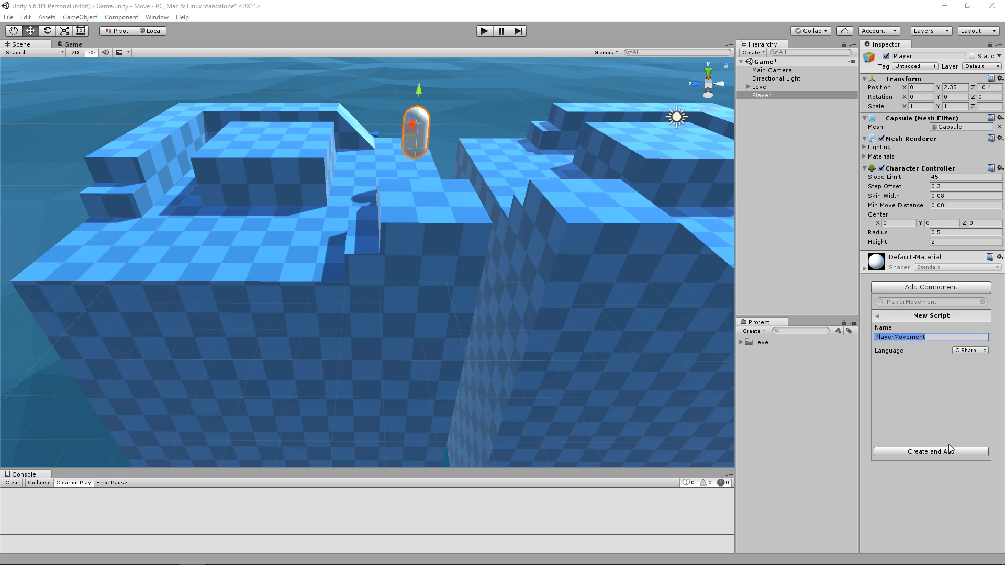
pyautogui.click(930, 451)
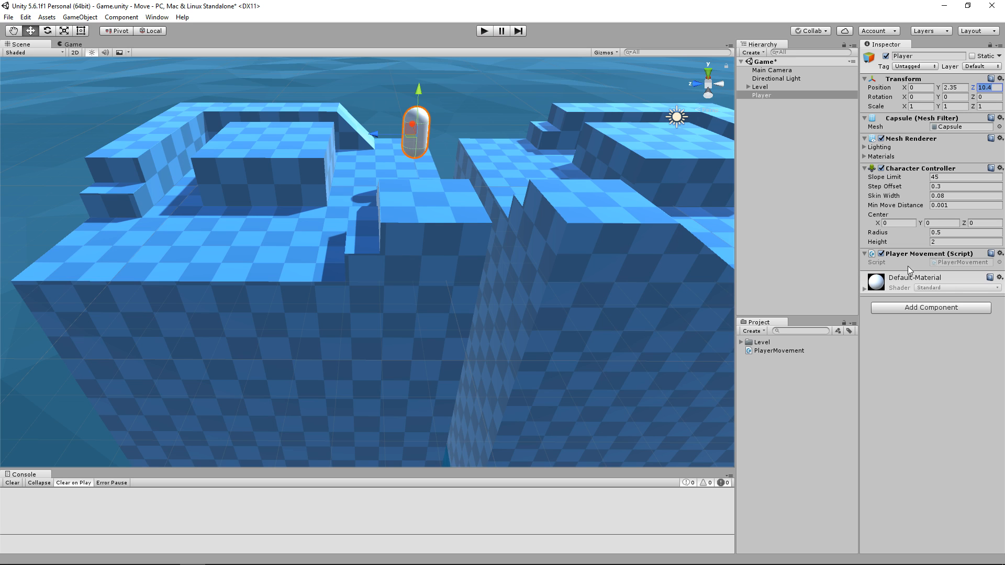
pyautogui.moveTo(922, 284)
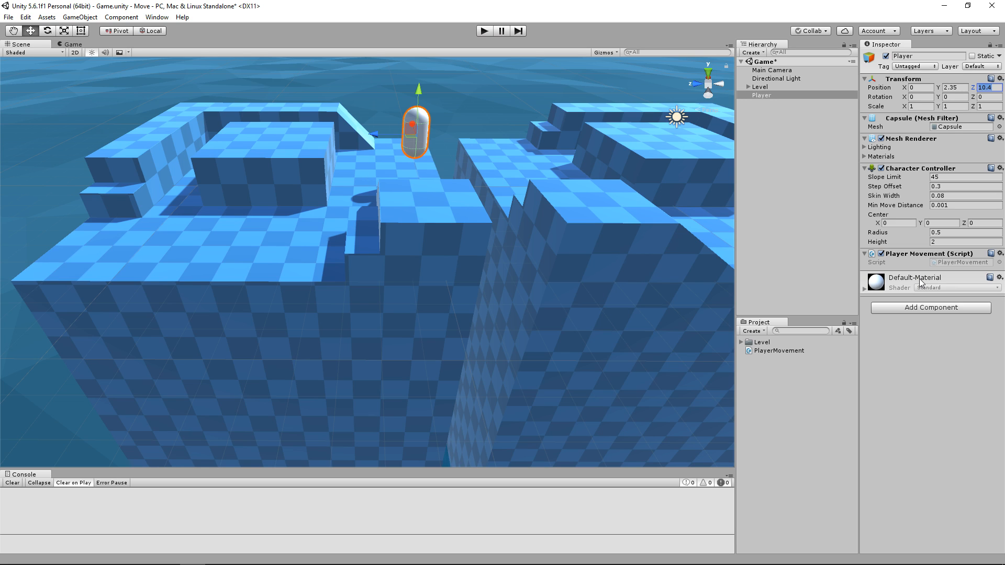
pyautogui.moveTo(929, 283)
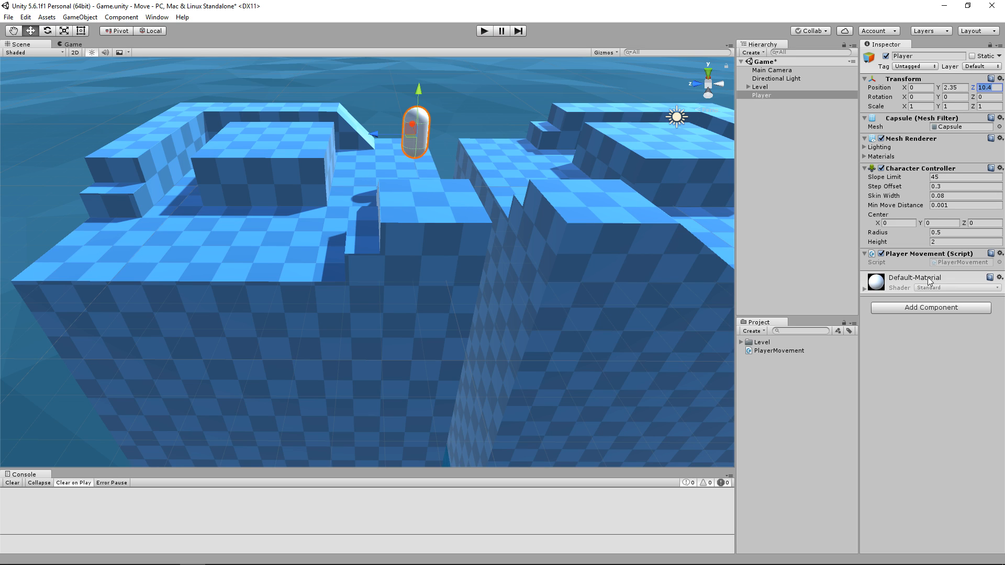
pyautogui.click(780, 351)
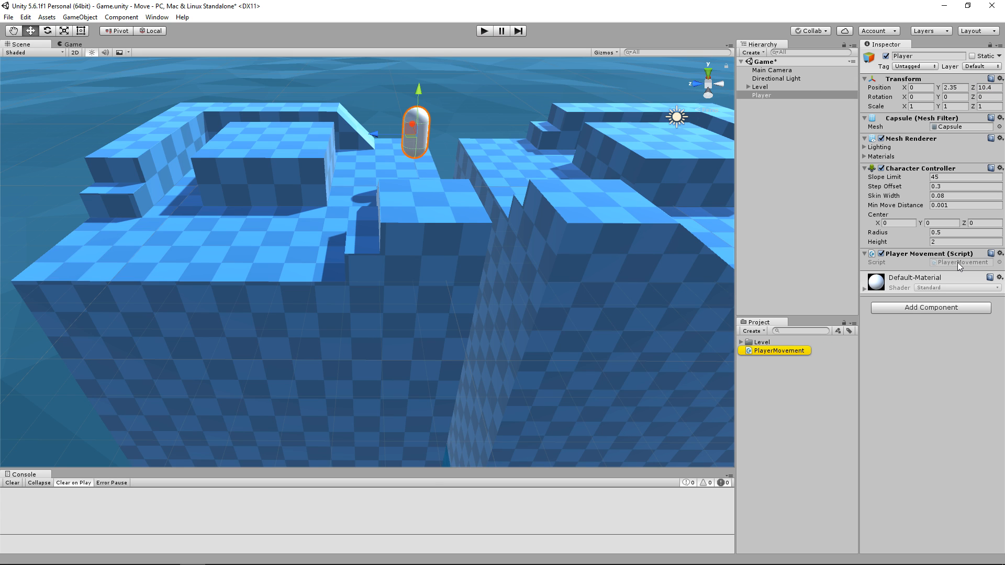
pyautogui.click(779, 350)
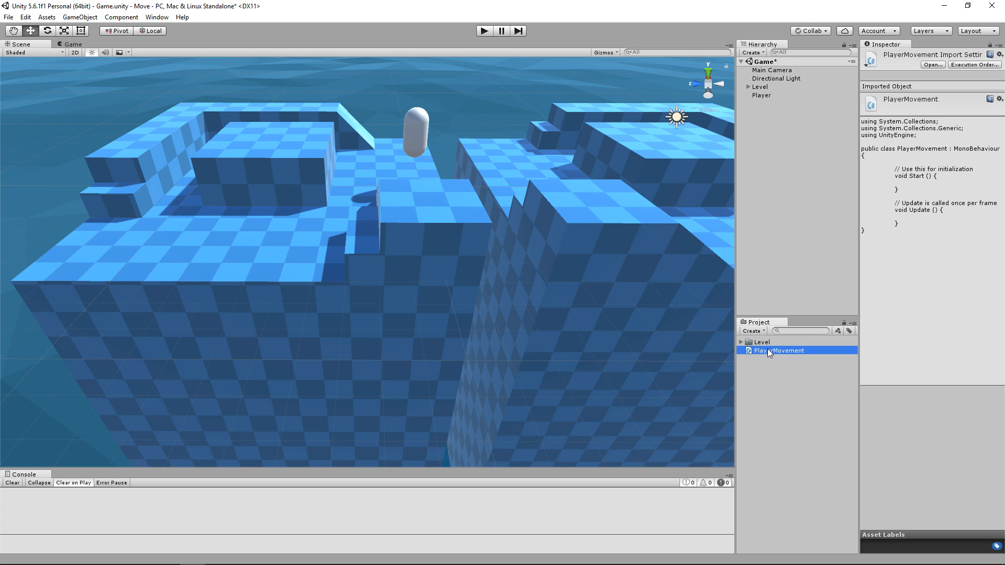
# Add a 'CharacterController controller;' field to the PlayerMovement class.
pyautogui.doubleClick(779, 351)
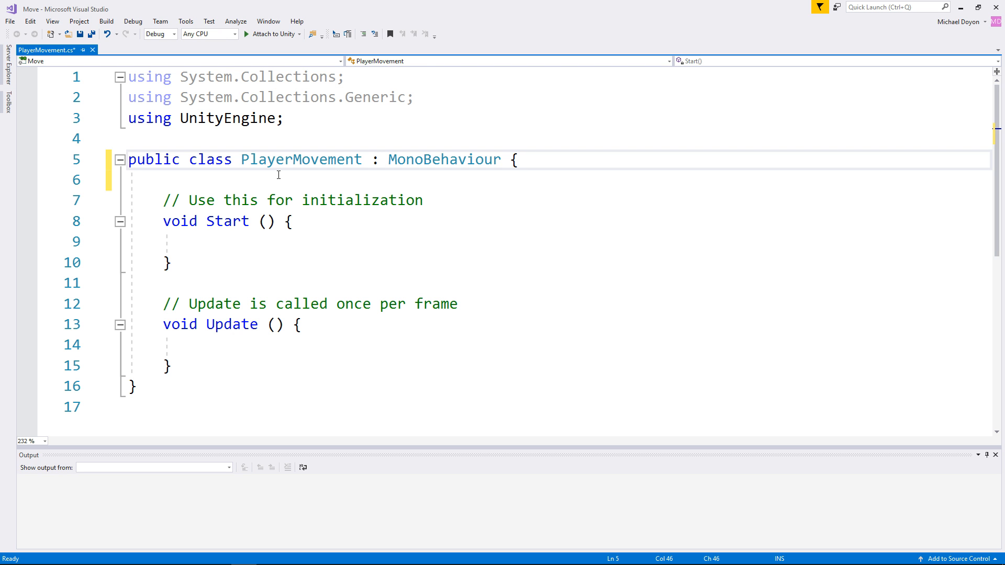
pyautogui.click(518, 159)
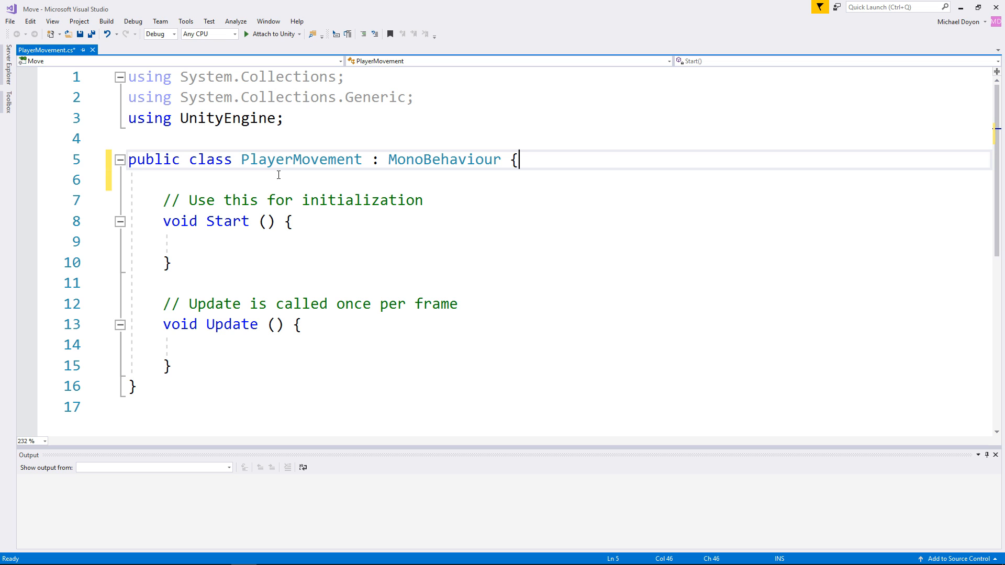
pyautogui.press('Enter')
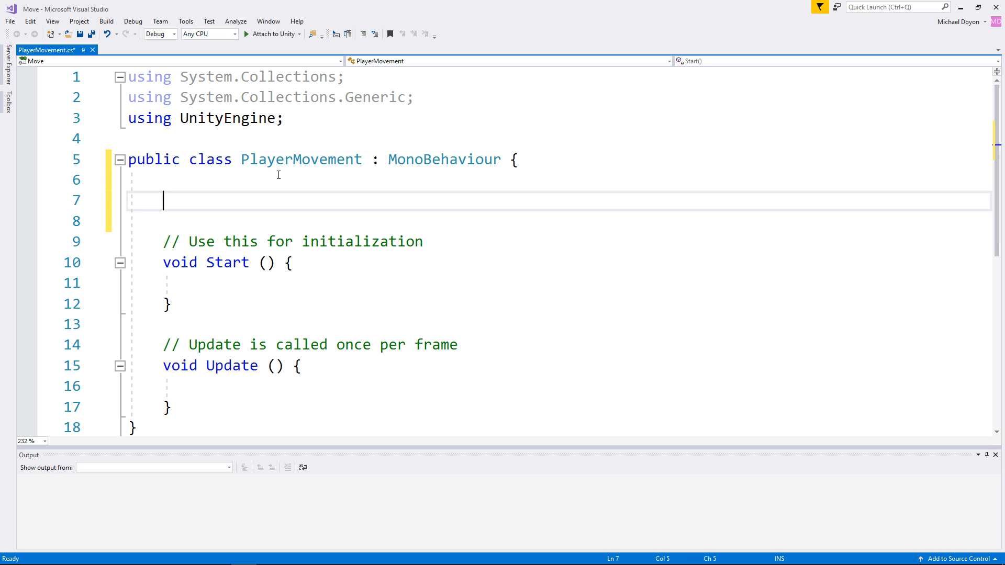
pyautogui.write('CharacterController cont')
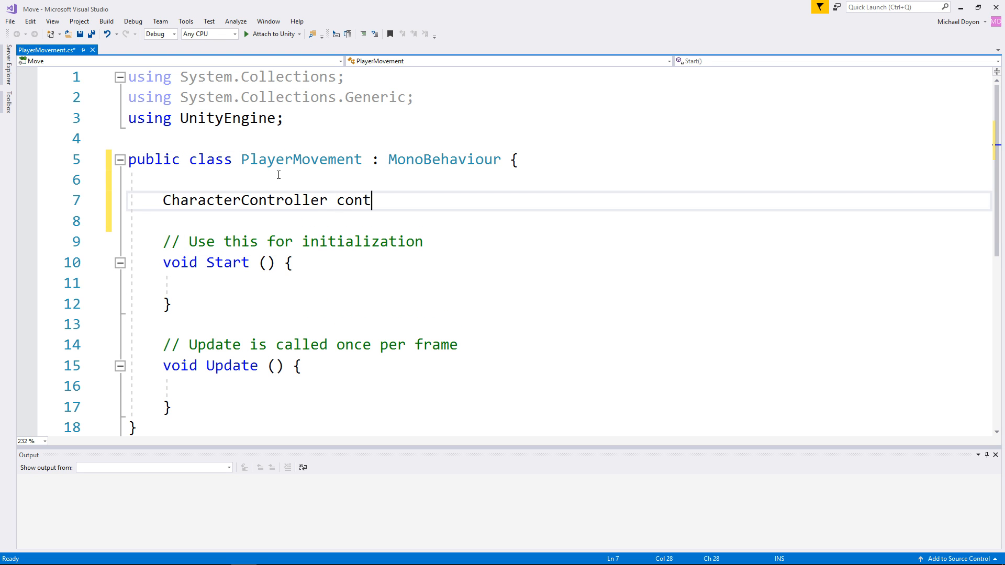
pyautogui.write('roller;')
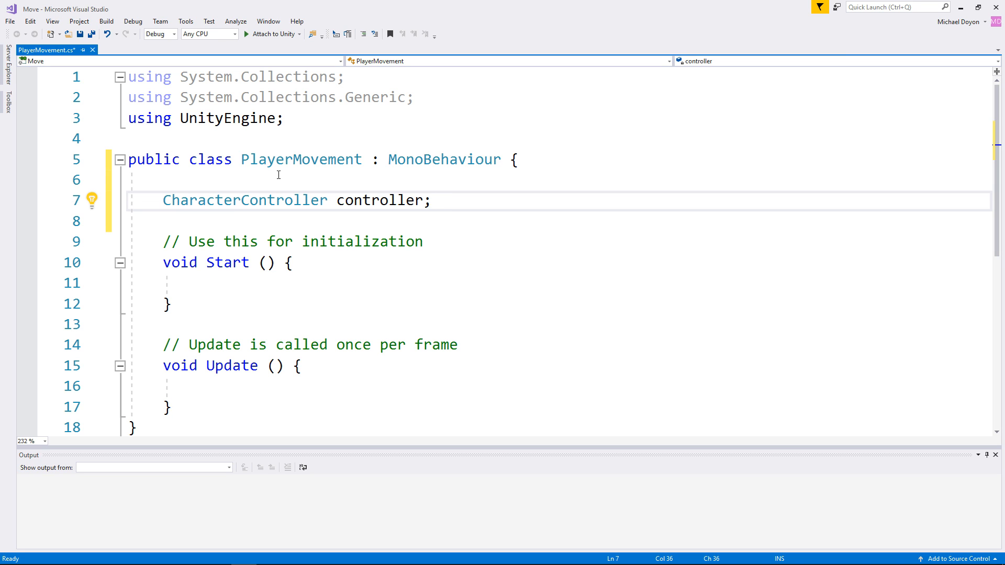
# In Start, assign controller = GetComponent<CharacterController>();.
pyautogui.click(432, 200)
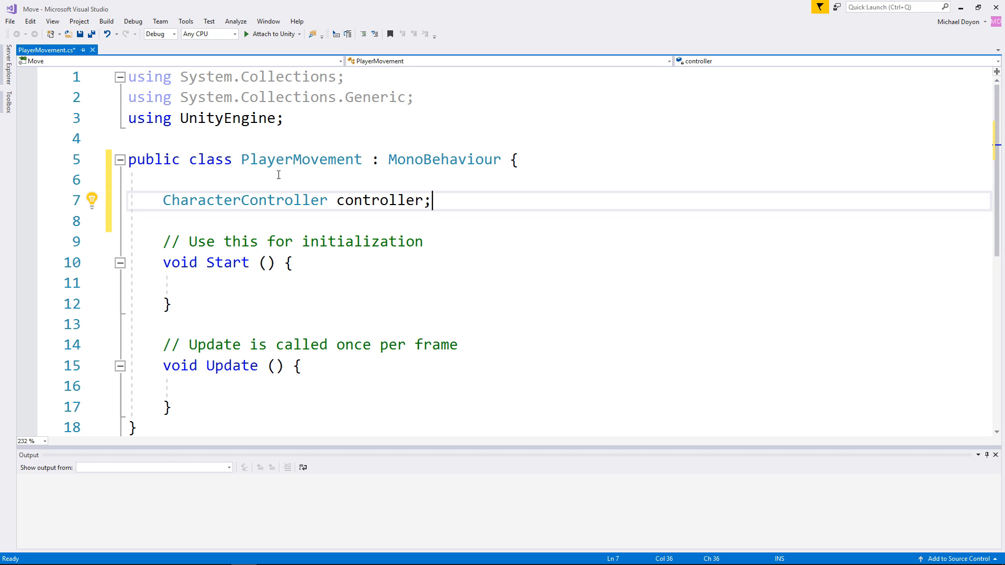
pyautogui.moveTo(236, 290)
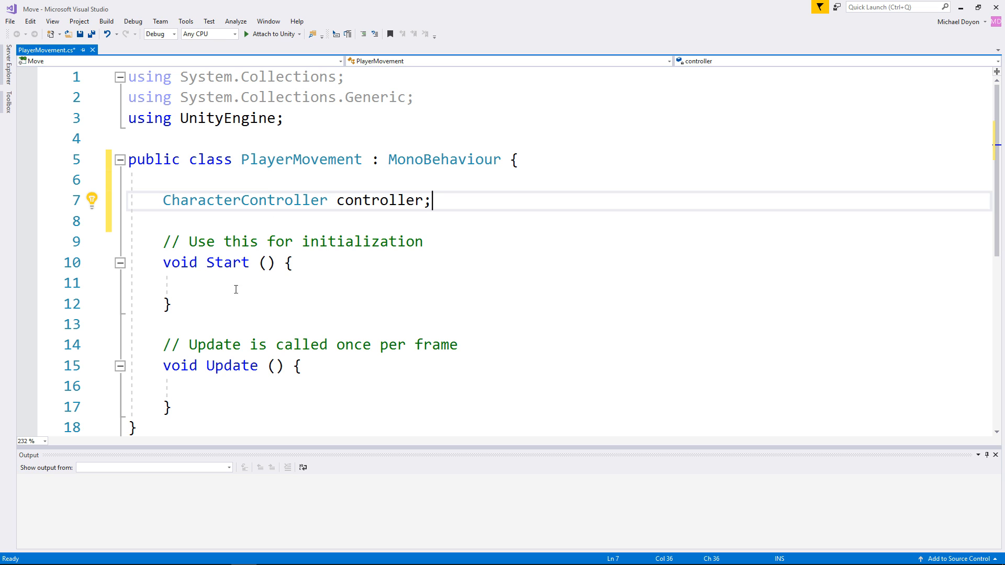
pyautogui.write('controller = GetComponent<Ca>')
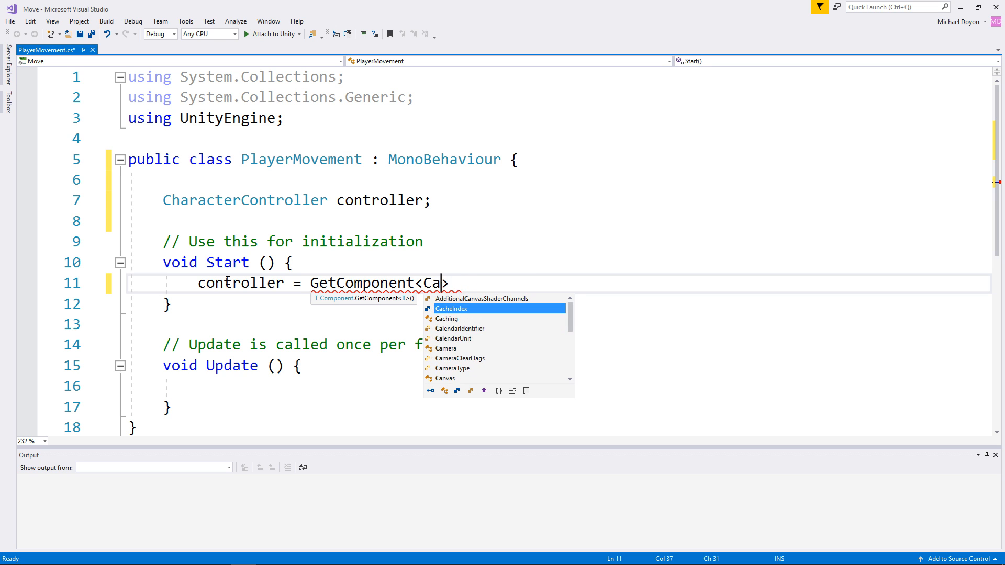
pyautogui.write('CharacterController>()')
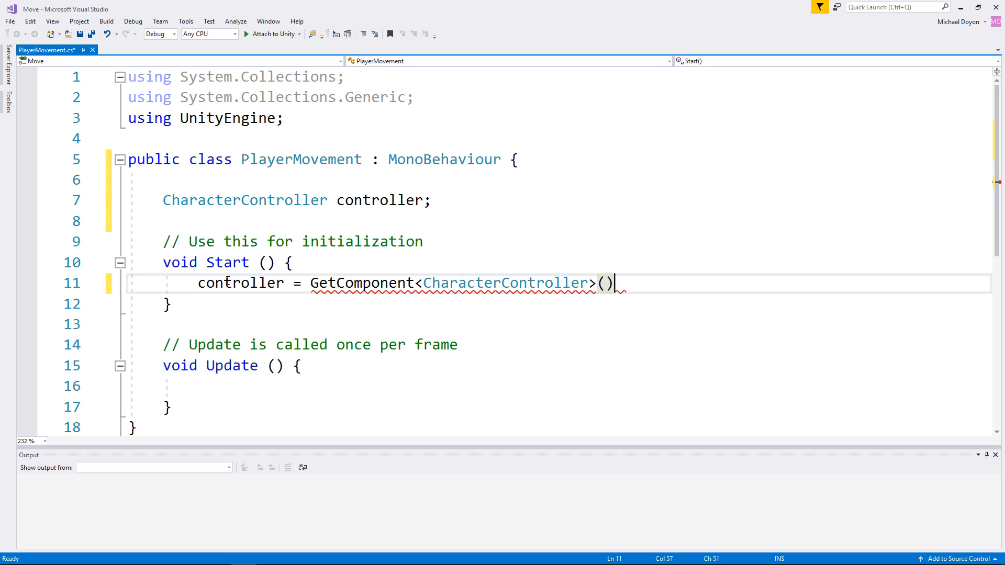
pyautogui.write(';')
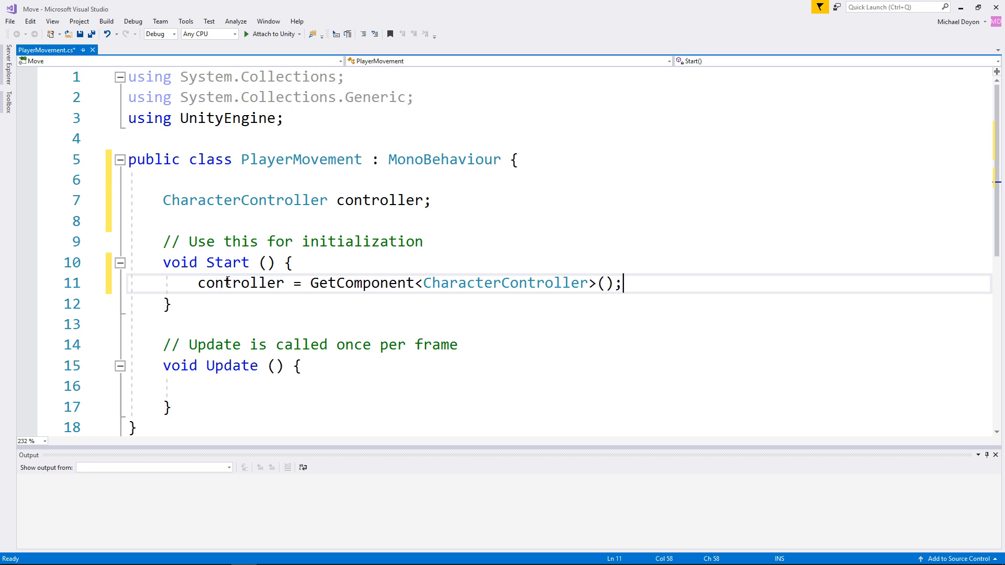
pyautogui.moveTo(478, 359)
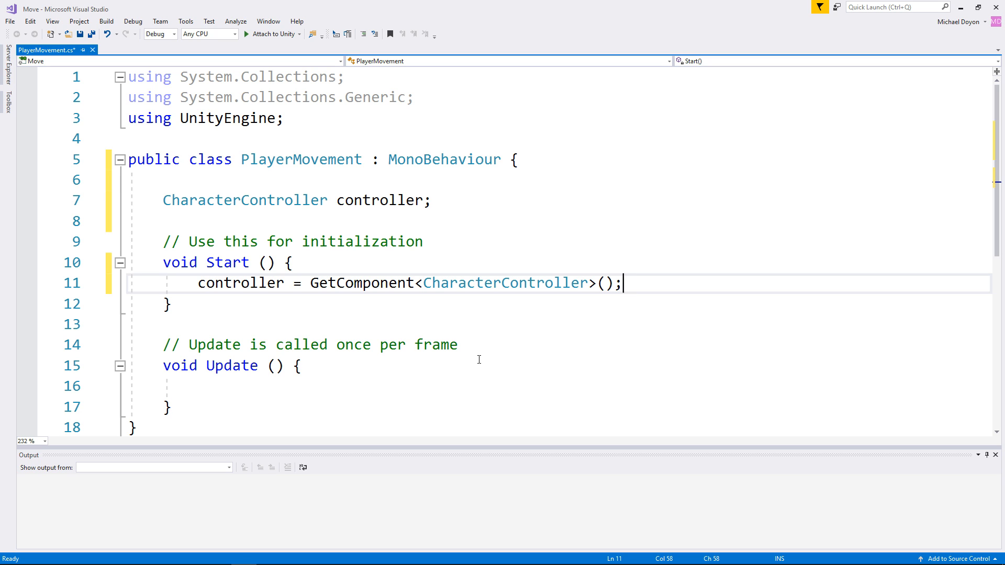
pyautogui.moveTo(332, 385)
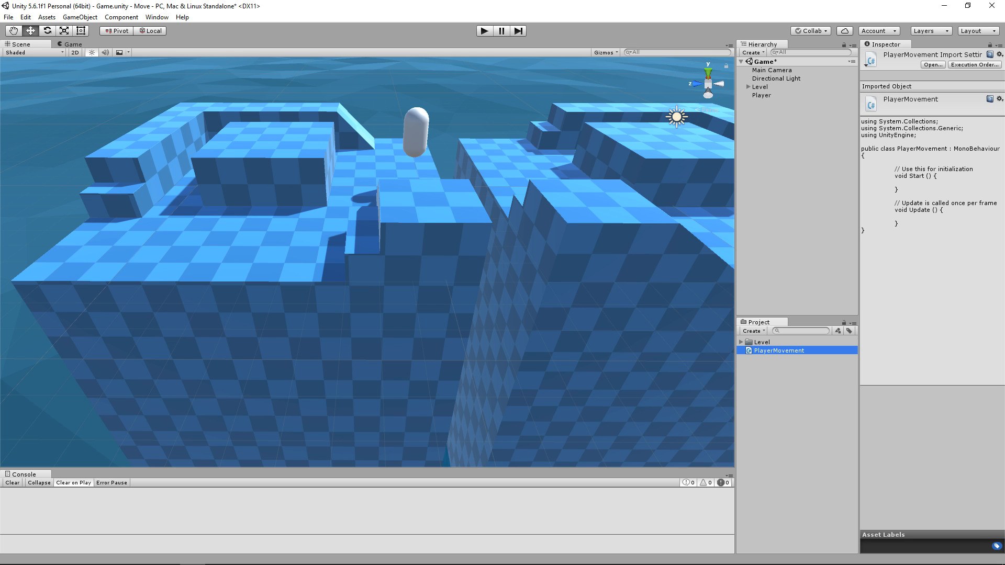
# Show the InputManager via Edit > Project Settings > Input.
pyautogui.click(25, 18)
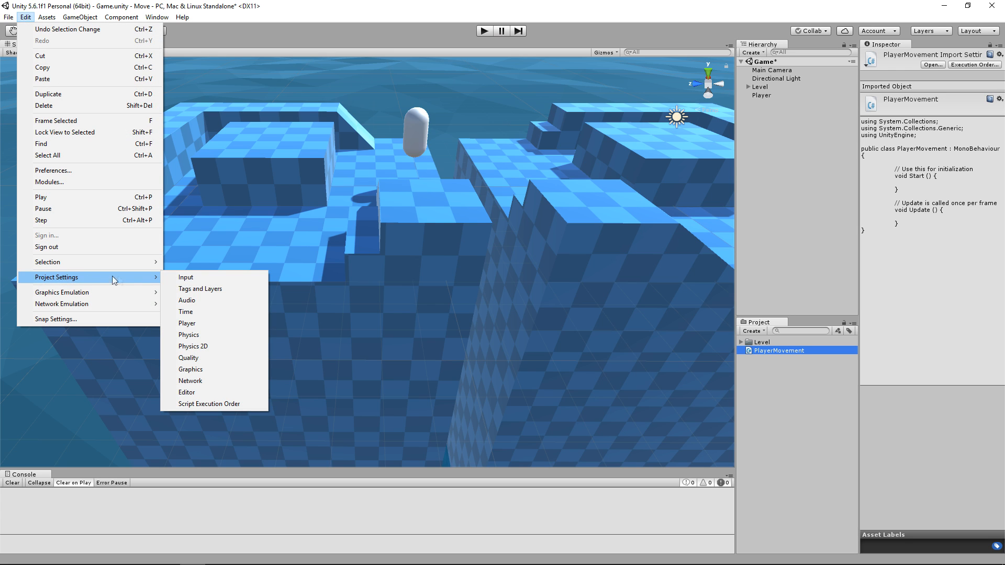
pyautogui.click(185, 276)
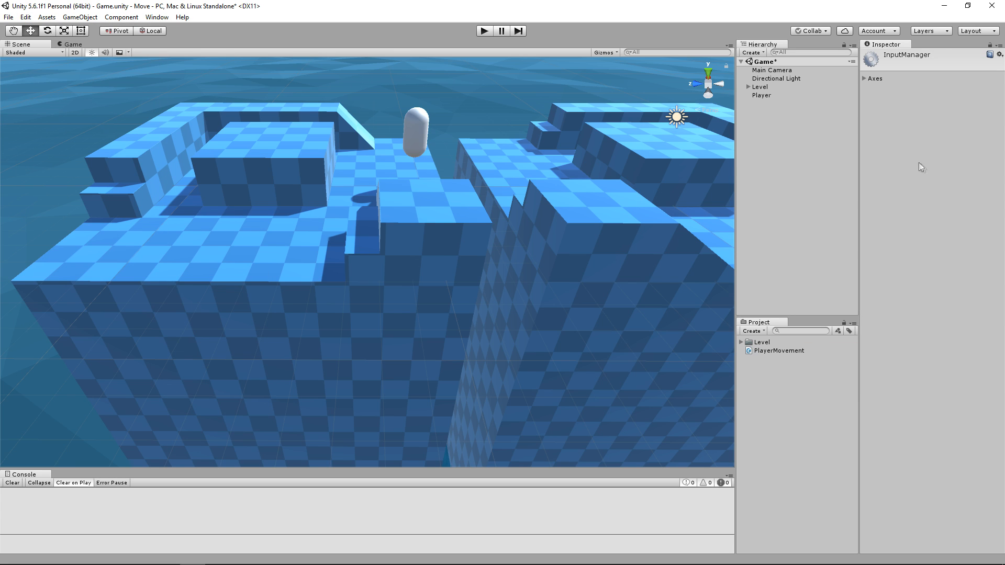
# Expand the Axes list and the Horizontal axis to view its Positive Button value.
pyautogui.click(866, 78)
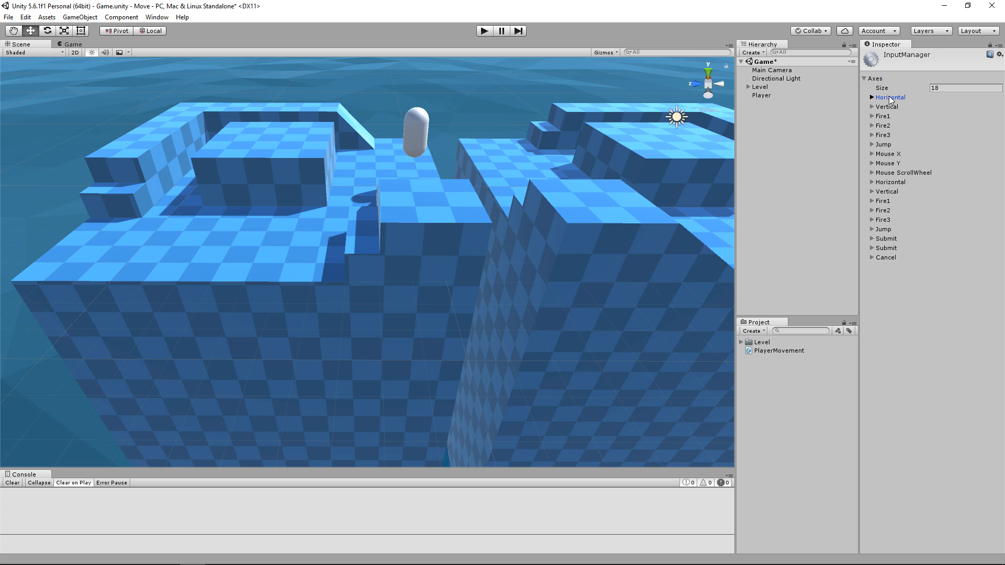
pyautogui.click(890, 96)
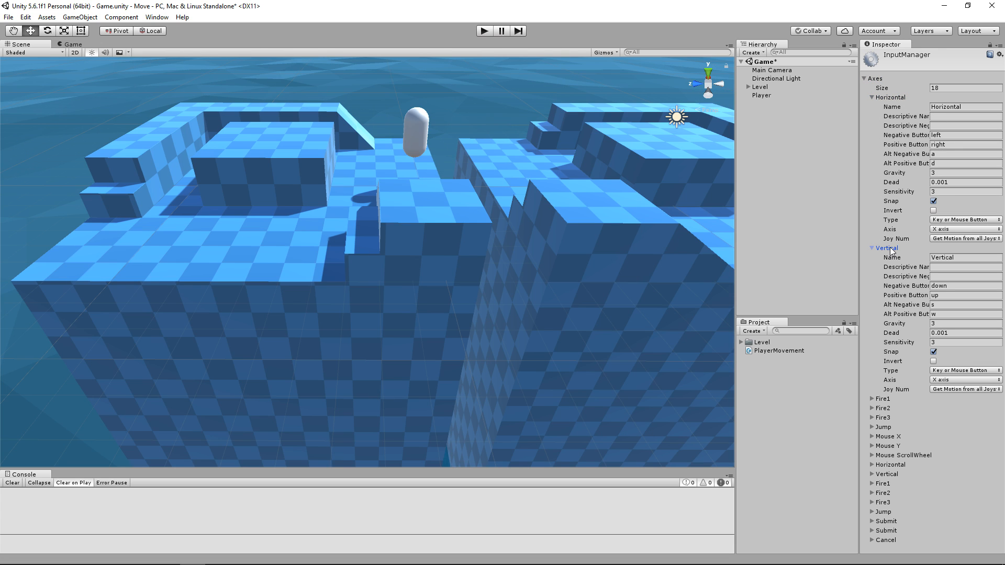
pyautogui.moveTo(790, 241)
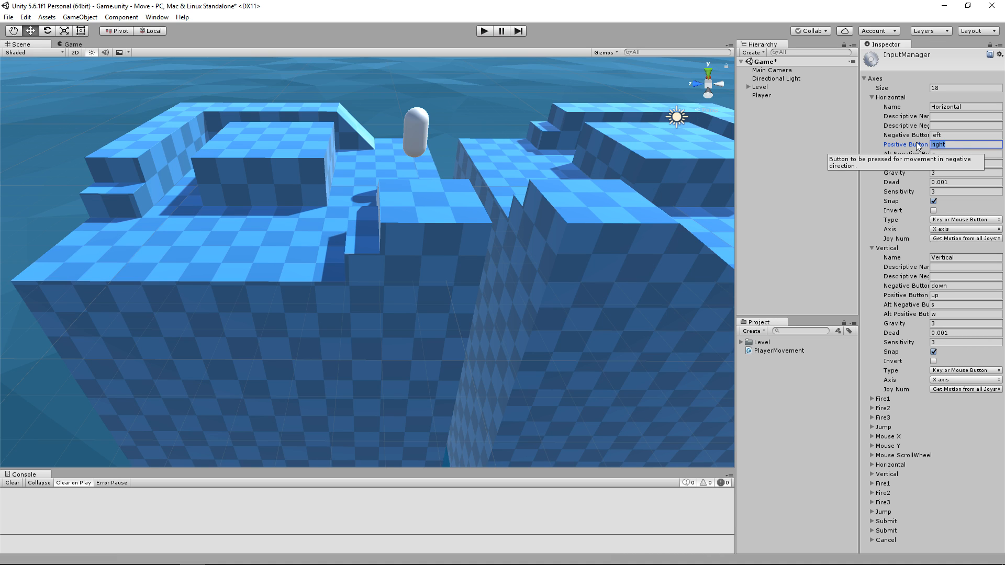
pyautogui.click(962, 135)
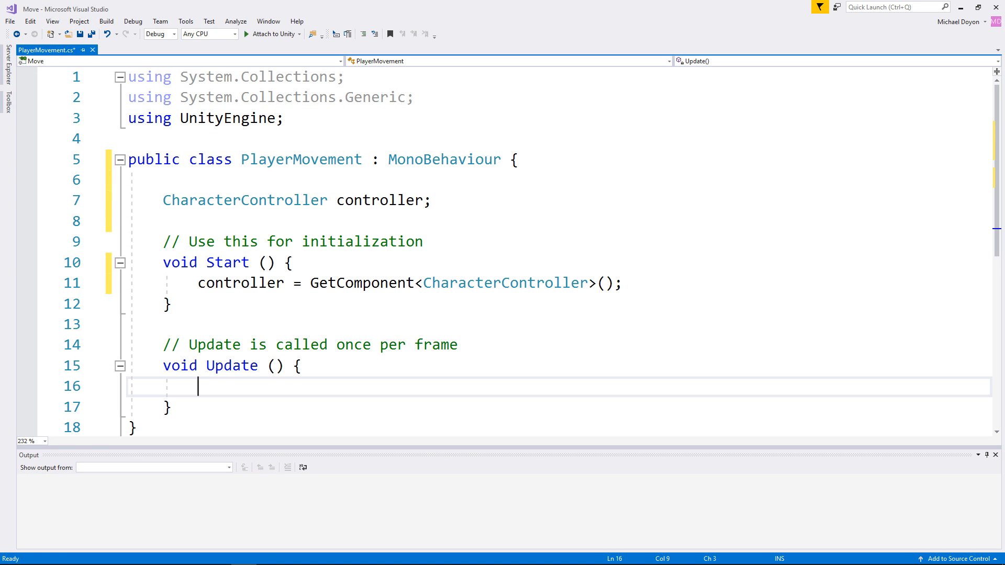
pyautogui.moveTo(315, 390)
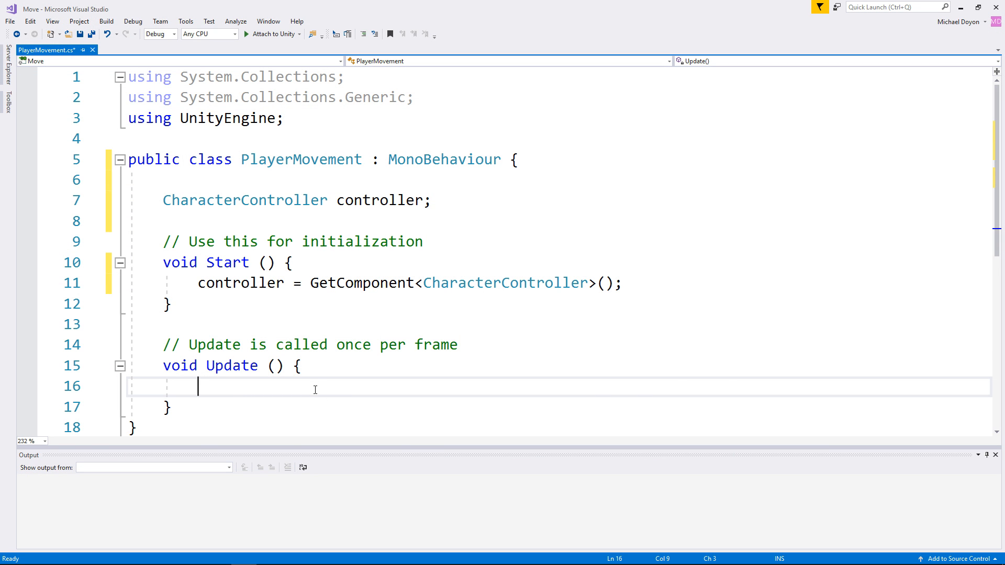
# In Update, write 'float x = Input.GetAxis("Horizontal");' to read the Horizontal axis.
pyautogui.write('float x =')
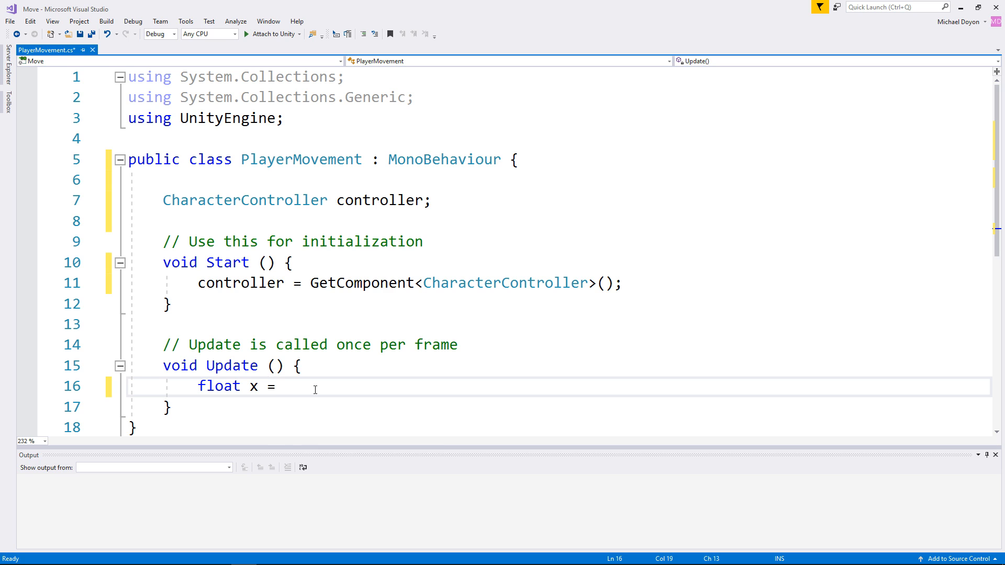
pyautogui.write('Input.GetAxis(')
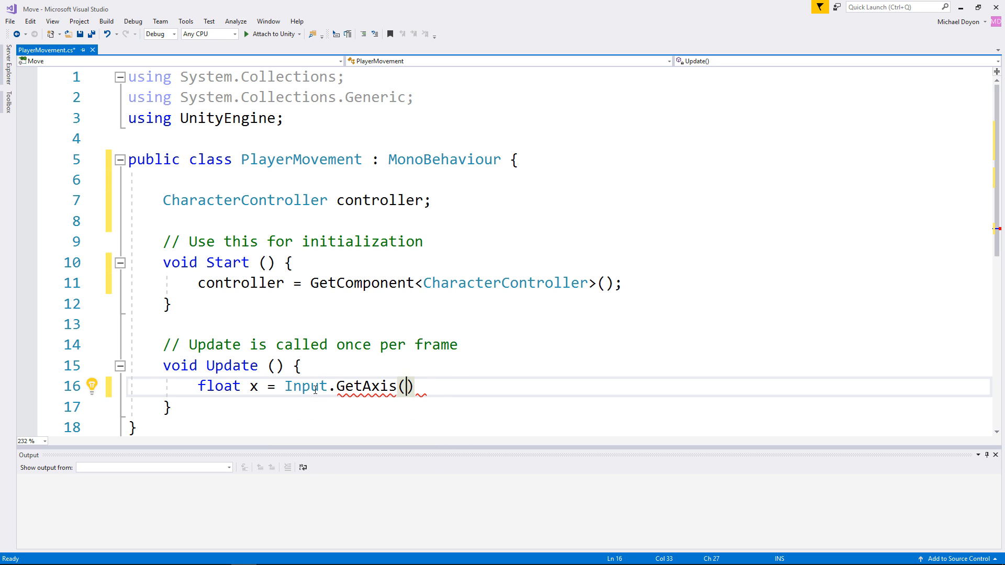
pyautogui.write('"Horizontal')
pyautogui.write('floa')
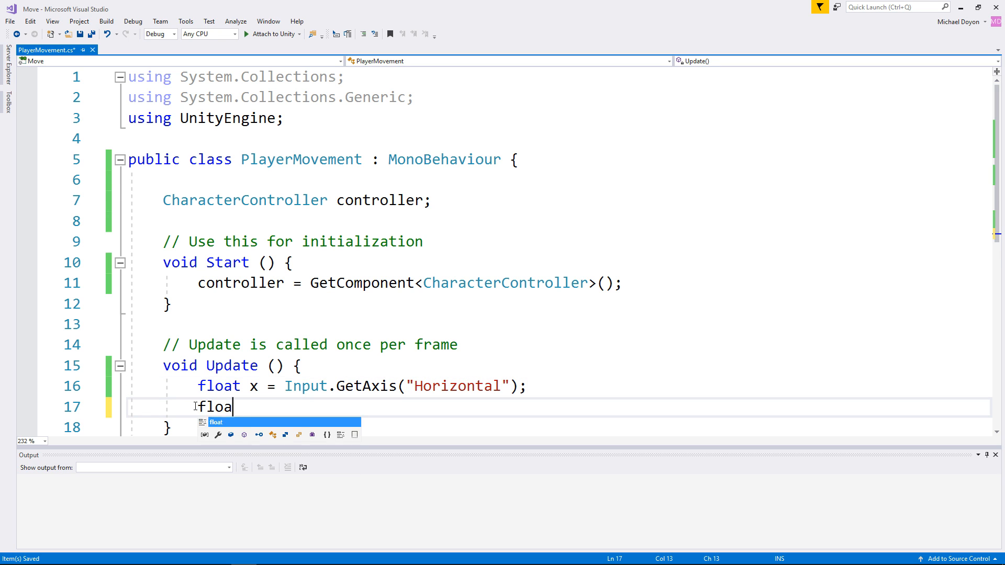
pyautogui.press('Backspace')
pyautogui.write('t z = Input.GetAxis("Vertical");')
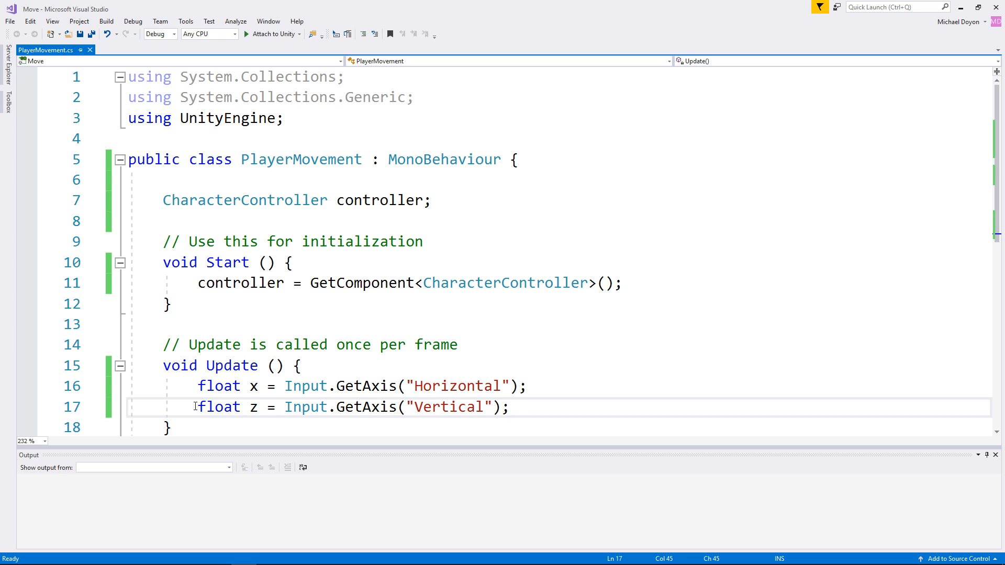
# Write 'Vector3 moveDelta = new Vector3(x, 0, z);' in Update and save.
pyautogui.scroll(-3)
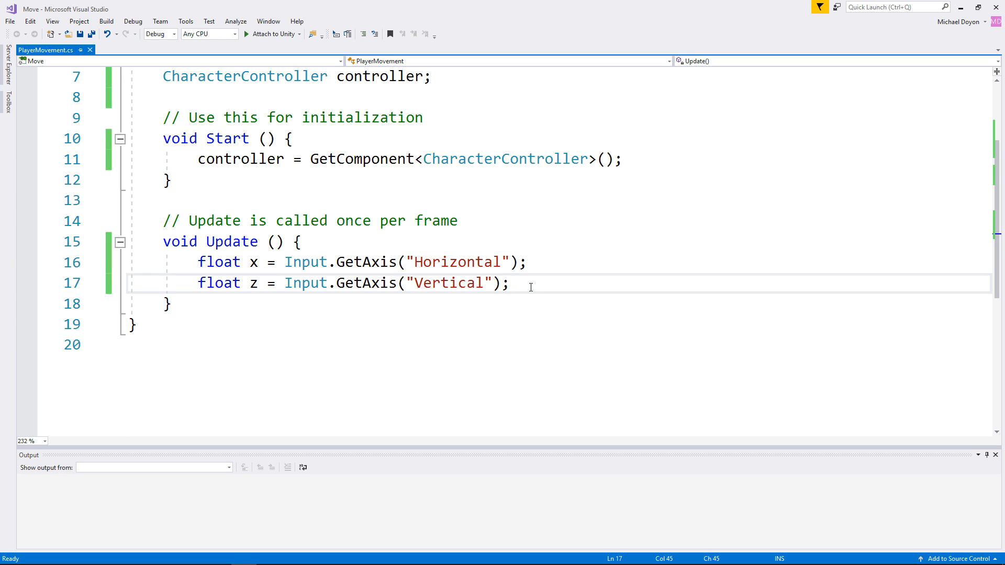
pyautogui.write('V')
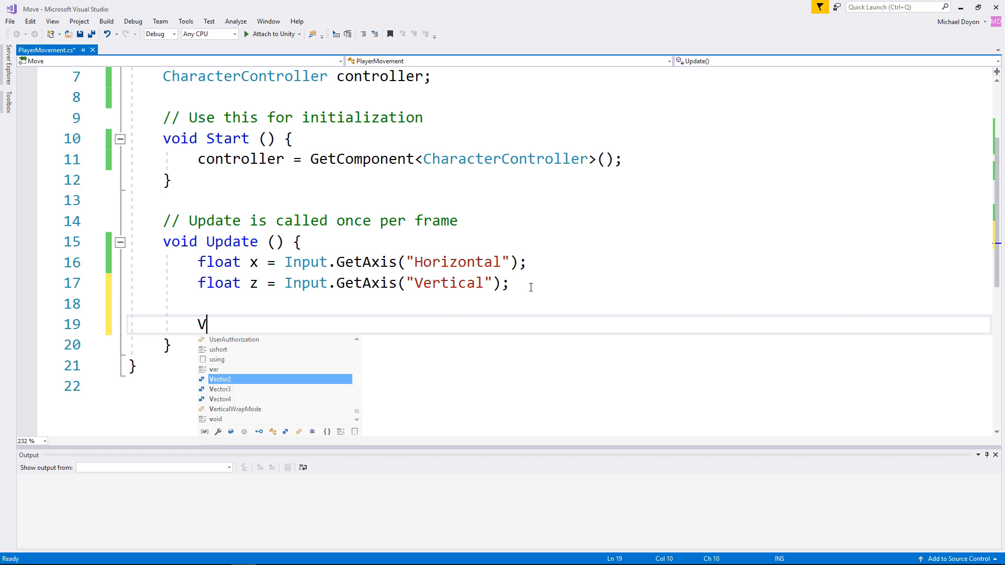
pyautogui.write('ector3')
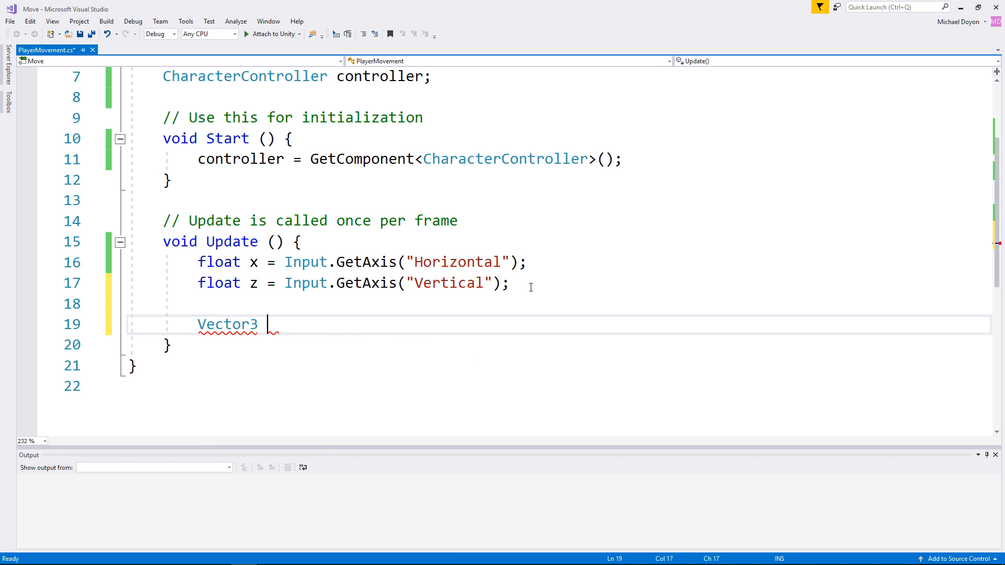
pyautogui.write('moveDelta =')
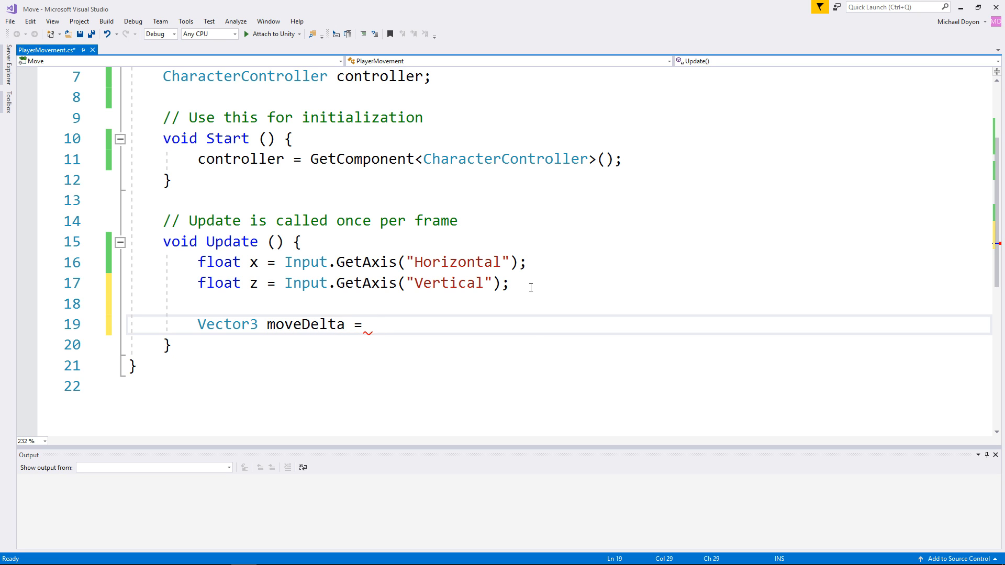
pyautogui.write('new Vector3')
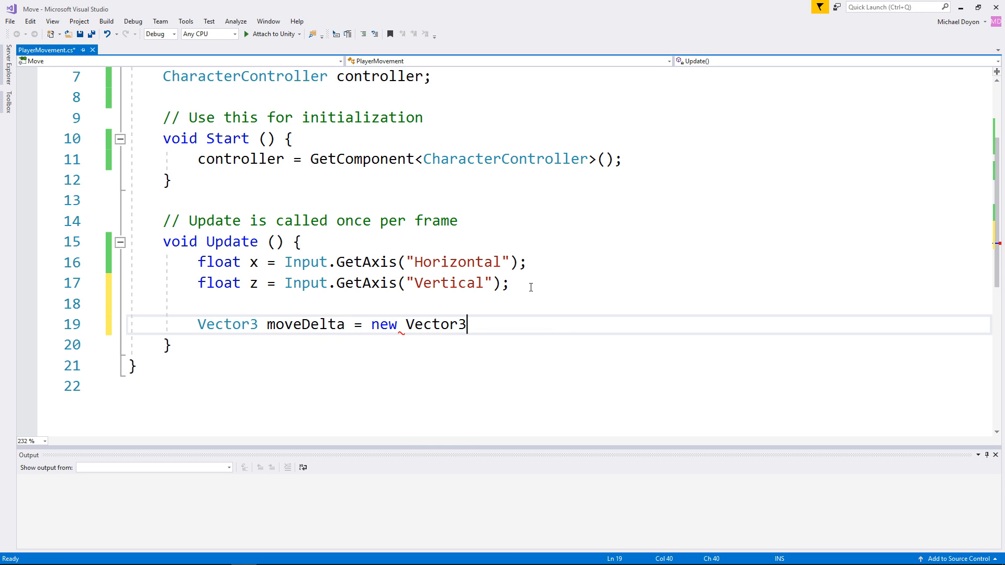
pyautogui.write('(')
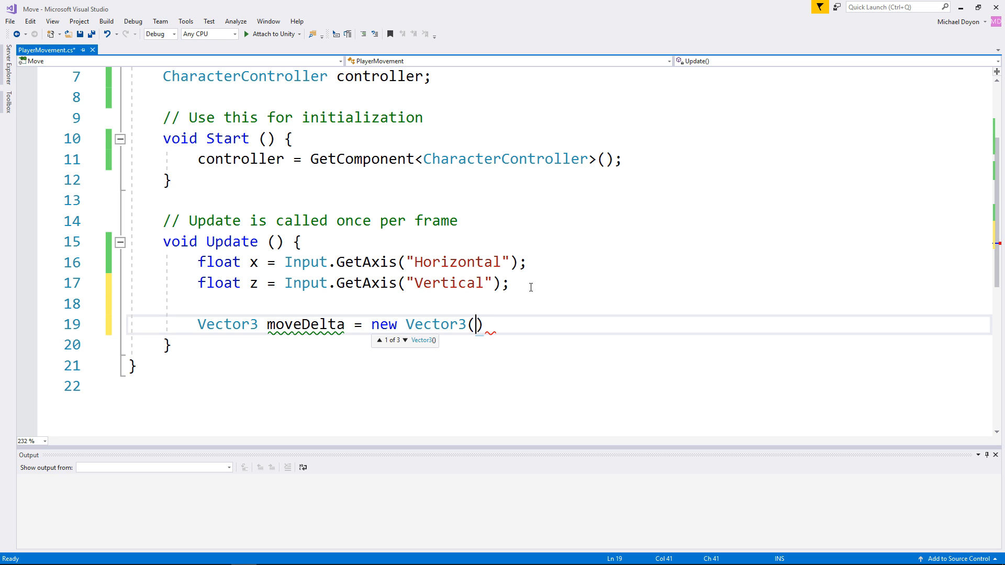
pyautogui.write('x')
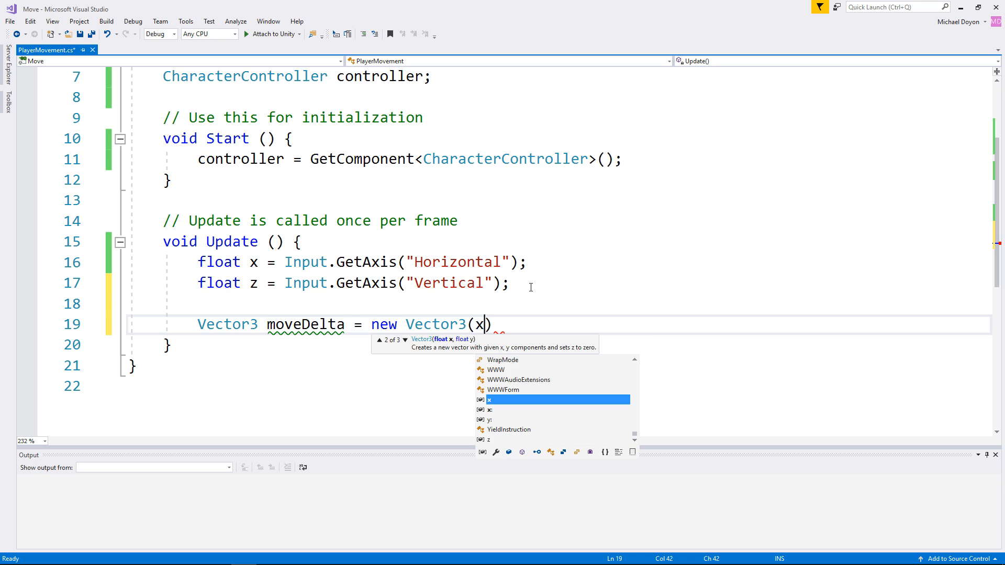
pyautogui.write(',')
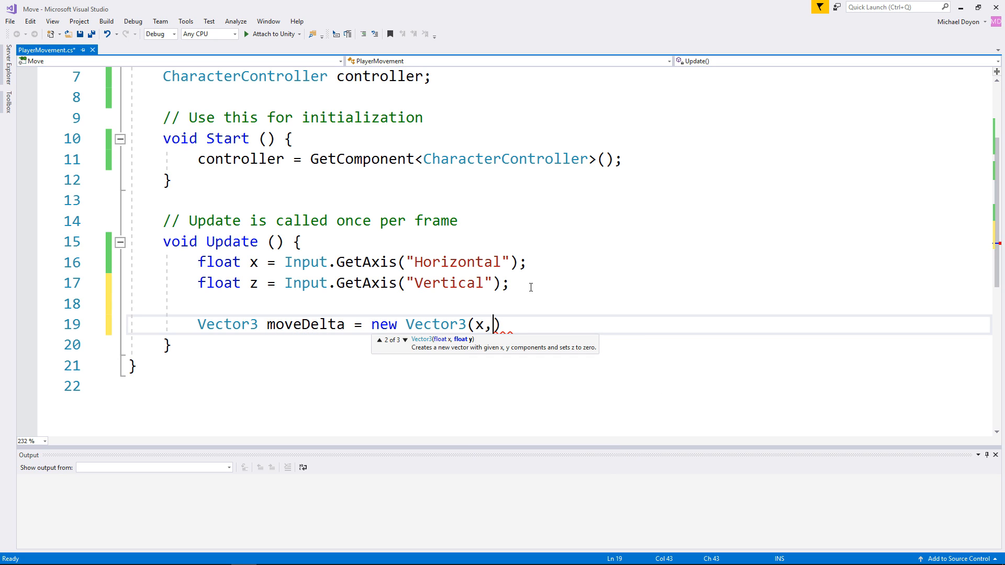
pyautogui.write('0')
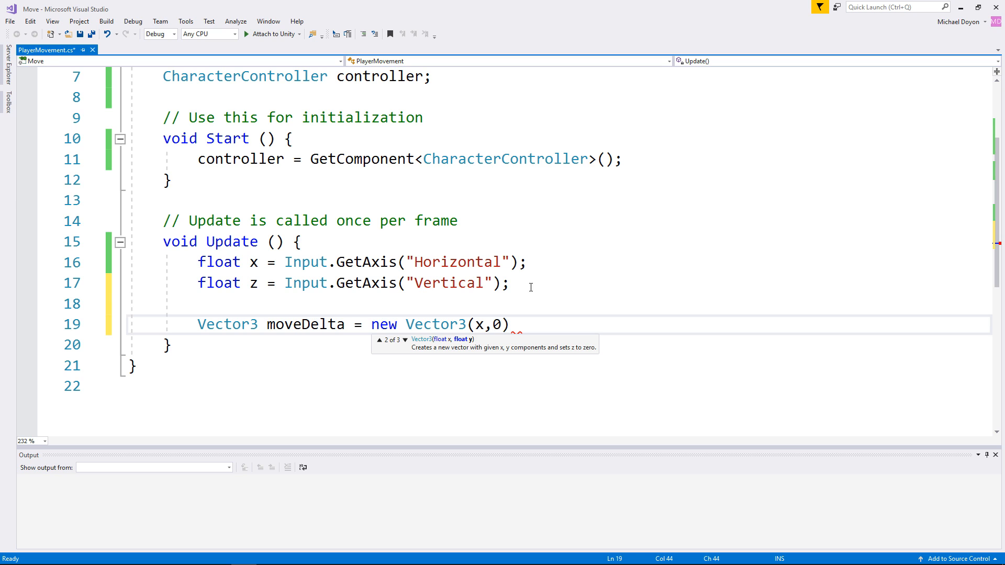
pyautogui.write(',')
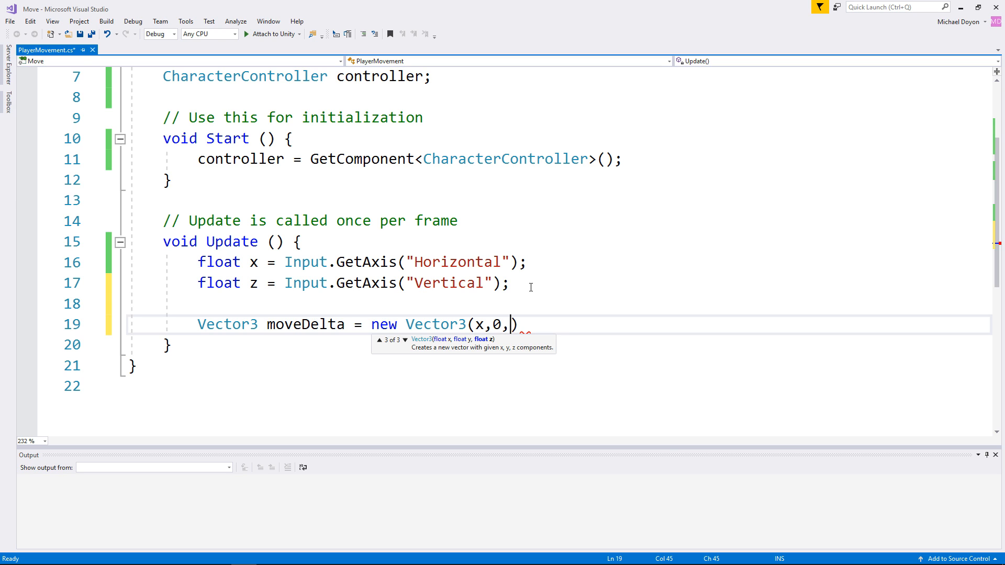
pyautogui.write('z)')
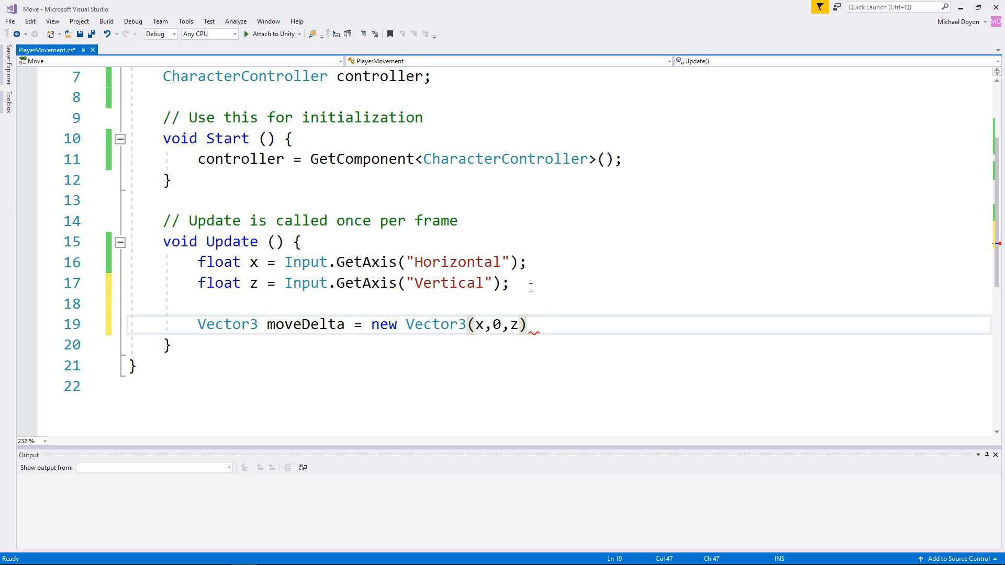
pyautogui.write(';')
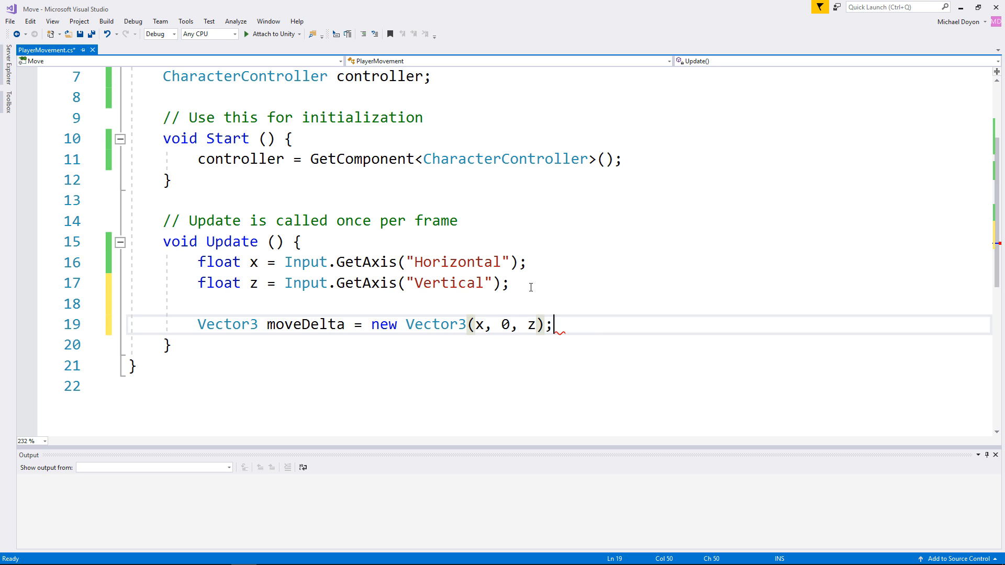
pyautogui.press('ctrl+s')
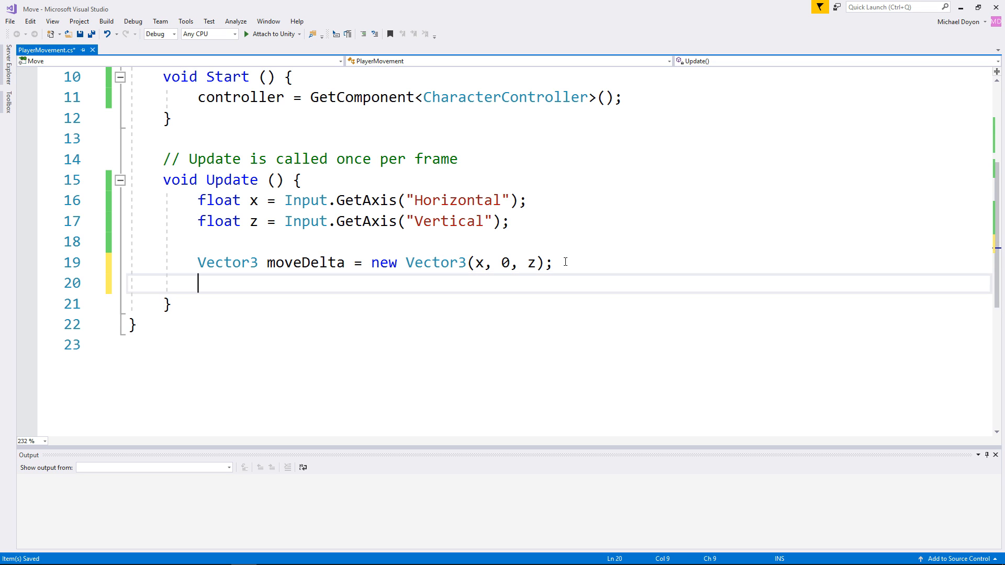
# Move the player with 'controller.Move(moveDelta);'.
pyautogui.write('controller.')
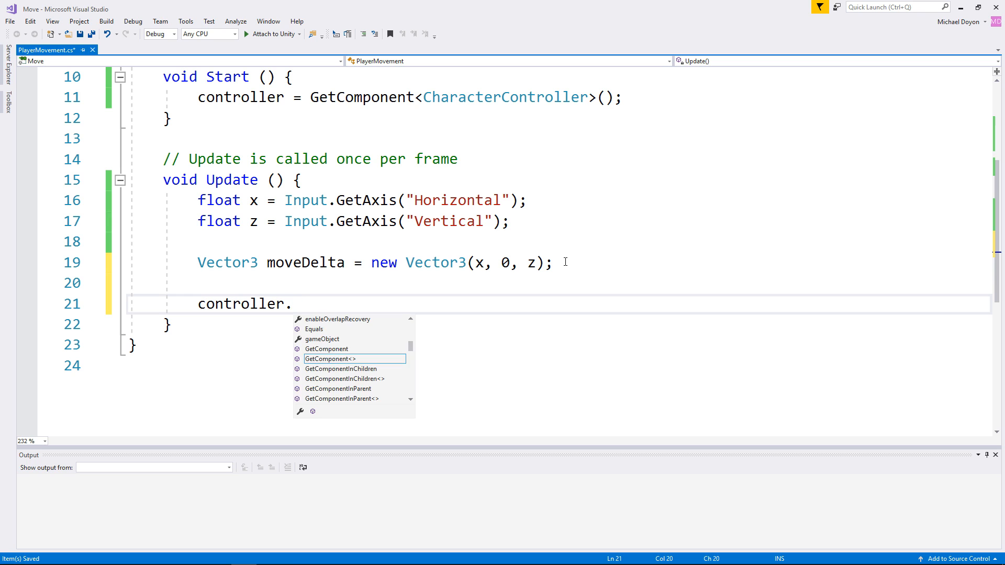
pyautogui.write('Move()')
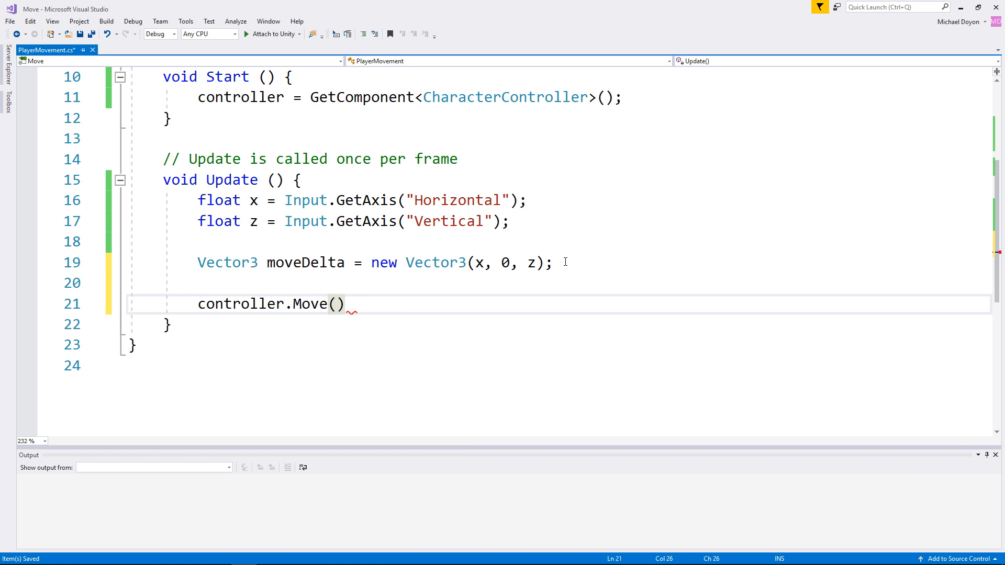
pyautogui.write('moveDelta')
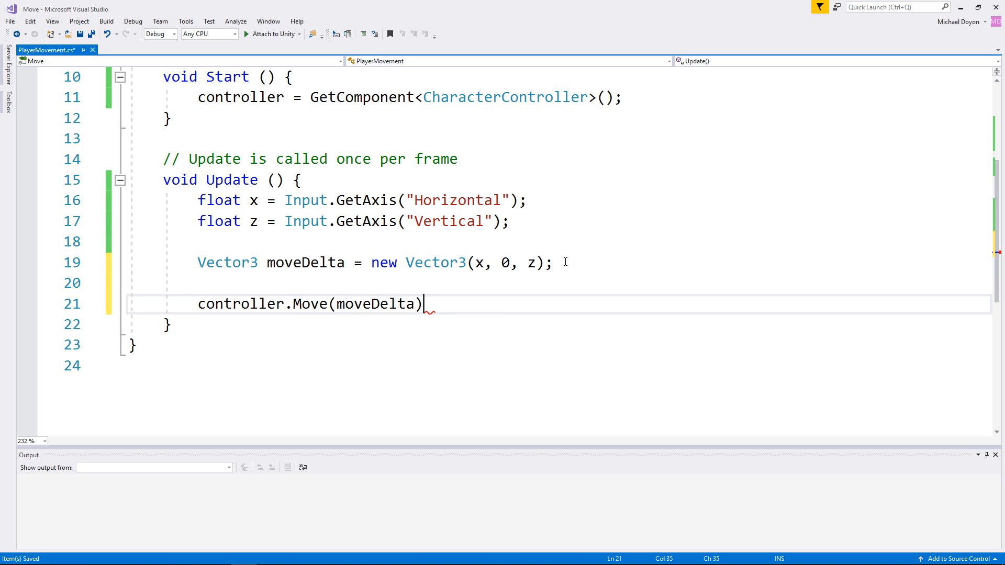
pyautogui.write(';')
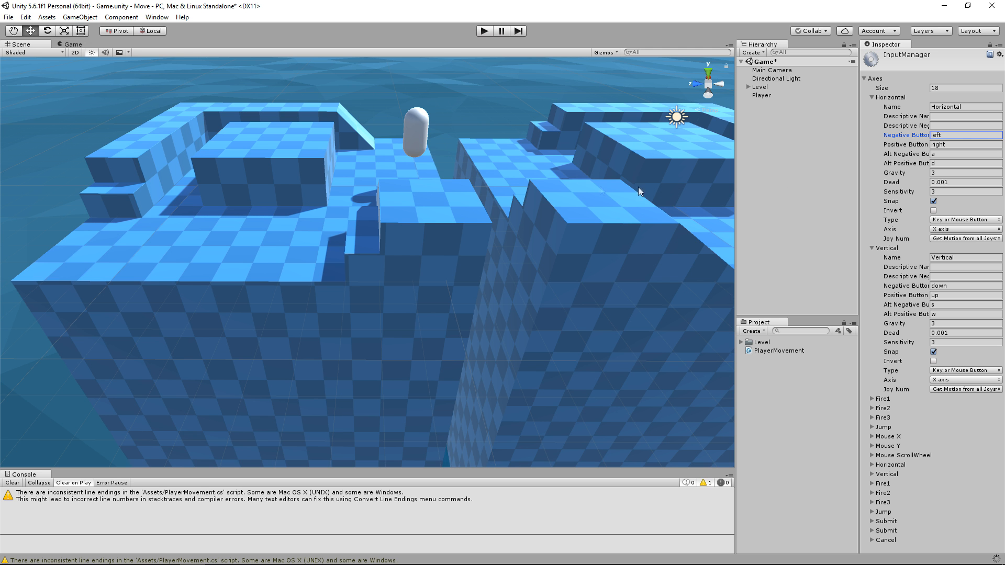
# Play the scene to test the Player capsule's movement.
pyautogui.click(484, 30)
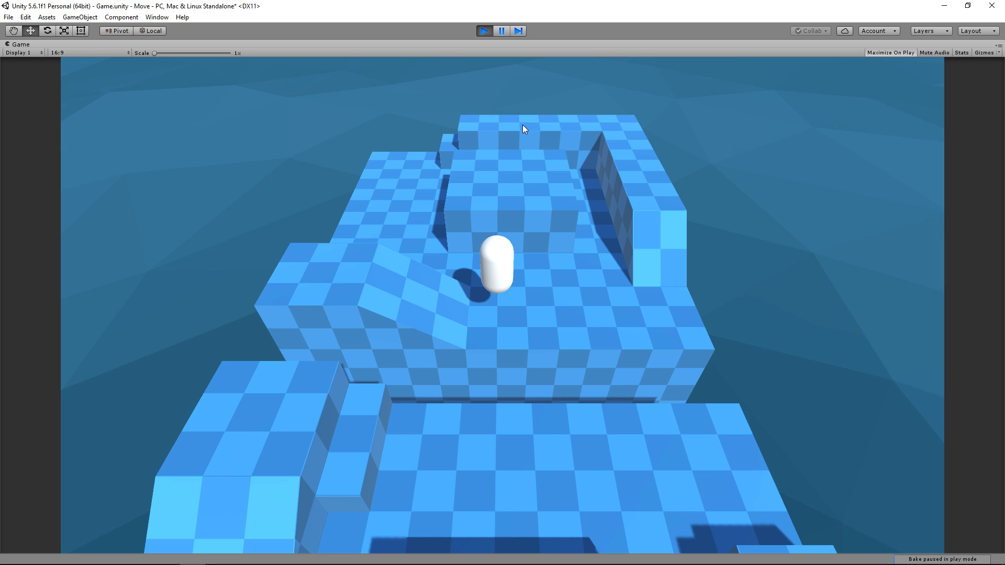
pyautogui.moveTo(680, 30)
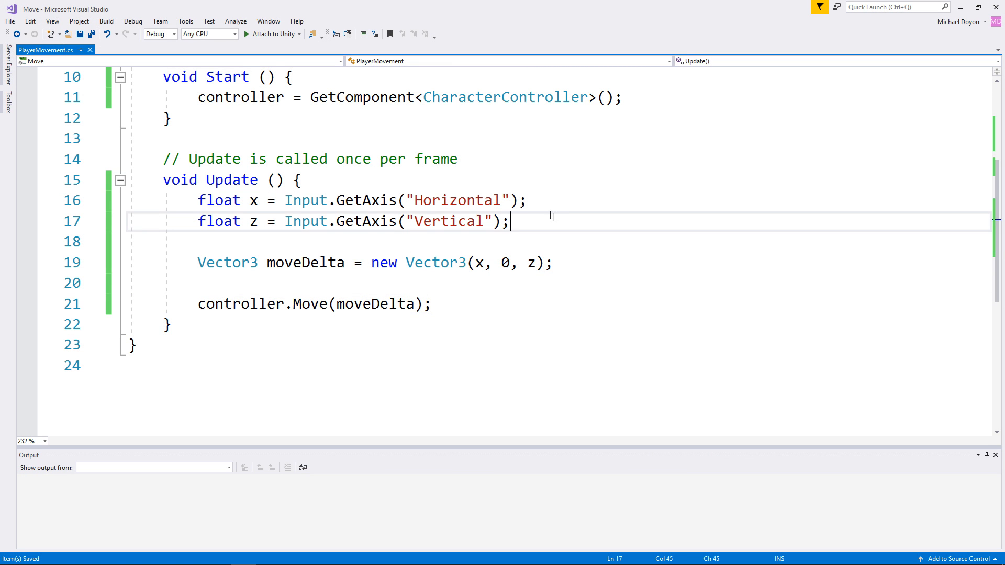
# Declare a public float speed = 5 below the controller field.
pyautogui.scroll(3)
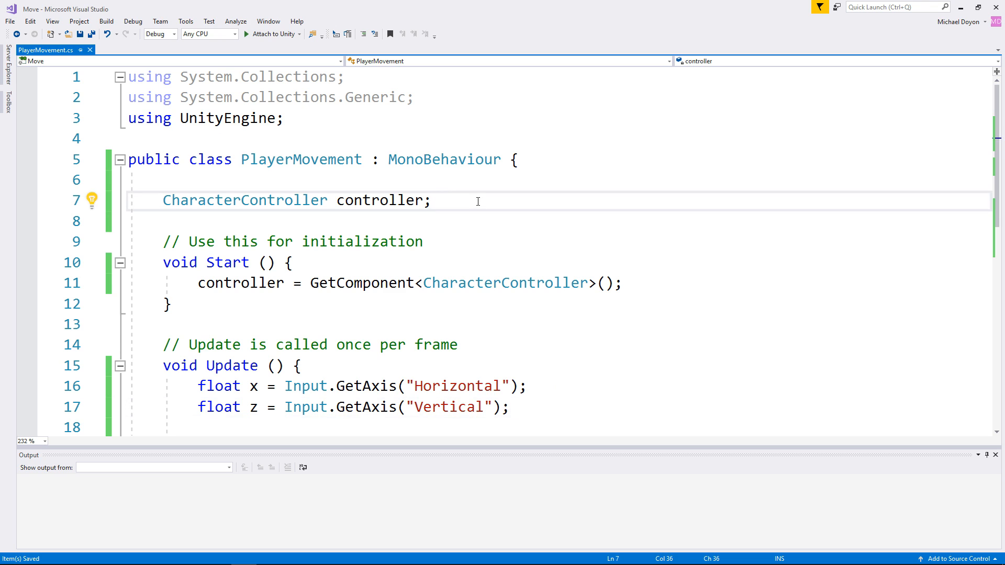
pyautogui.write('public float sp')
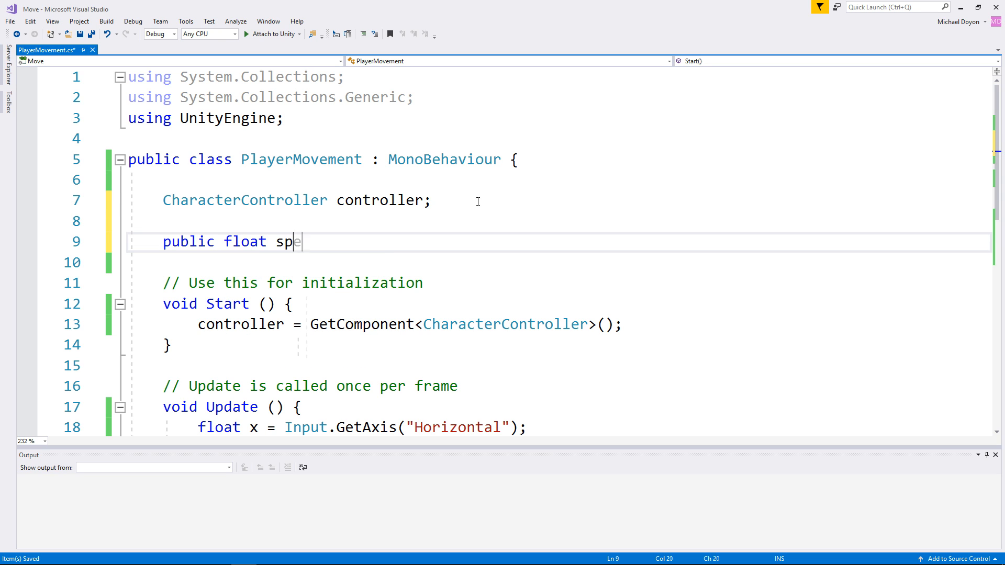
pyautogui.write('eed =')
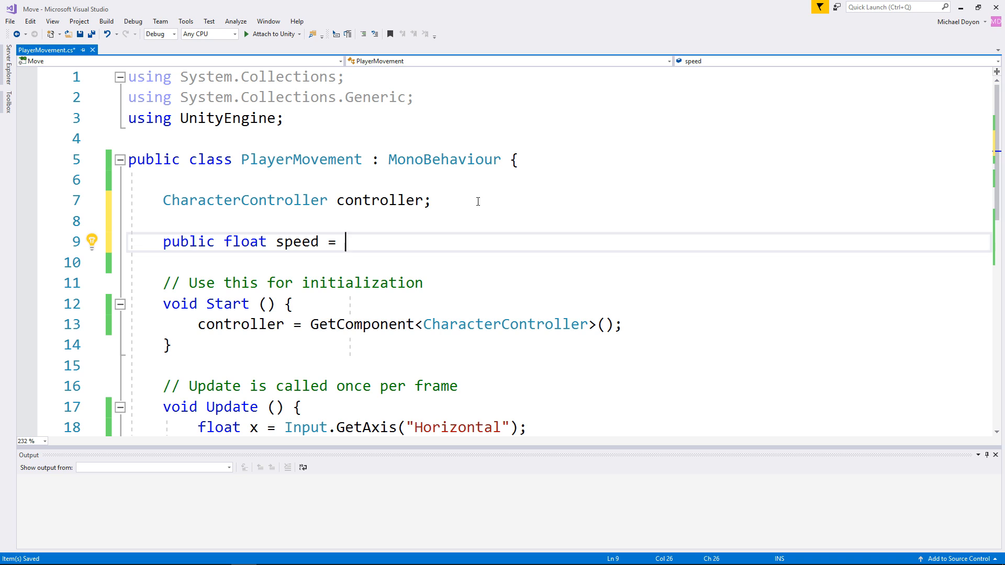
pyautogui.write('5;')
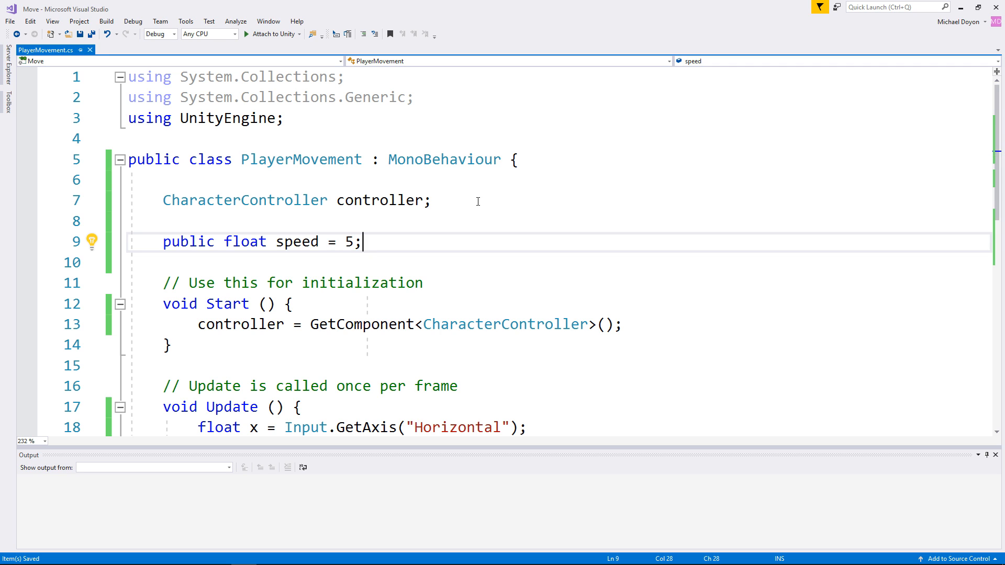
# Multiply both Input.GetAxis lines in Update by speed.
pyautogui.scroll(-3)
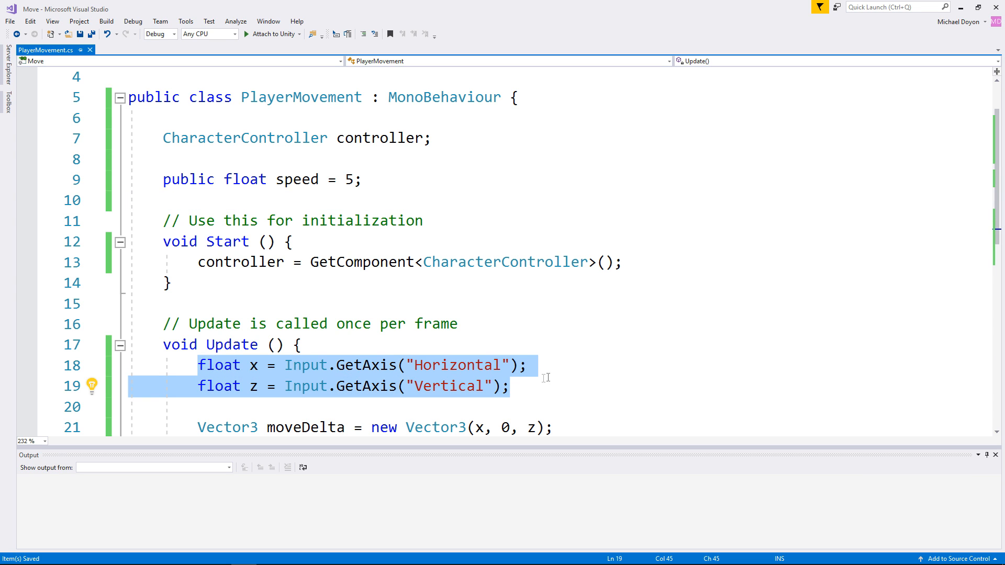
pyautogui.scroll(-3)
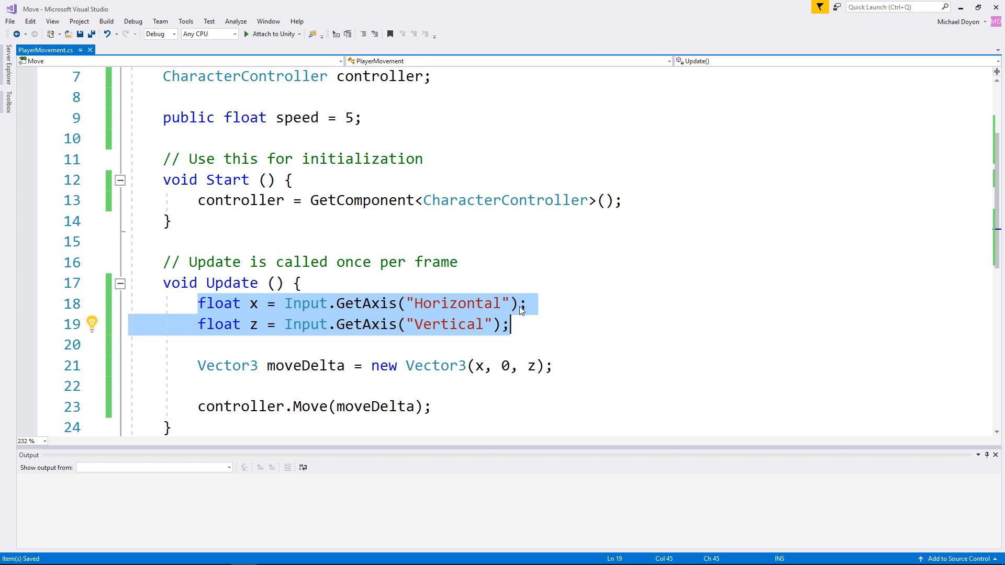
pyautogui.write('*')
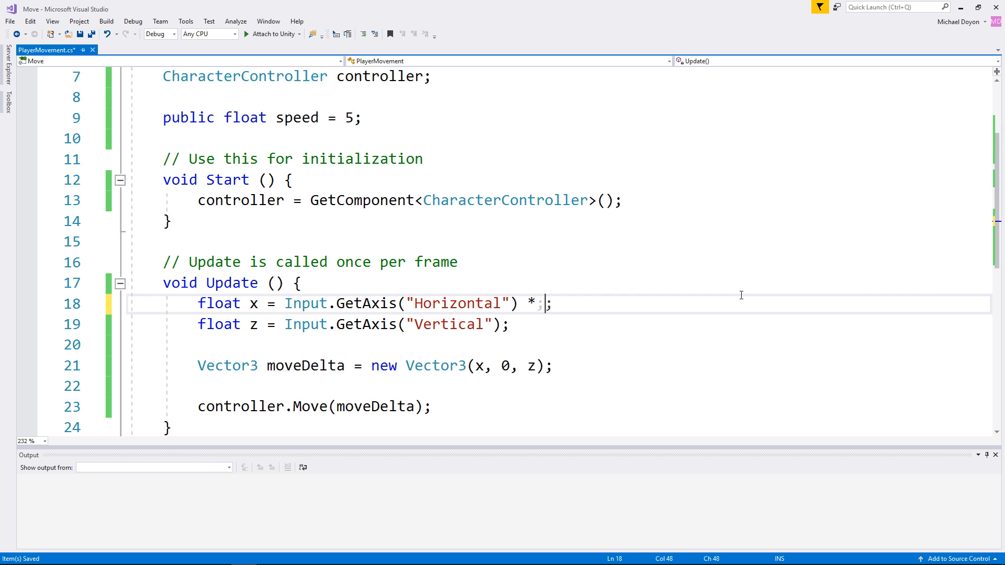
pyautogui.write('speed')
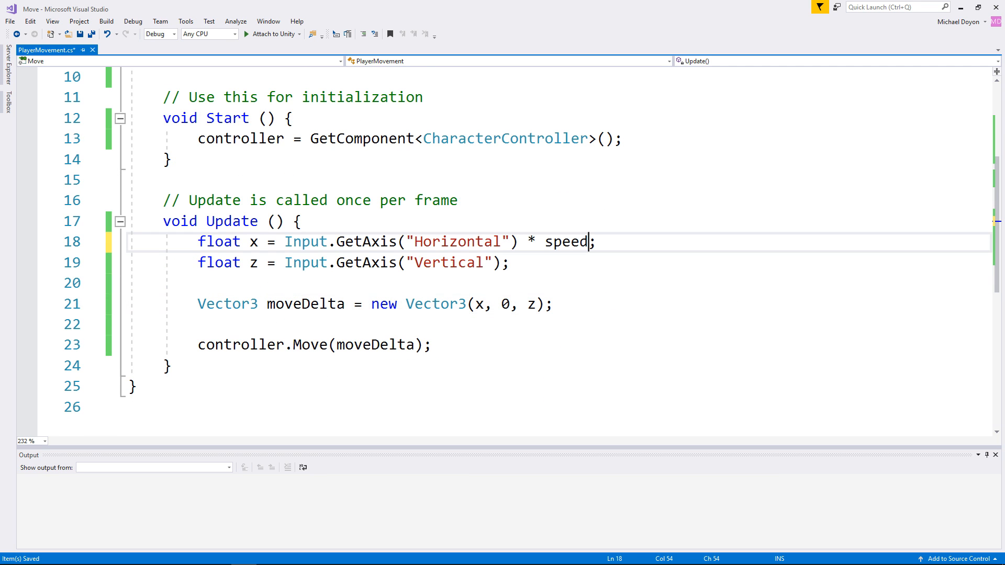
pyautogui.write('* speed')
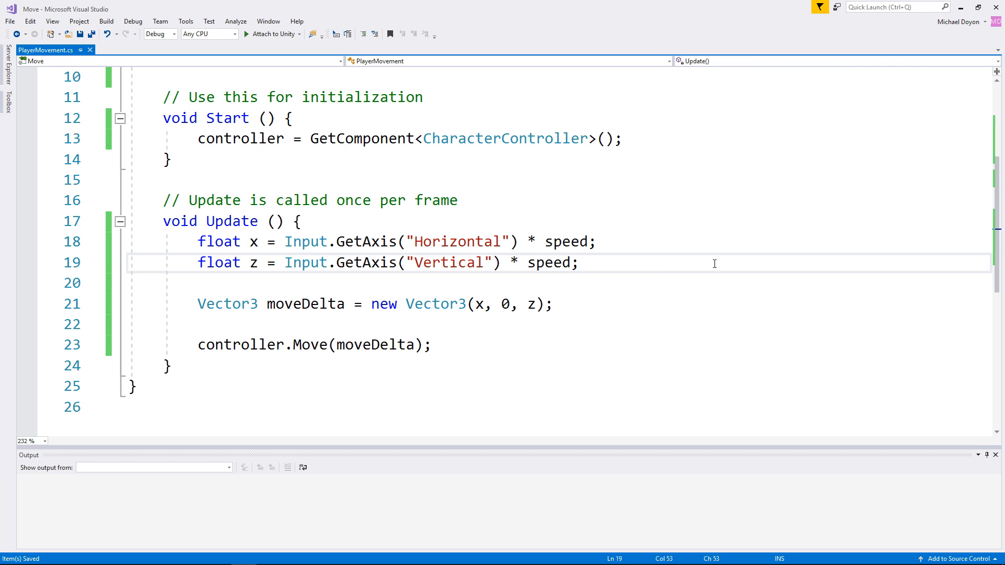
pyautogui.moveTo(801, 261)
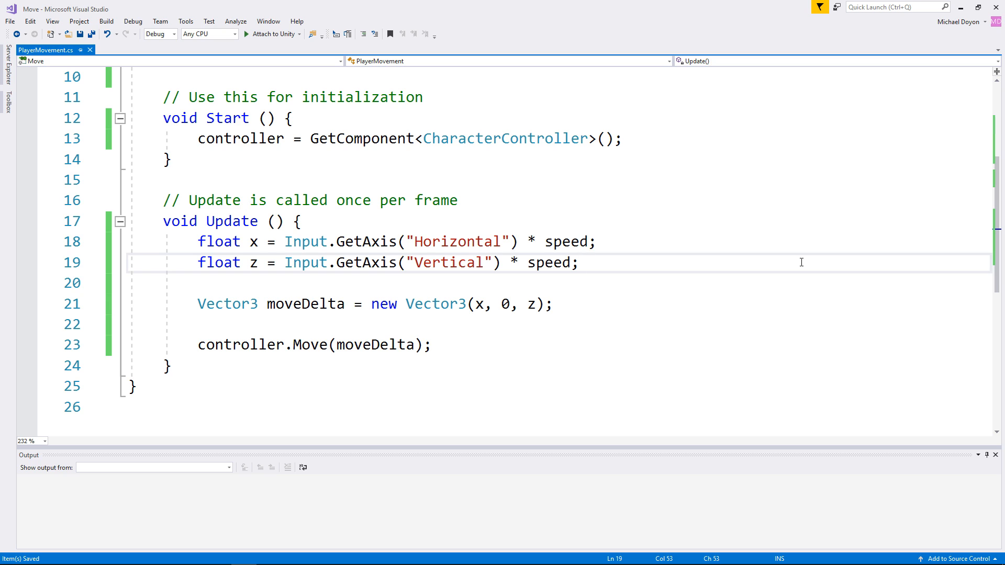
# Scale both input lines by Time.deltaTime as well, save, and switch to Unity.
pyautogui.click(578, 262)
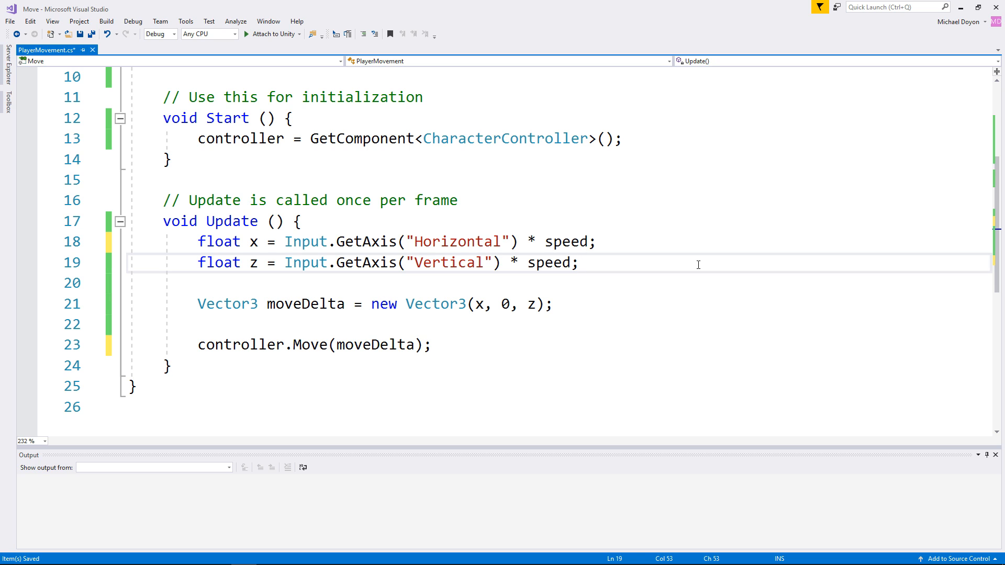
pyautogui.moveTo(588, 242)
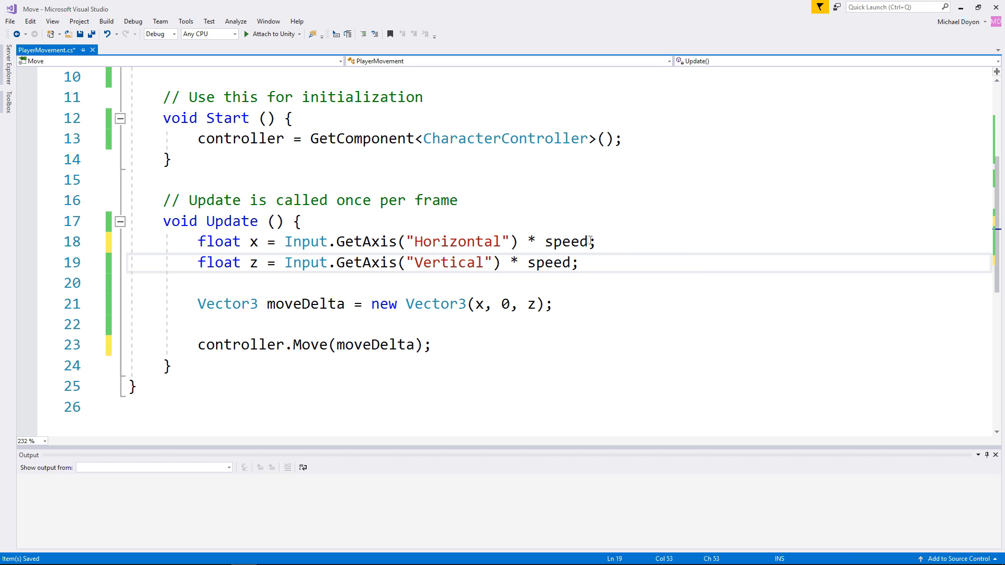
pyautogui.write('* Time')
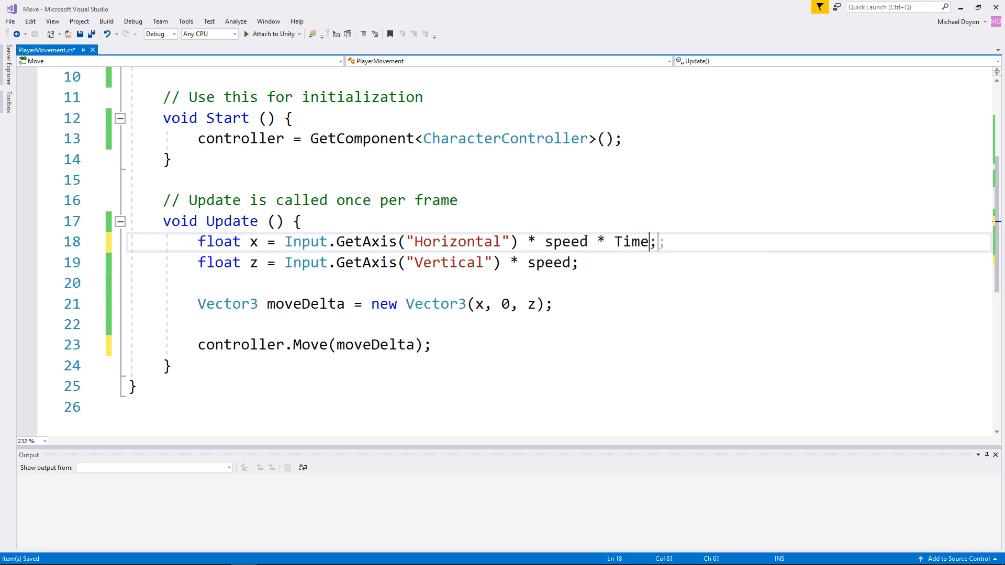
pyautogui.write('.deltaTime;')
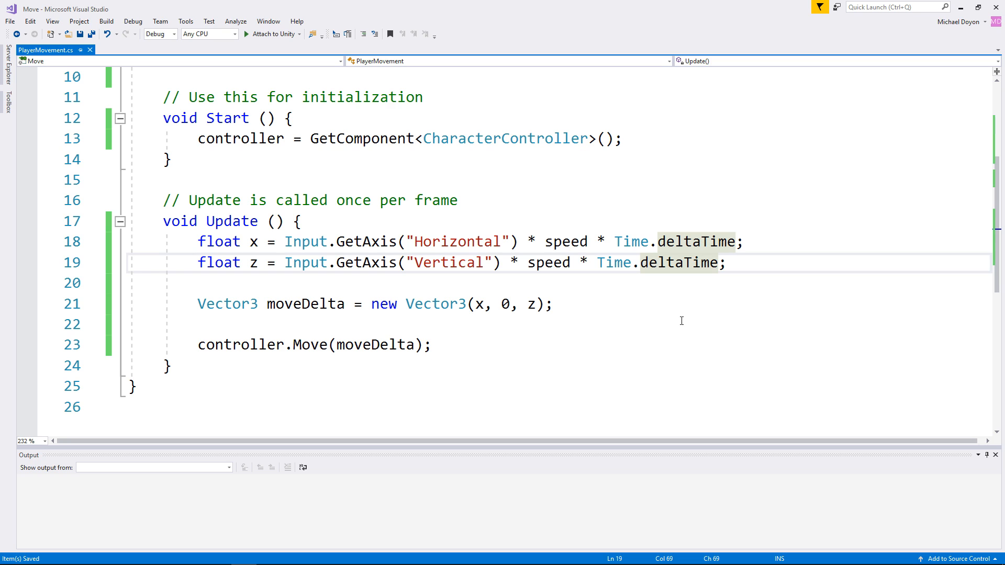
pyautogui.click(691, 304)
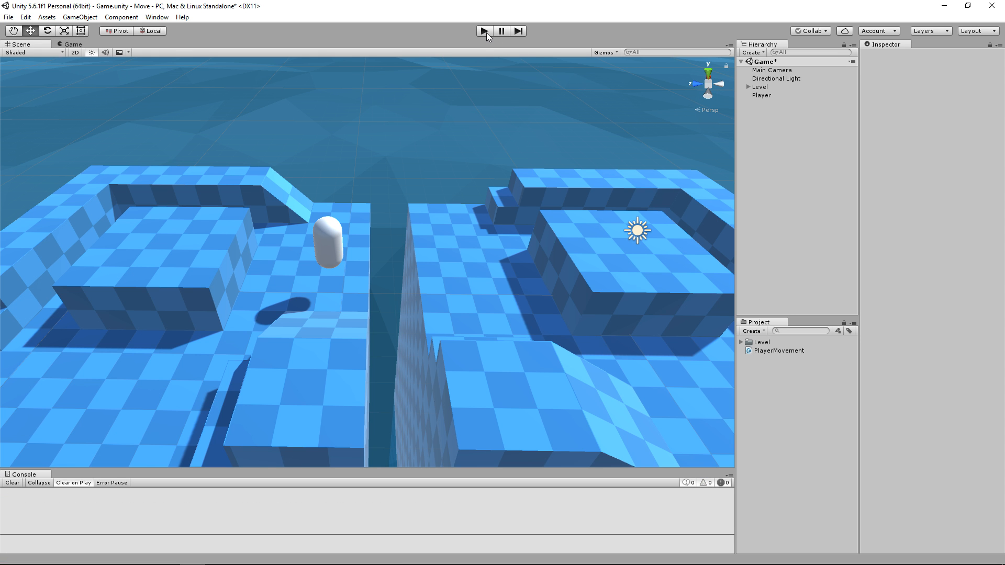
pyautogui.moveTo(447, 36)
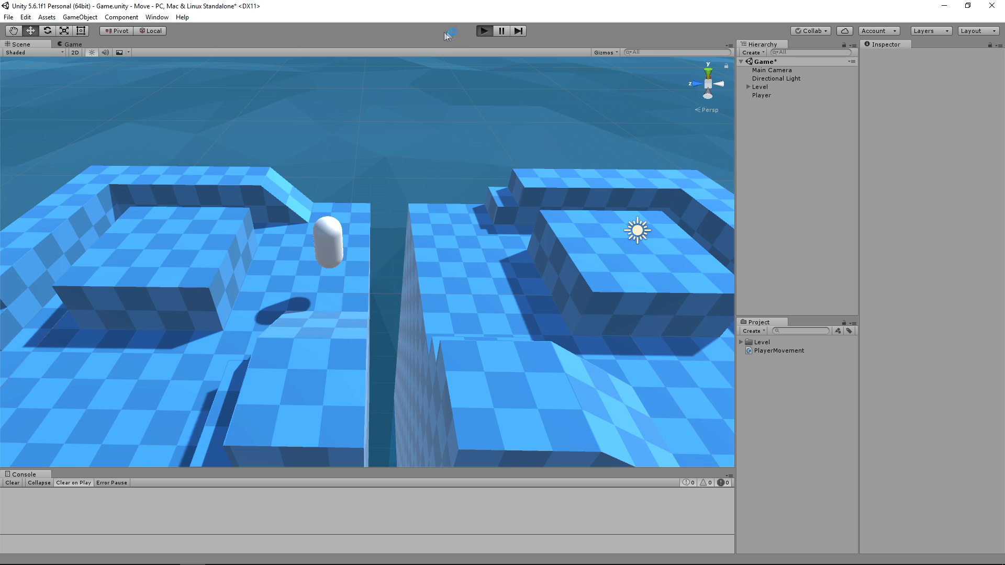
# Play the scene and select Player to see its Player Movement speed in the Inspector.
pyautogui.click(484, 31)
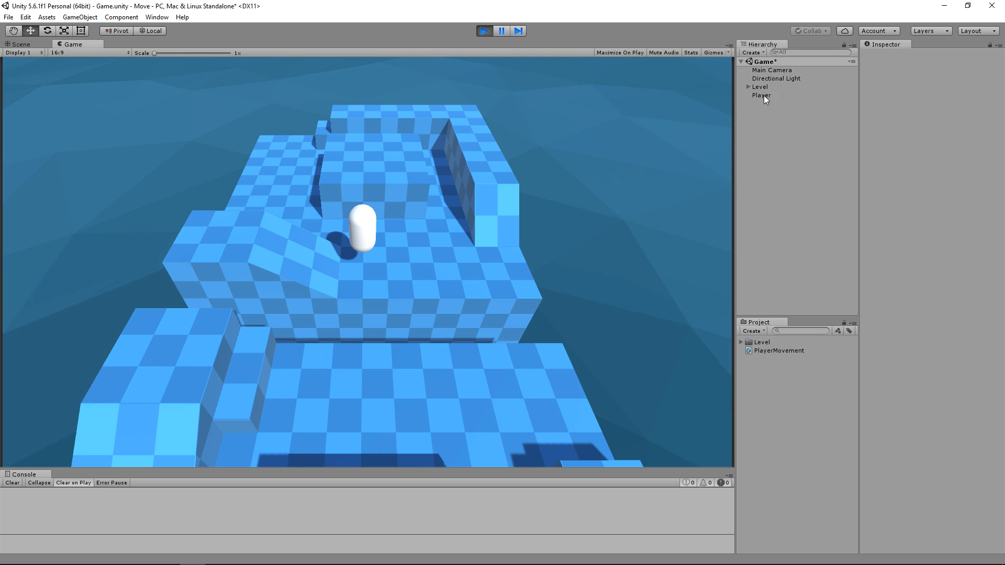
pyautogui.click(762, 96)
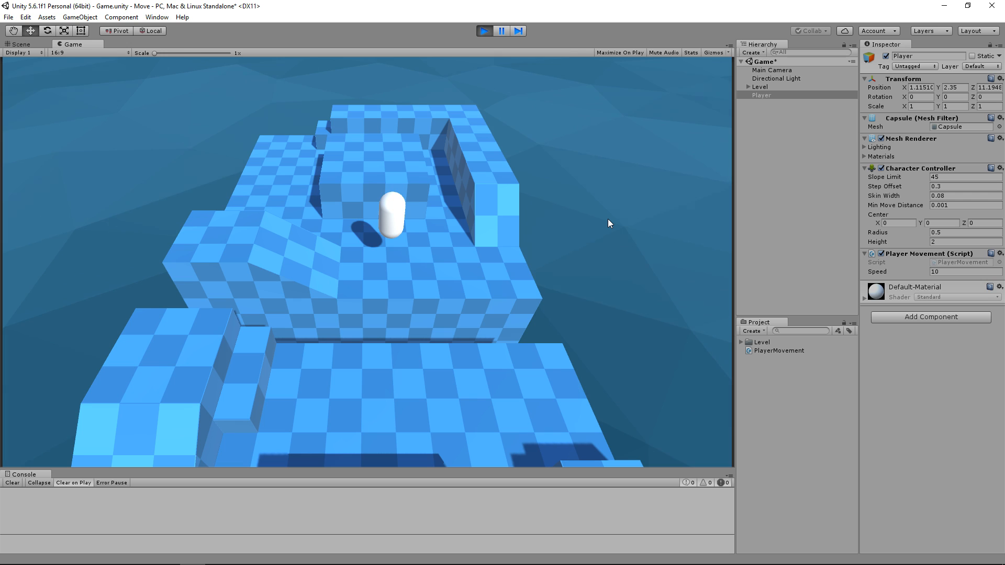
pyautogui.moveTo(583, 171)
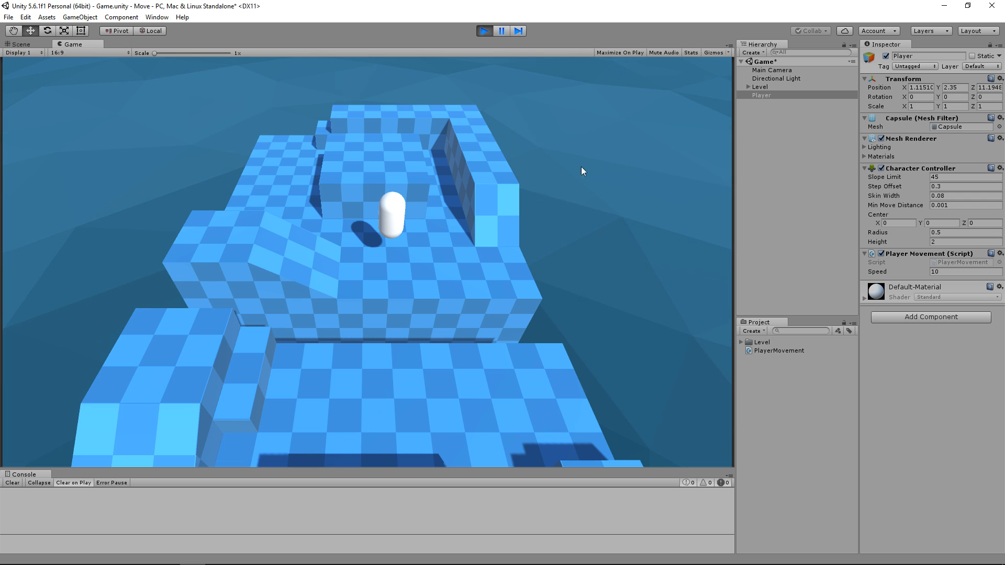
pyautogui.moveTo(487, 76)
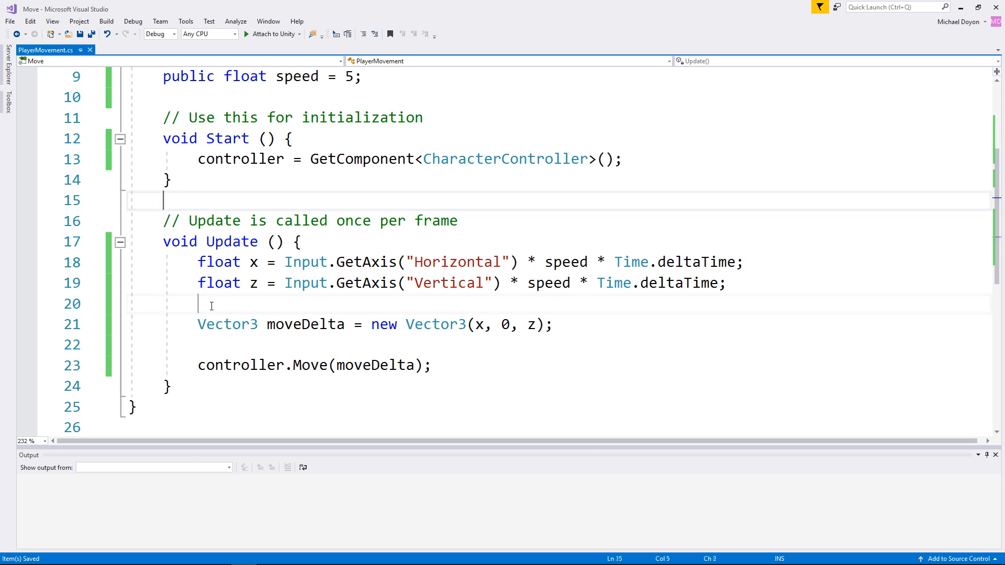
# Add float y = -1 in Update and use y as the vertical component of new Vector3(x, y, z).
pyautogui.click(209, 304)
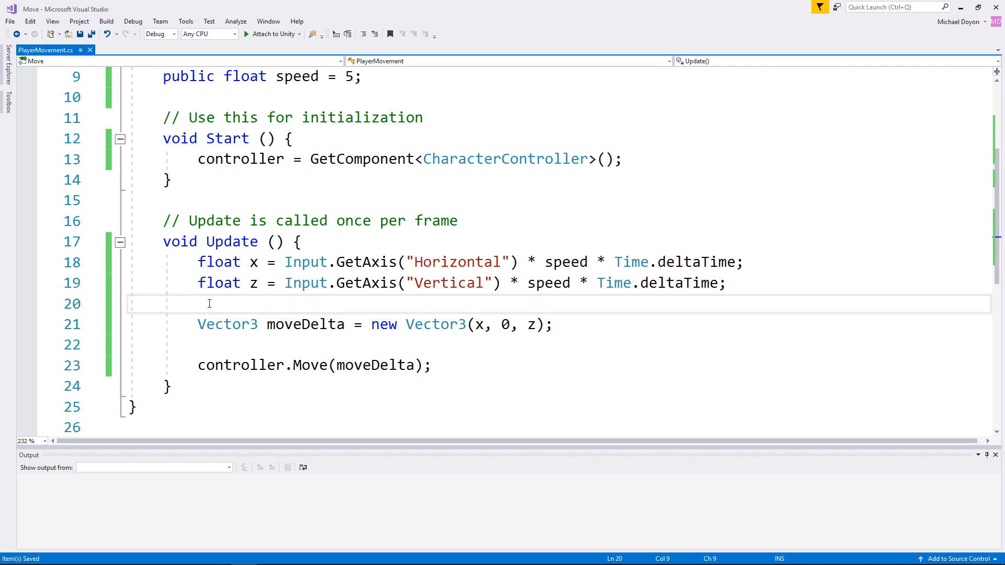
pyautogui.press('Return')
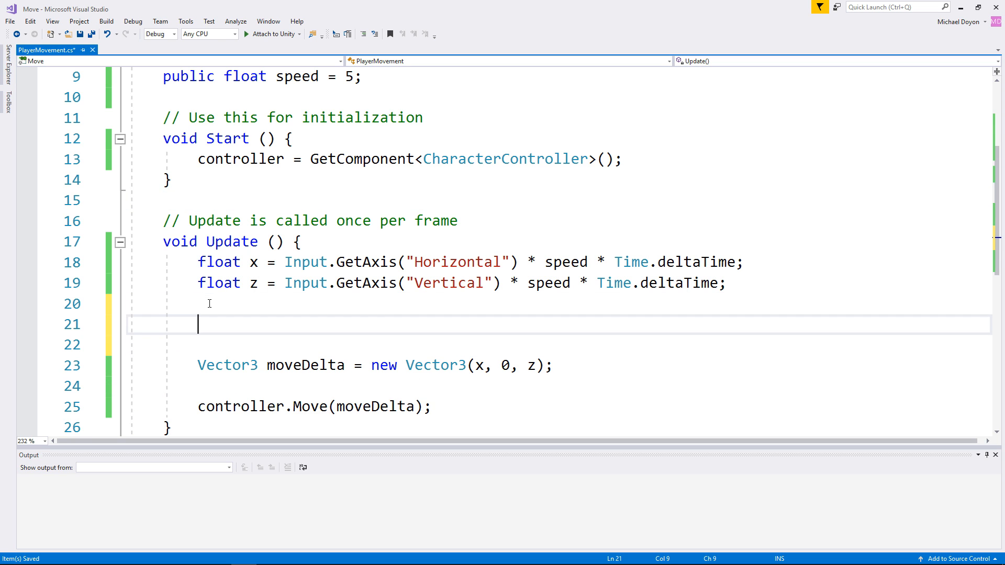
pyautogui.write('float y')
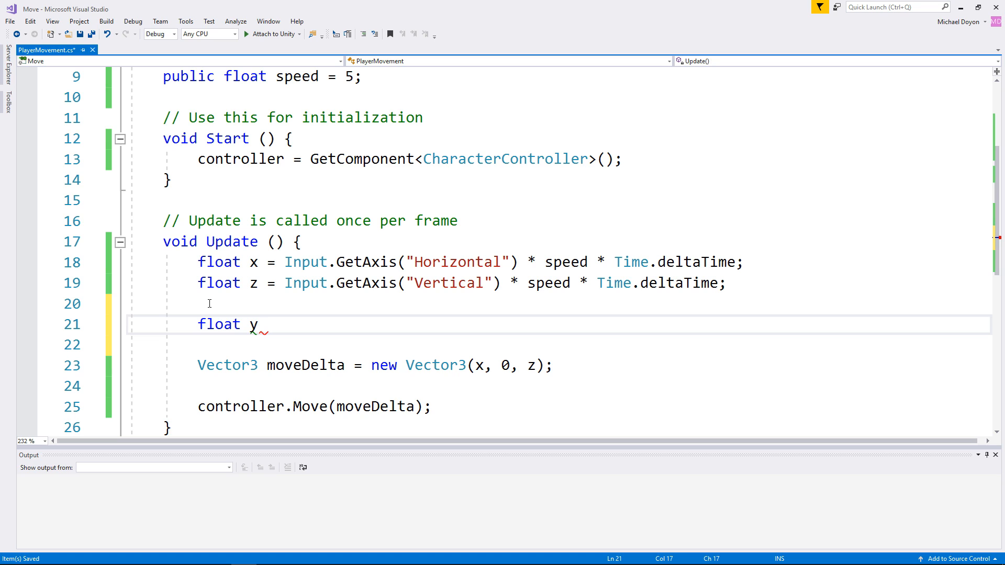
pyautogui.write('= -1')
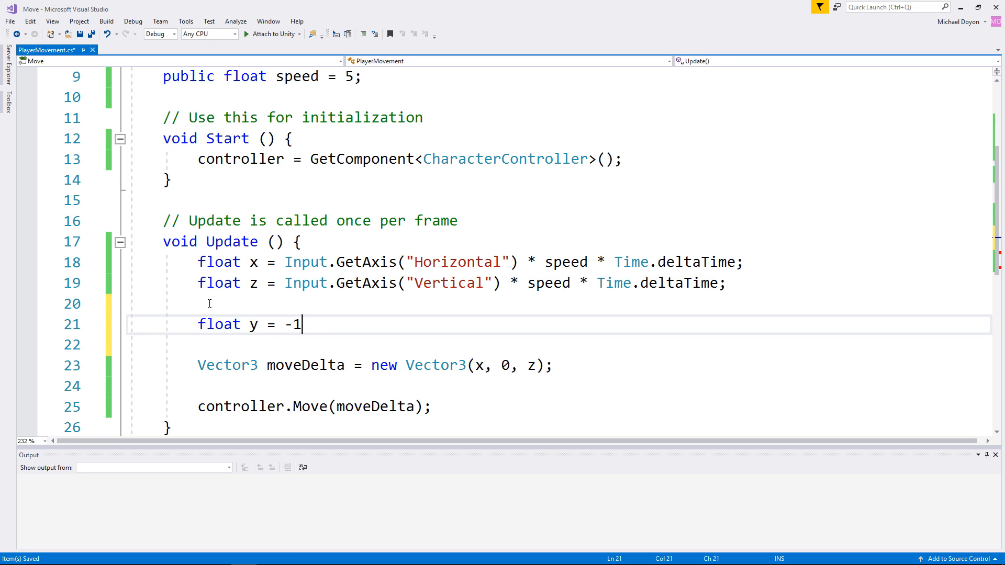
pyautogui.write(';')
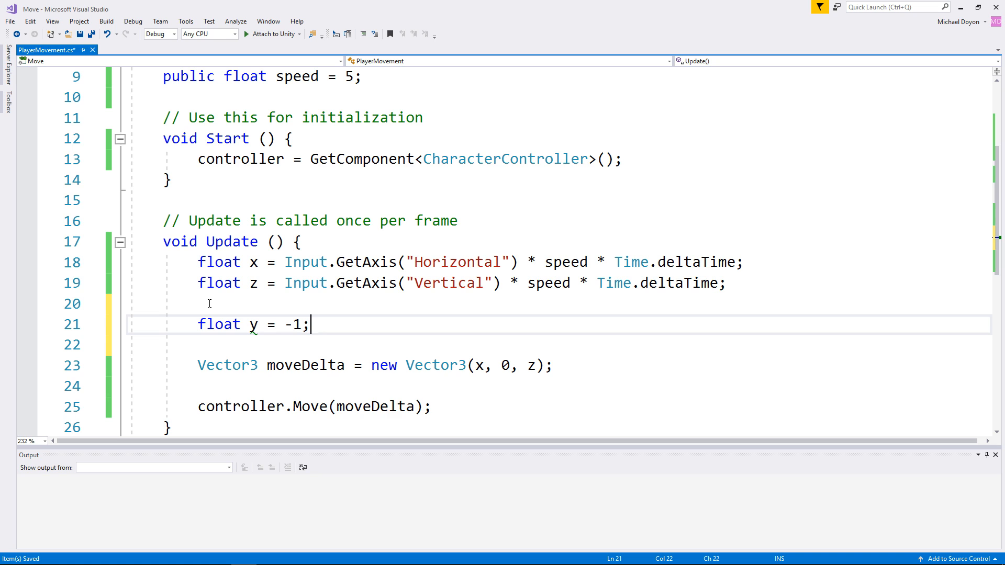
pyautogui.moveTo(253, 324)
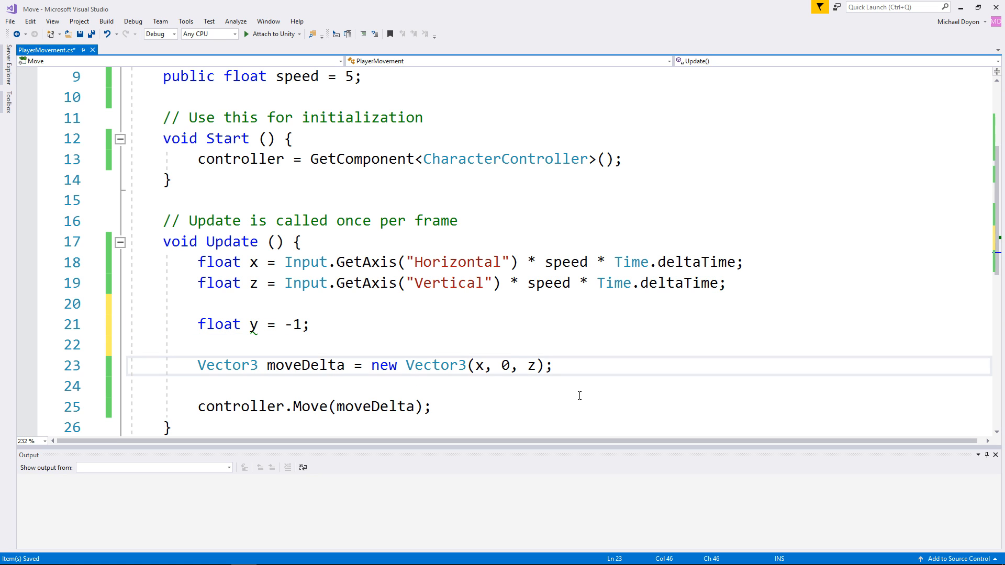
pyautogui.write('y')
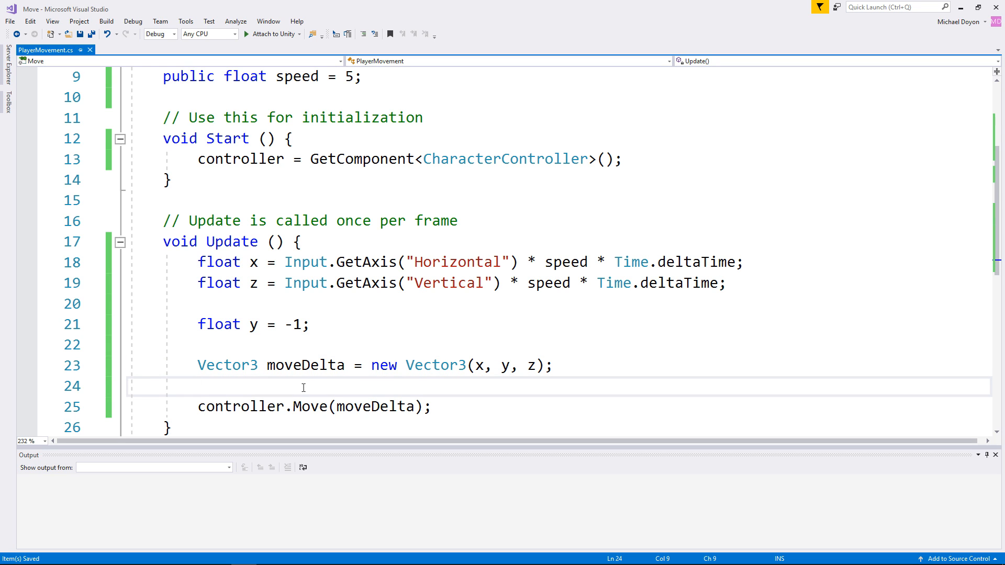
pyautogui.doubleClick(304, 366)
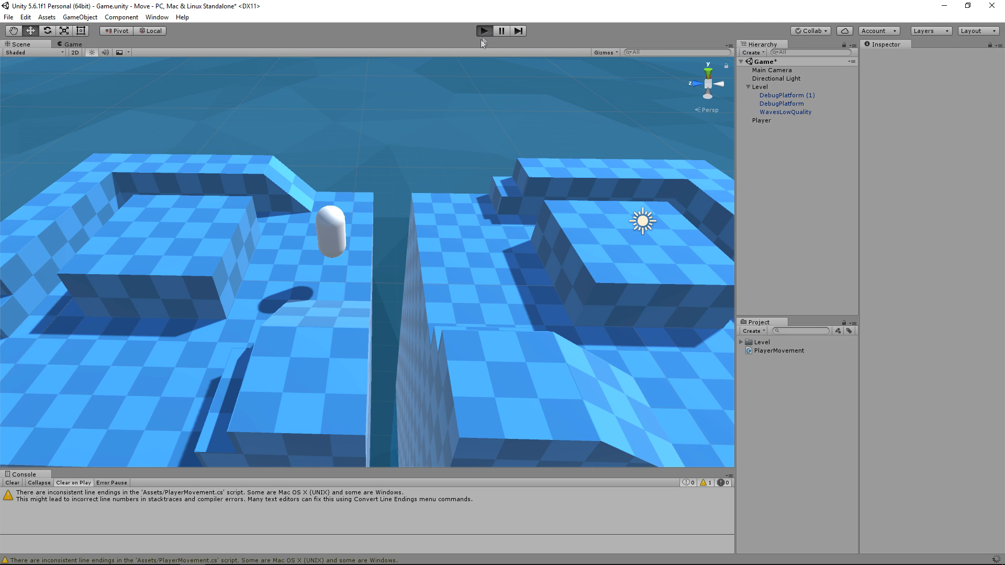
# Play the scene to test the player's new downward movement.
pyautogui.click(483, 30)
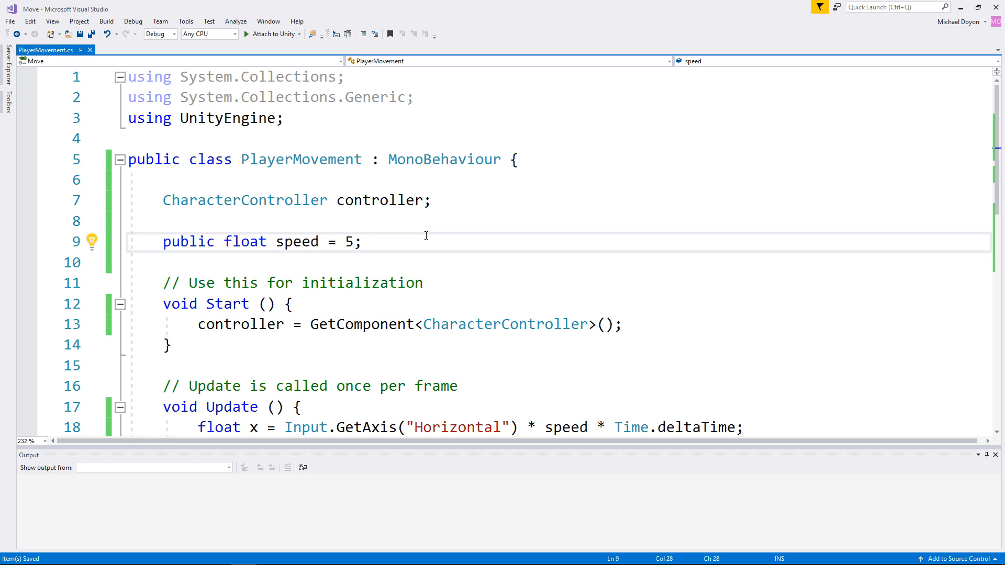
# Declare a float verticalVelocity field below public float speed = 5.
pyautogui.write('float')
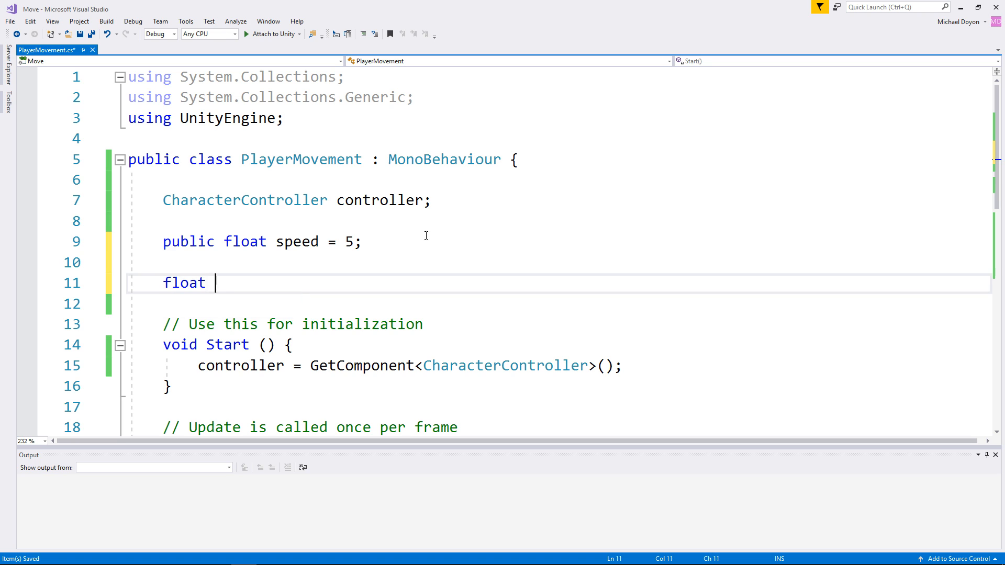
pyautogui.write('verticalVe')
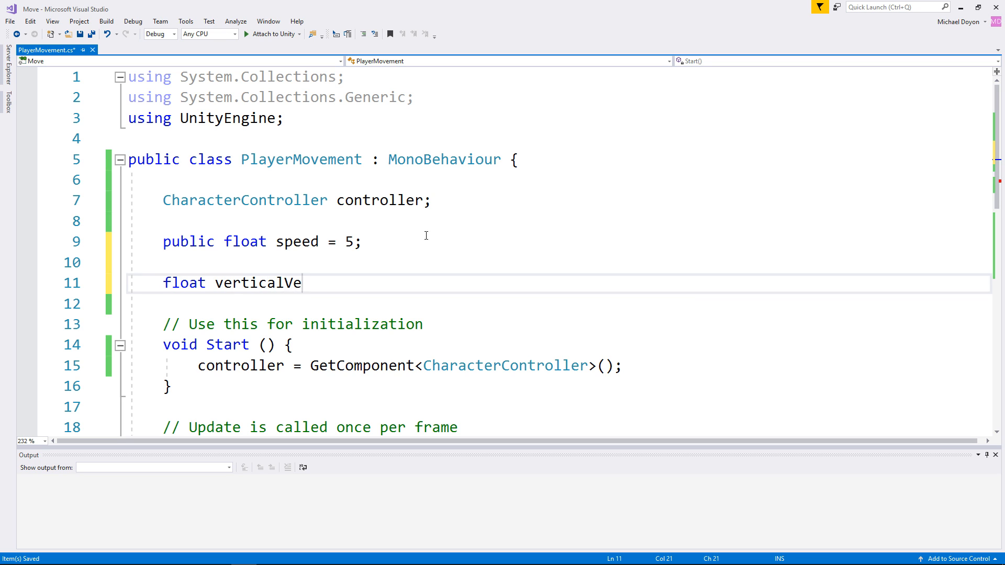
pyautogui.write('locity;')
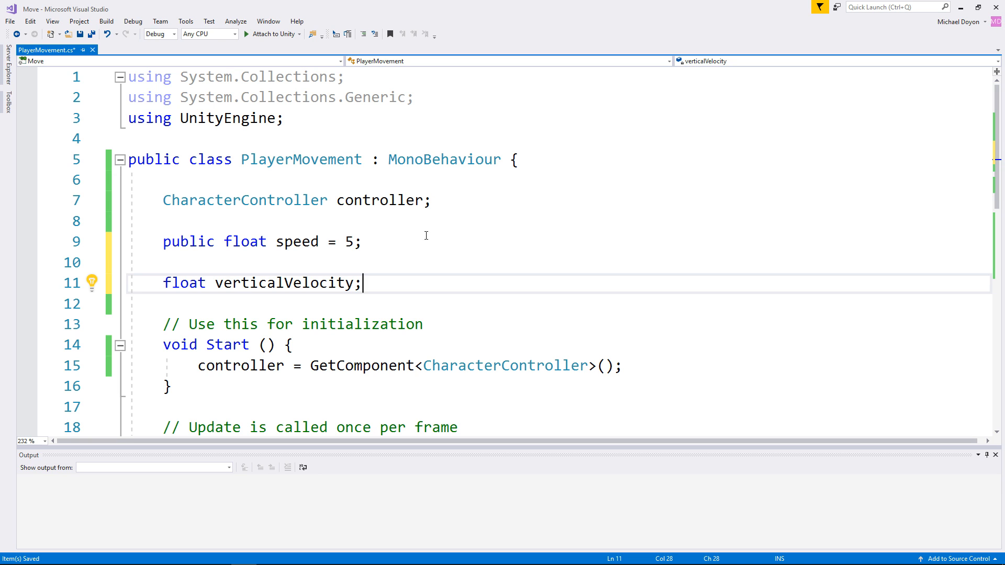
pyautogui.moveTo(90, 60)
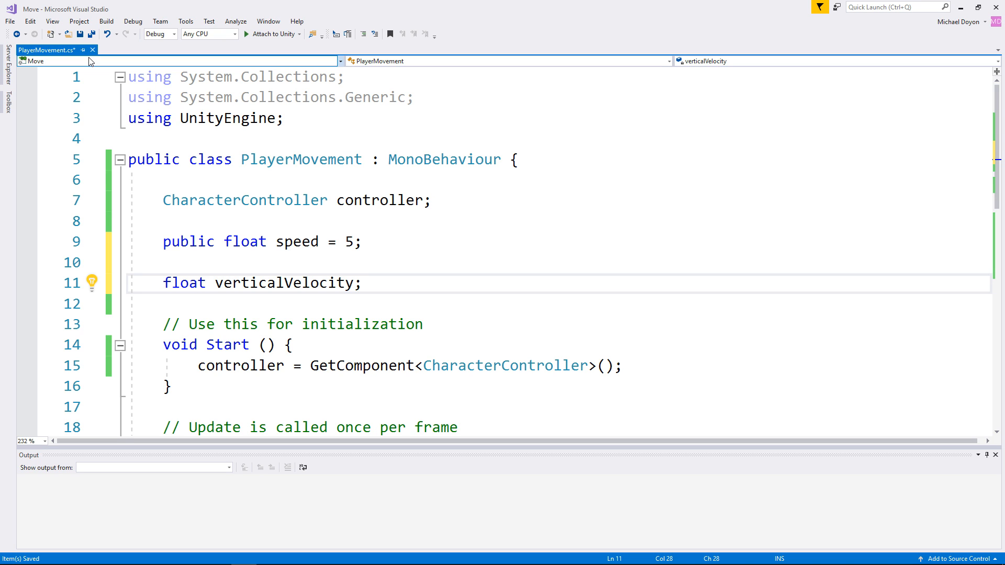
pyautogui.click(363, 283)
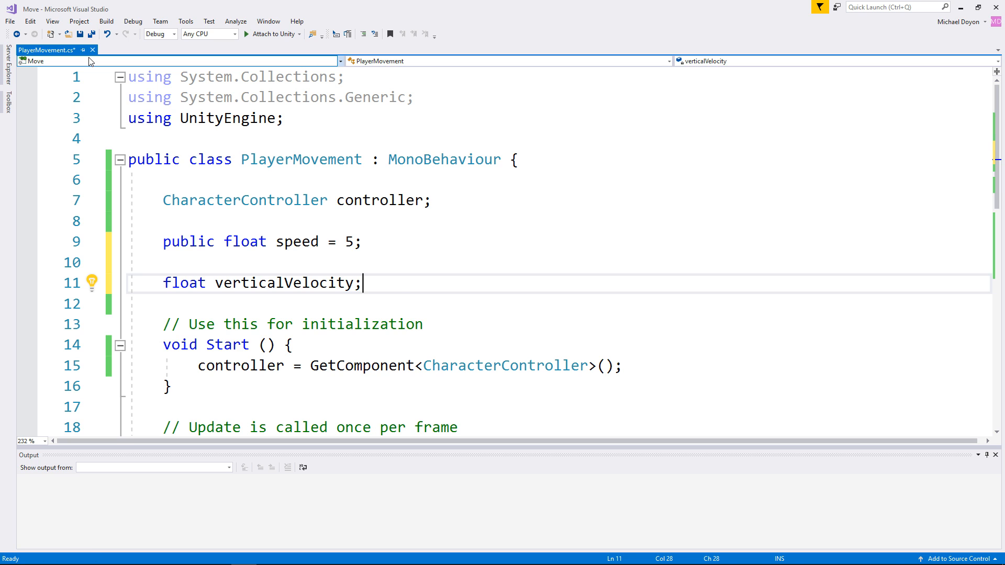
# In the grounded branch set verticalVelocity = -1 * Time.deltaTime.
pyautogui.scroll(-3)
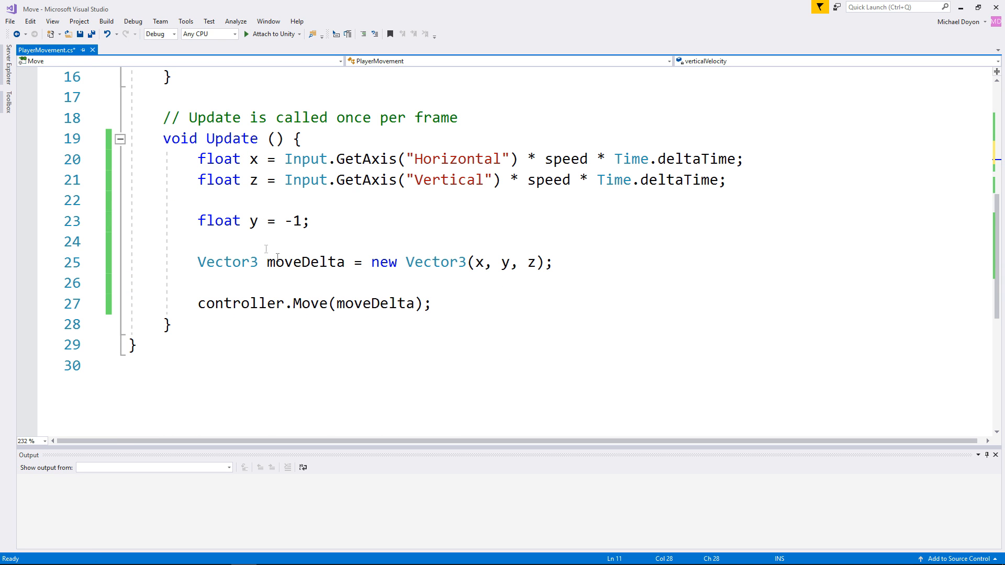
pyautogui.press('Return')
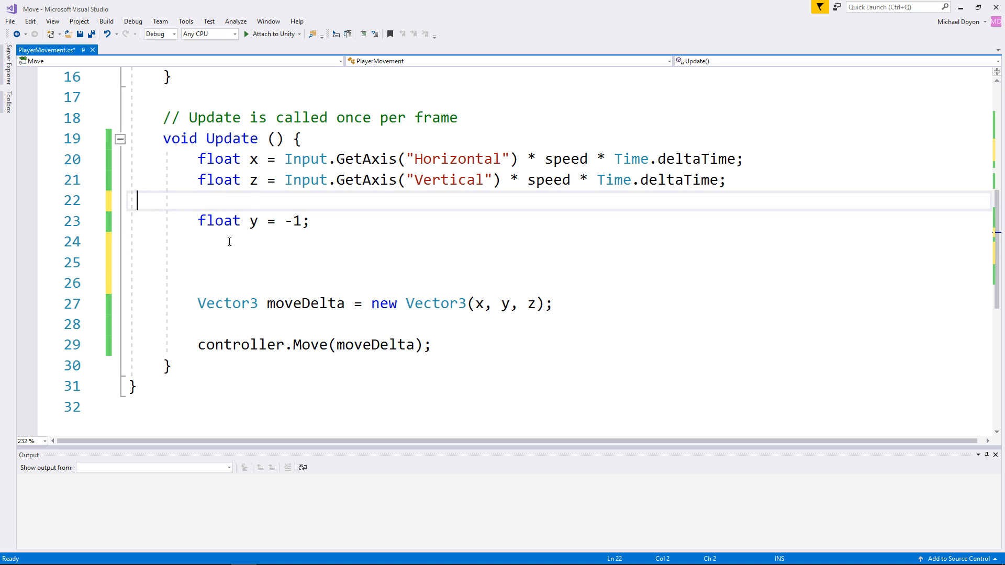
pyautogui.press('Delete')
pyautogui.write('if (controller.isGrounded')
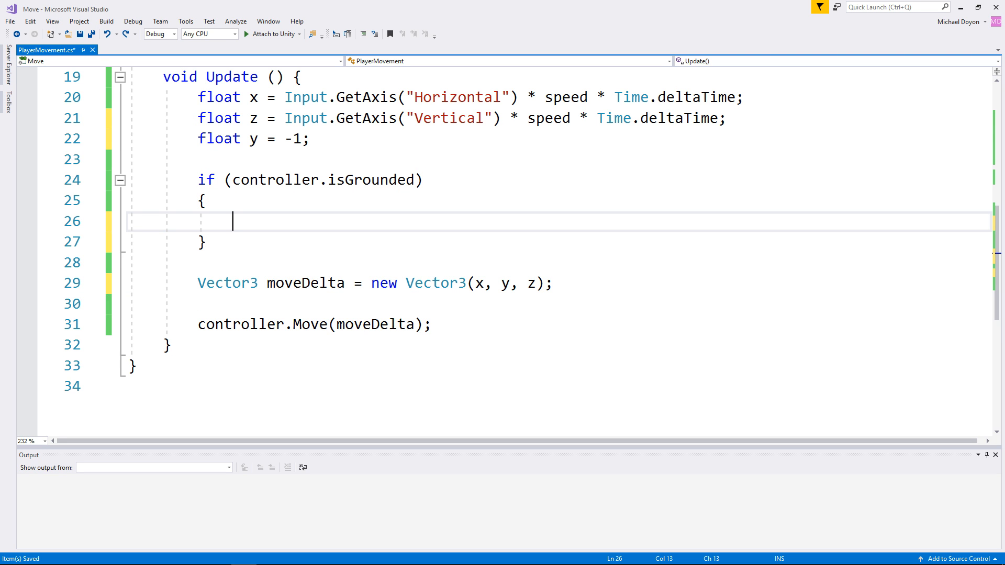
pyautogui.write('verticalVelocity =')
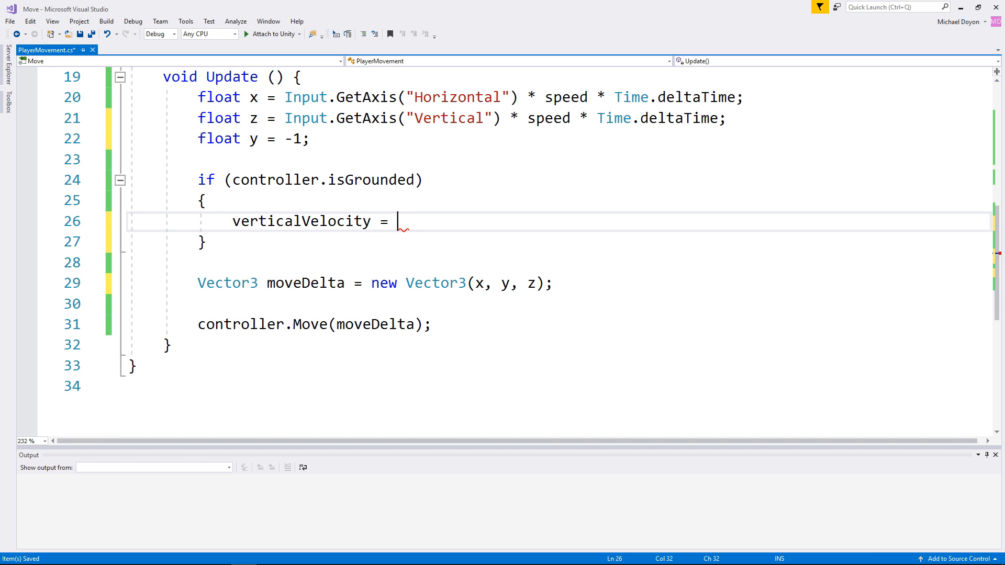
pyautogui.write('-1 * T')
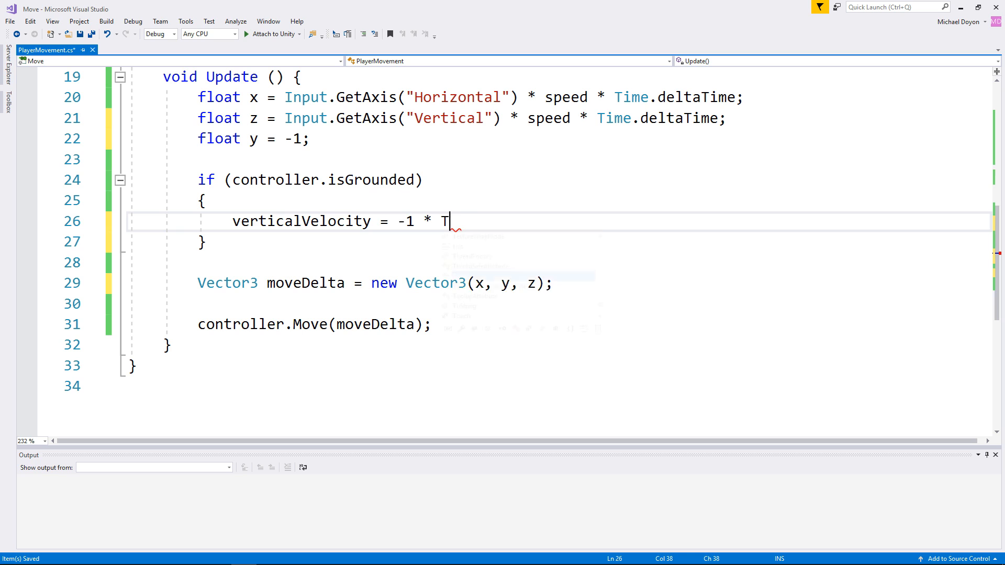
pyautogui.write('ime.deltaTime;')
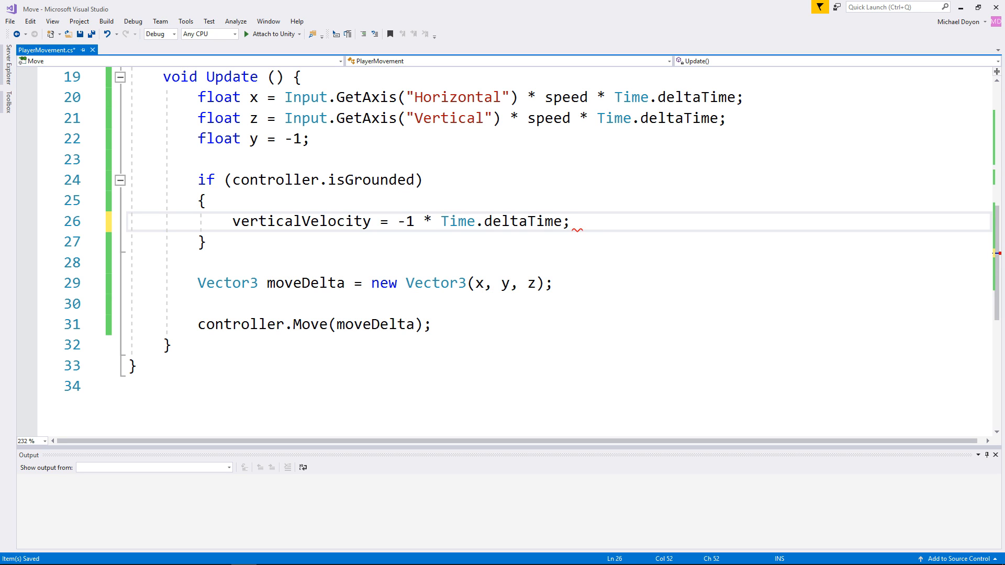
# In the else branch subtract 1 * Time.deltaTime from verticalVelocity, then save.
pyautogui.click(207, 242)
pyautogui.write('else')
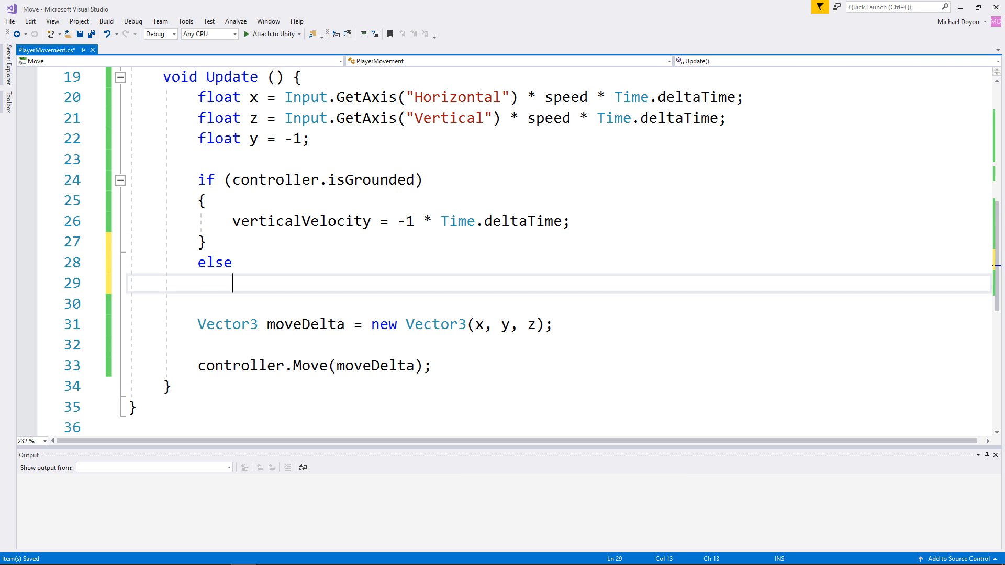
pyautogui.write('vert')
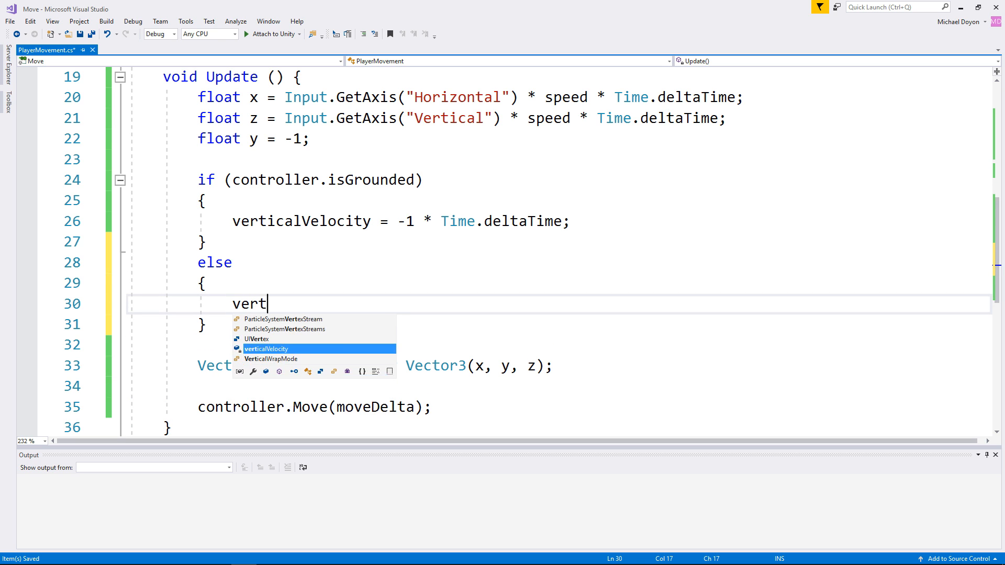
pyautogui.write('verticalVelocity -=')
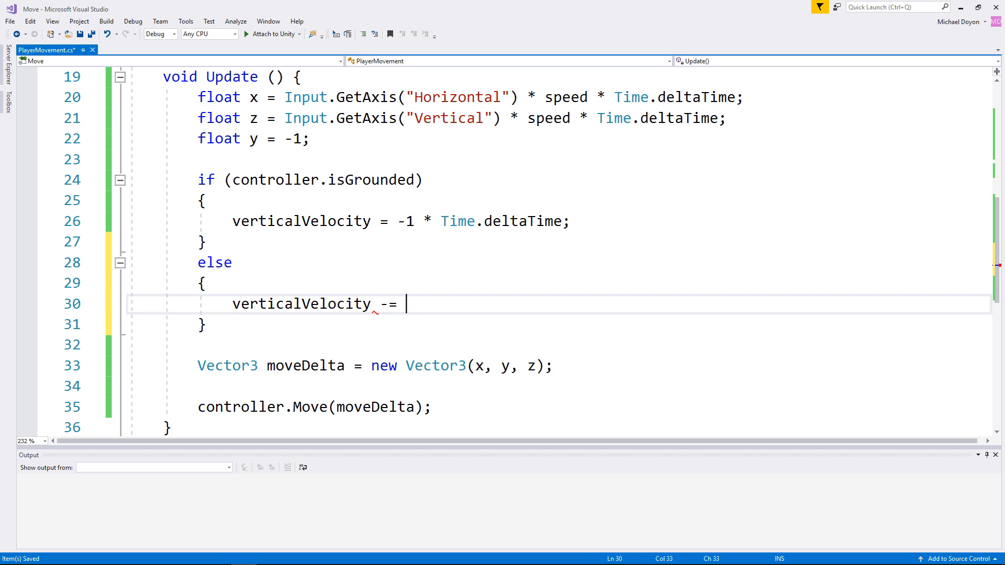
pyautogui.write('1 * Time.deltaTime;')
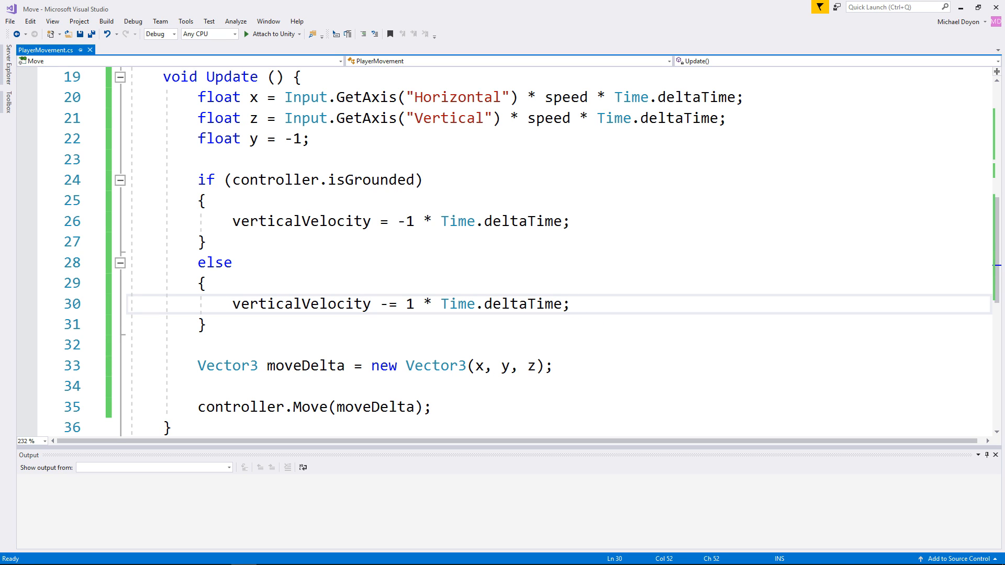
pyautogui.click(569, 304)
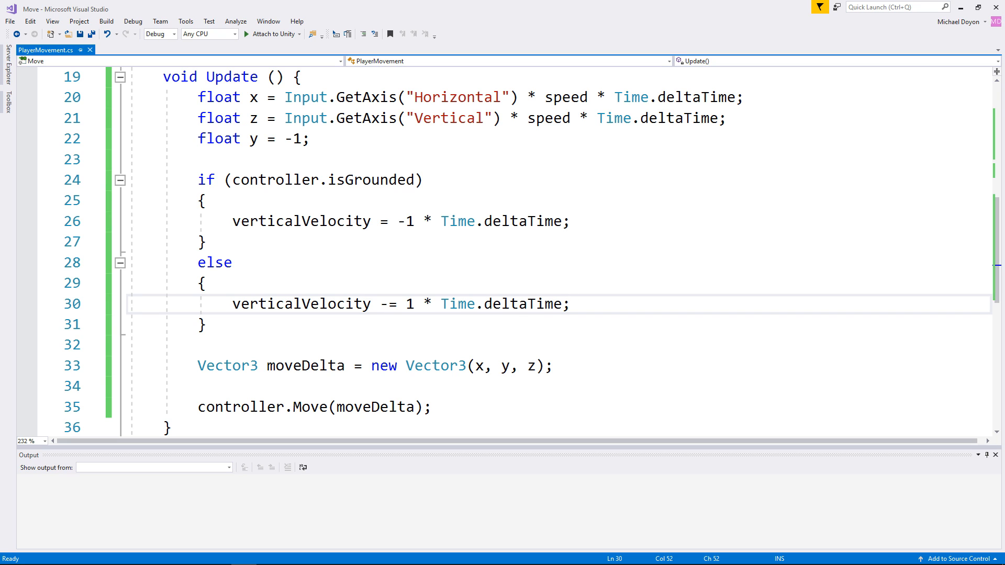
# Replace y with verticalVelocity in moveDelta's Vector3, remove the float y = -1 line, and switch to Unity.
pyautogui.click(302, 304)
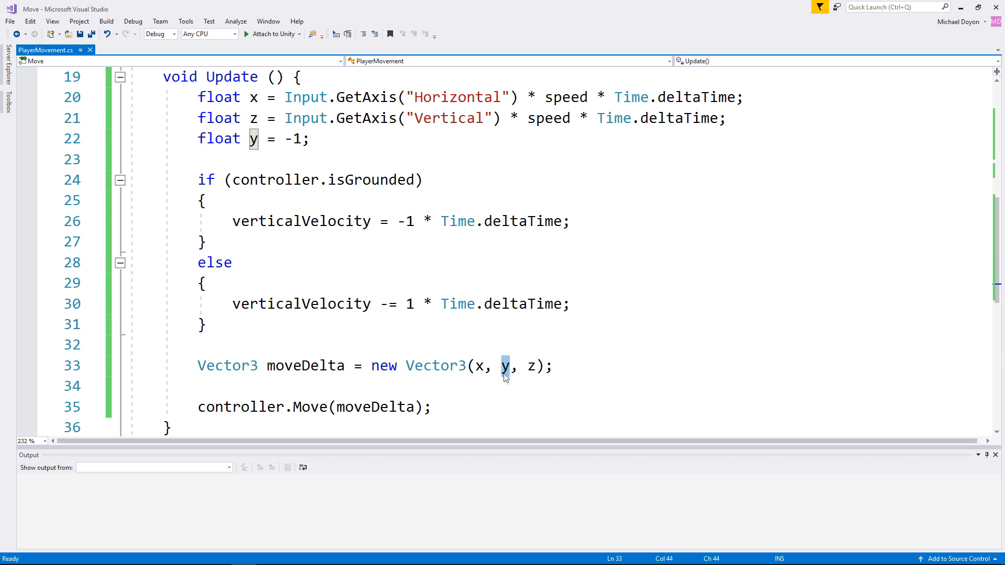
pyautogui.write('verticalVelocity')
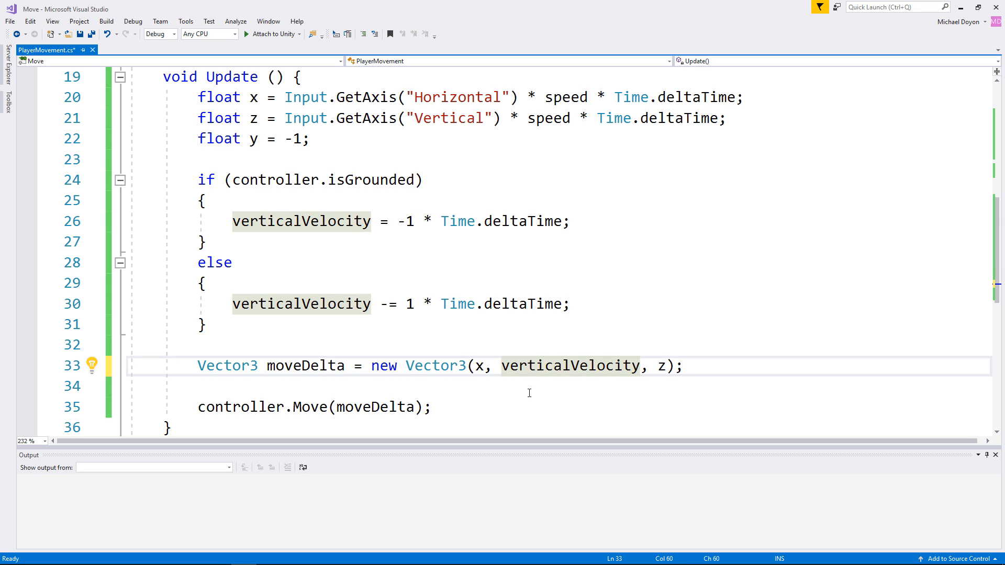
pyautogui.click(311, 139)
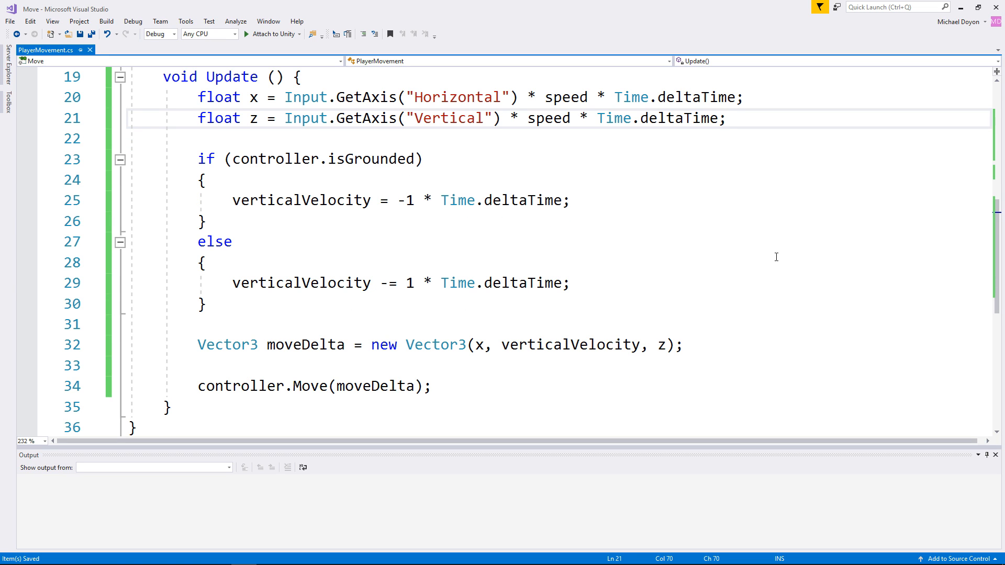
pyautogui.click(727, 119)
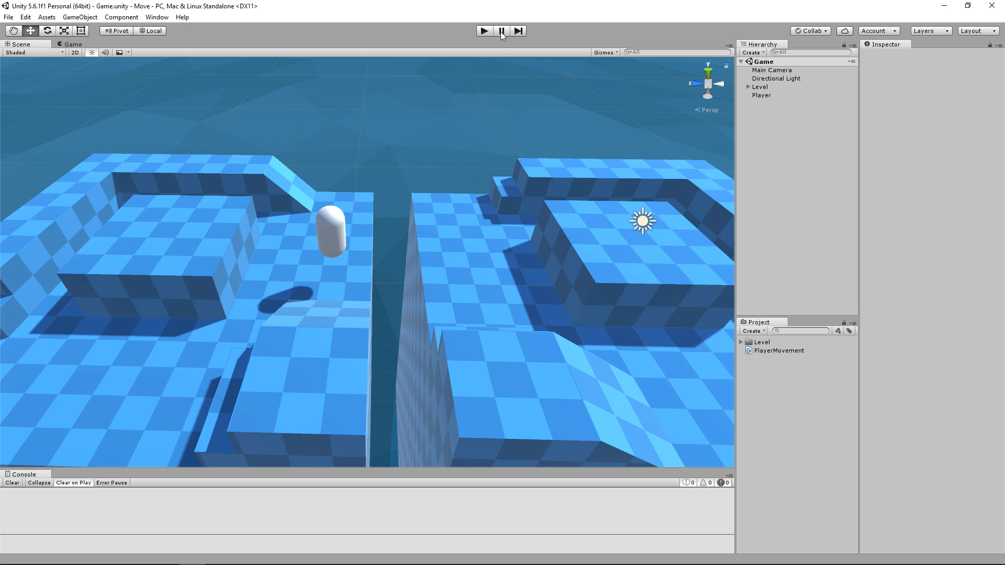
# Play the scene to test movement driven by verticalVelocity.
pyautogui.click(484, 31)
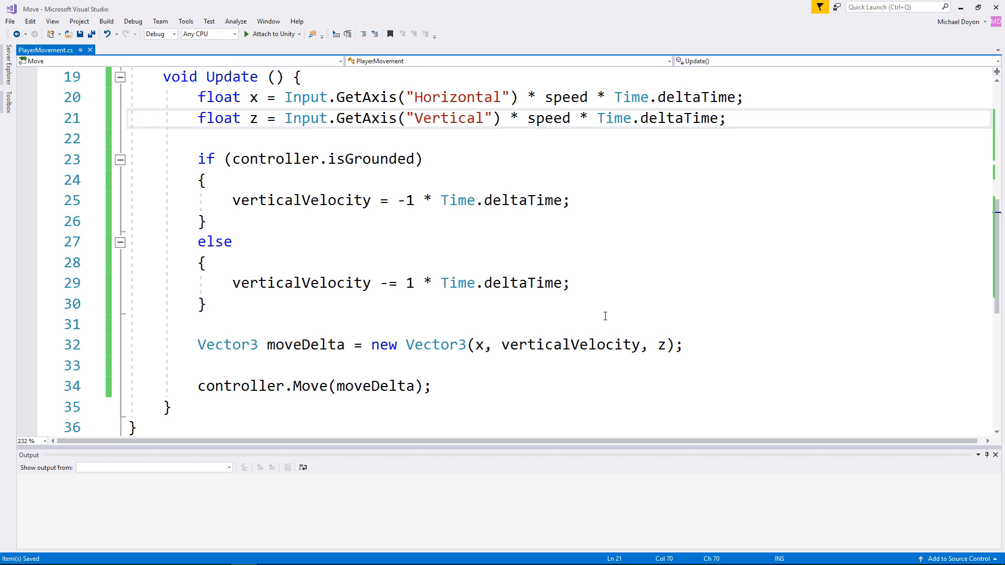
# Inside the isGrounded block add if (Input.GetButtonDown("Jump")).
pyautogui.click(727, 118)
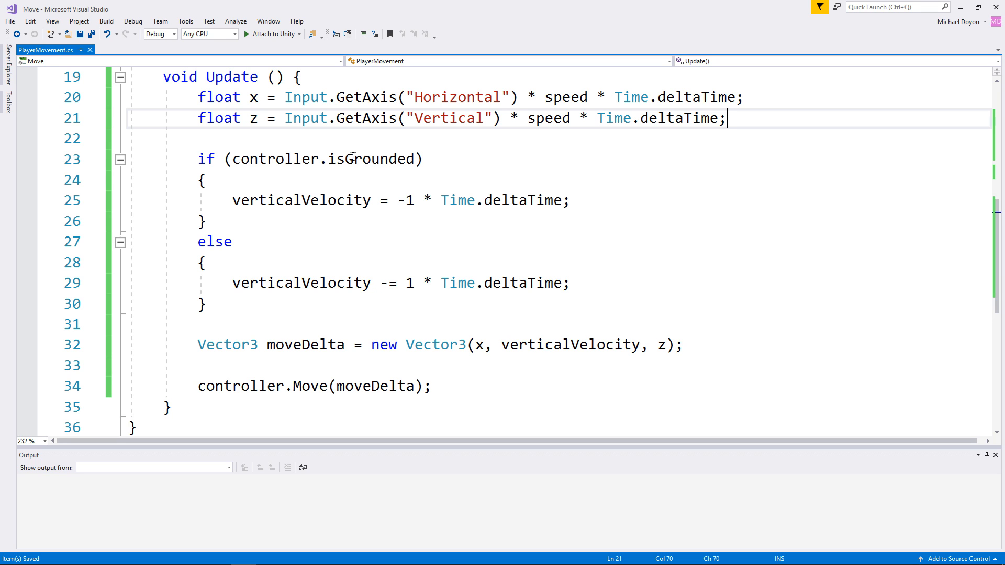
pyautogui.moveTo(202, 180); pyautogui.dragTo(202, 221)
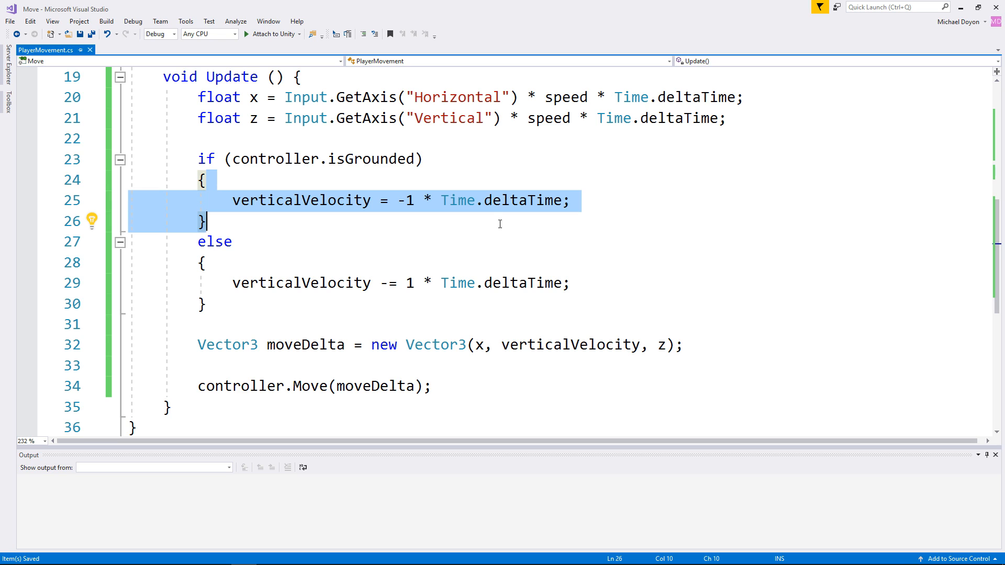
pyautogui.click(616, 200)
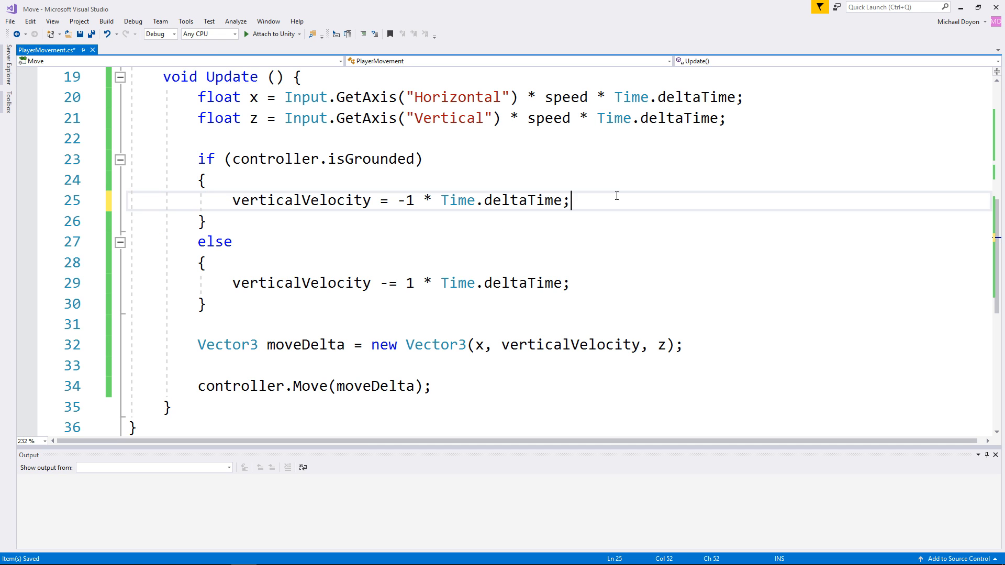
pyautogui.write('if(')
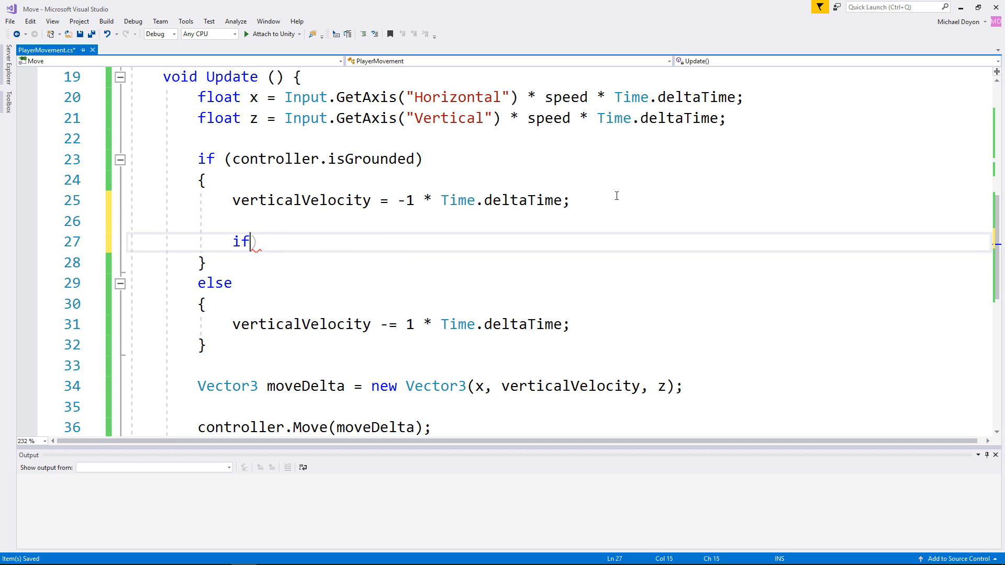
pyautogui.write('(Input.GetKeyDown(')
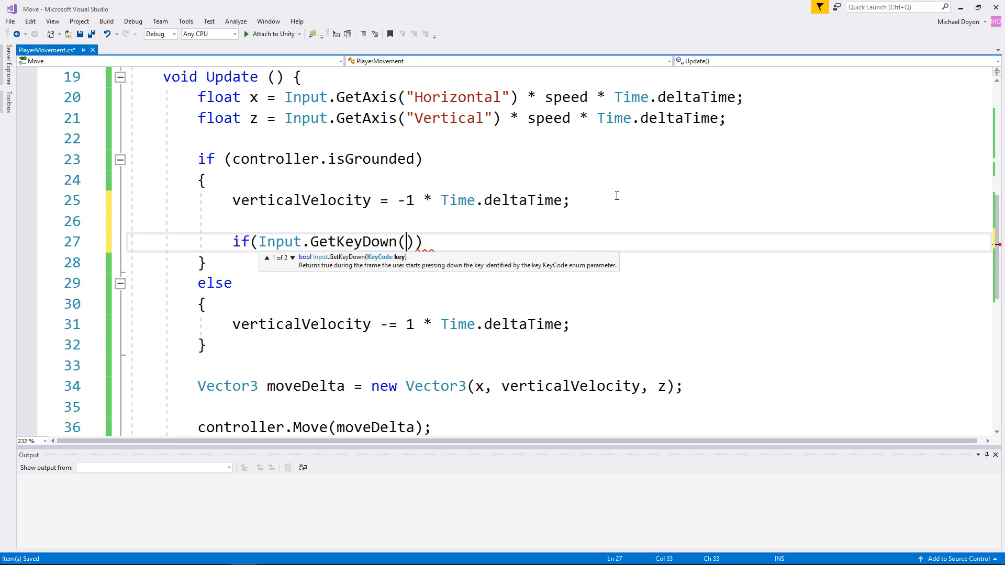
pyautogui.write('KeyCode.Space')
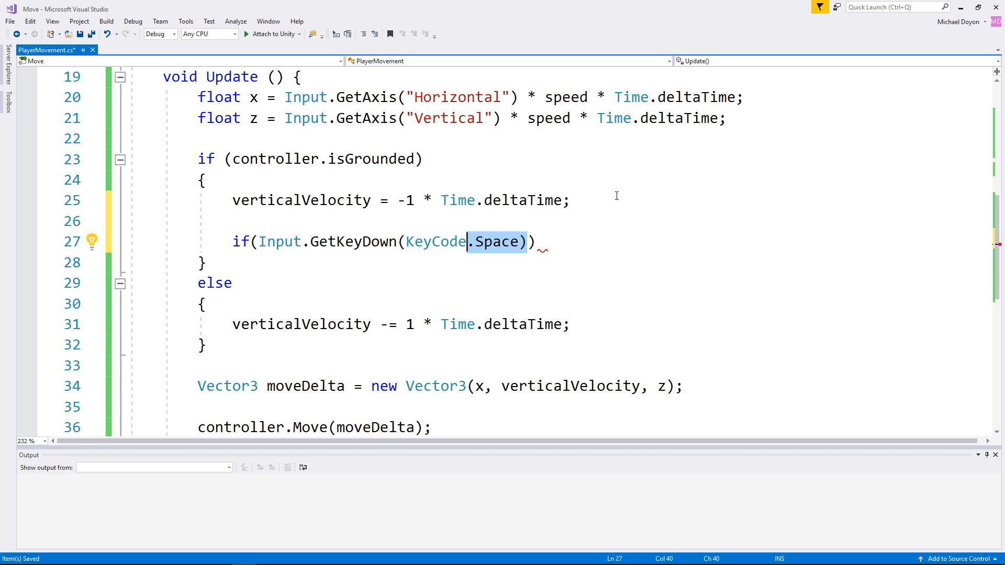
pyautogui.write('Button')
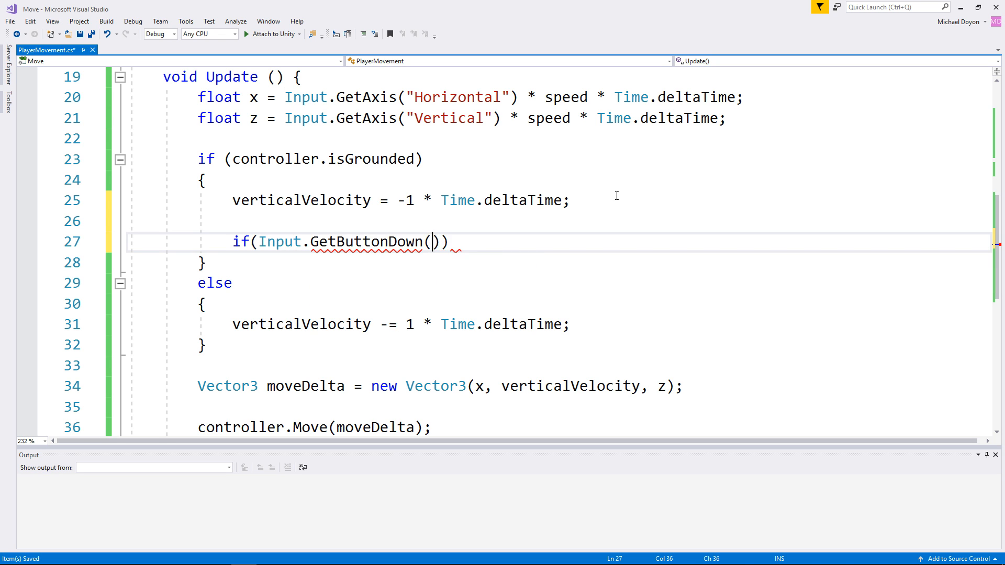
pyautogui.write('"Jump"')
pyautogui.write('{')
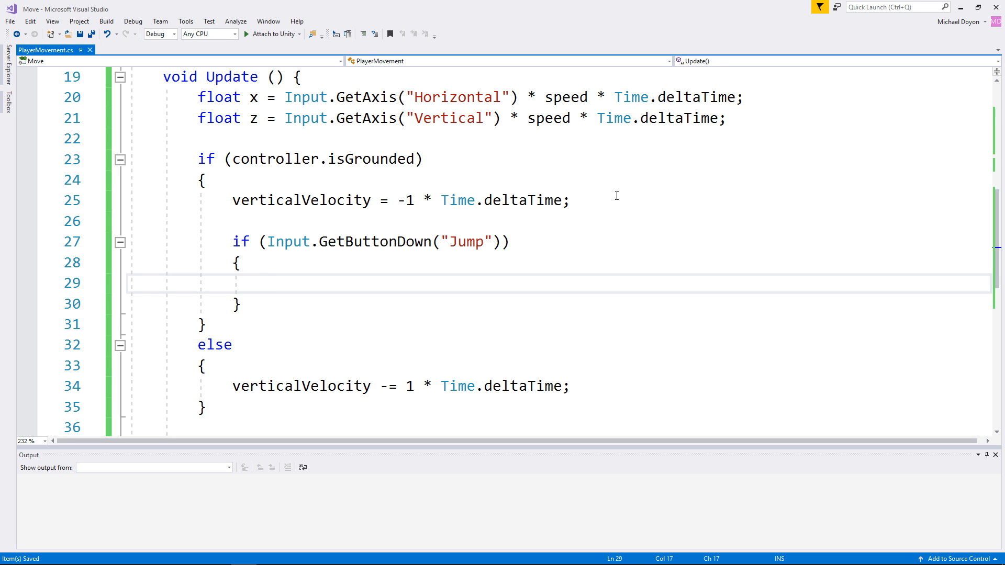
# In the Jump block set verticalVelocity = 20 * Time.deltaTime.
pyautogui.click(268, 284)
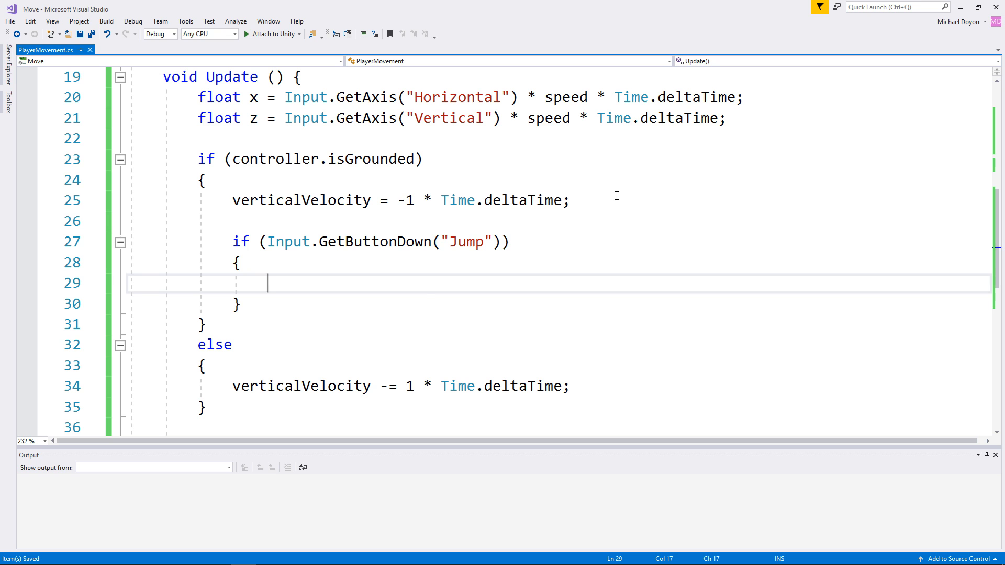
pyautogui.write('verticalVelocity =')
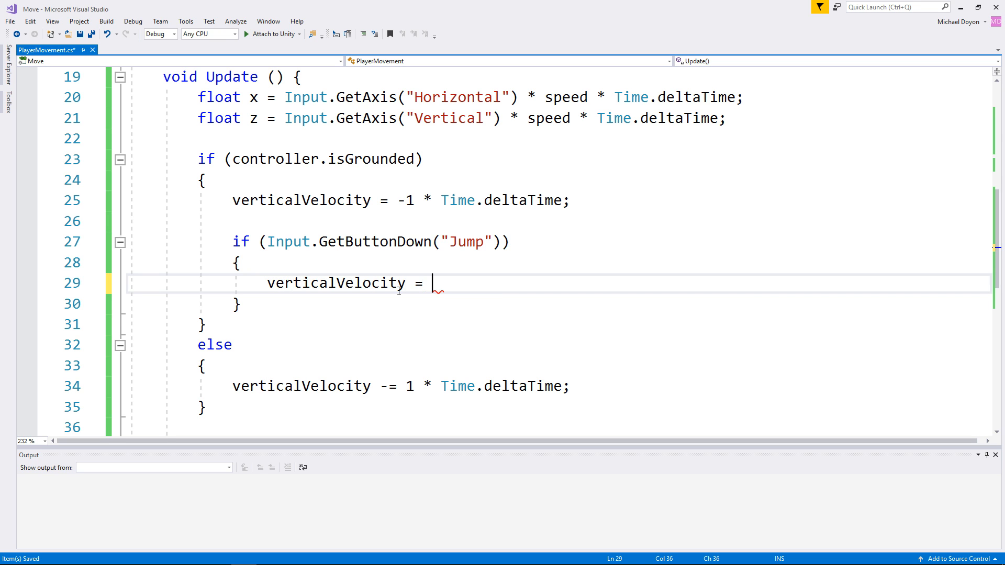
pyautogui.write('20 * Tim')
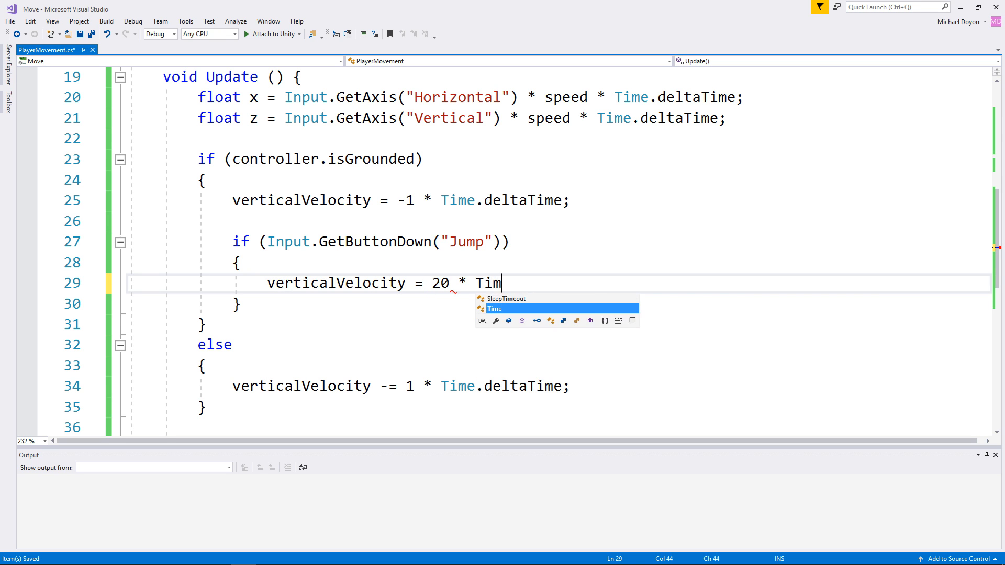
pyautogui.write('e.deltaTime;')
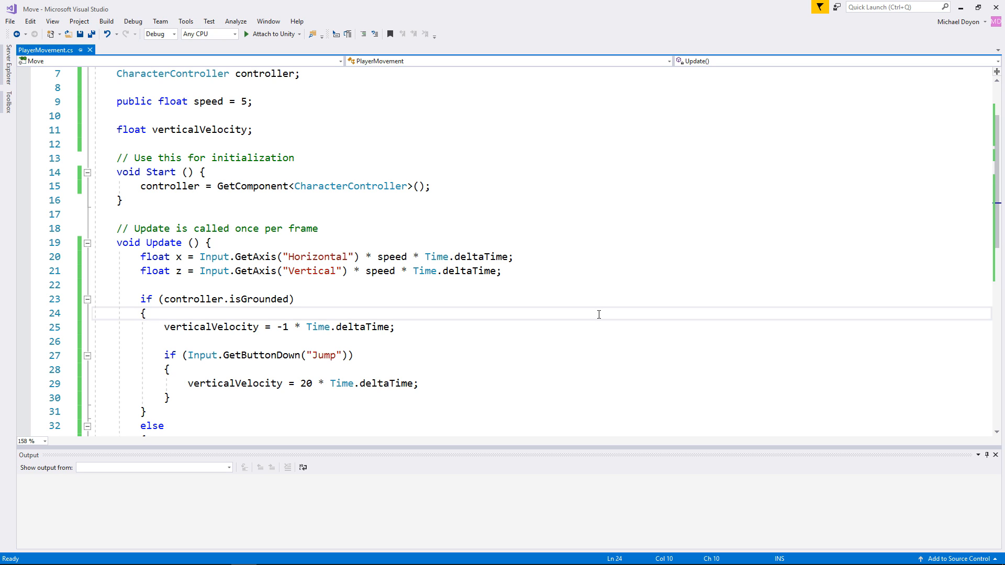
pyautogui.click(487, 369)
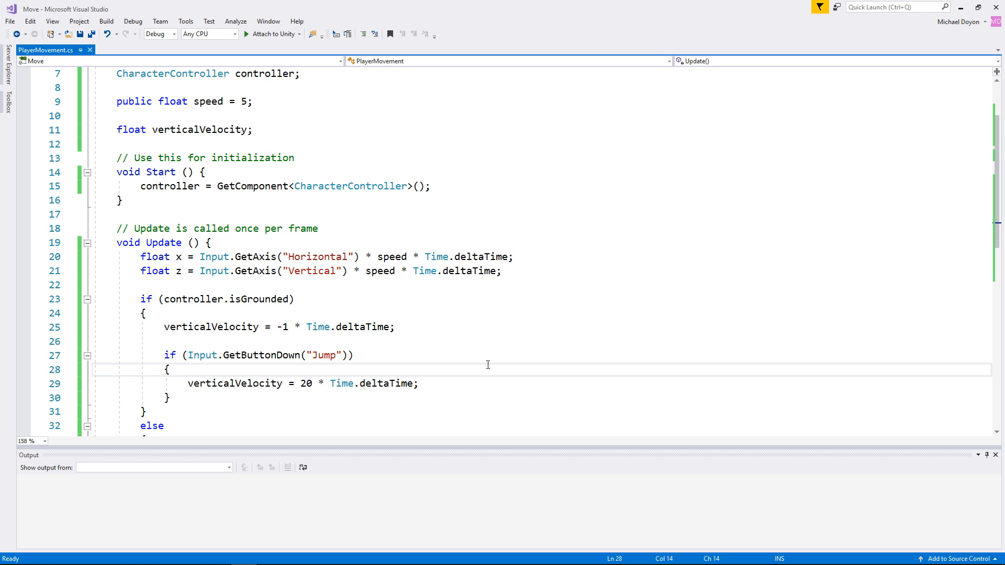
pyautogui.doubleClick(281, 326)
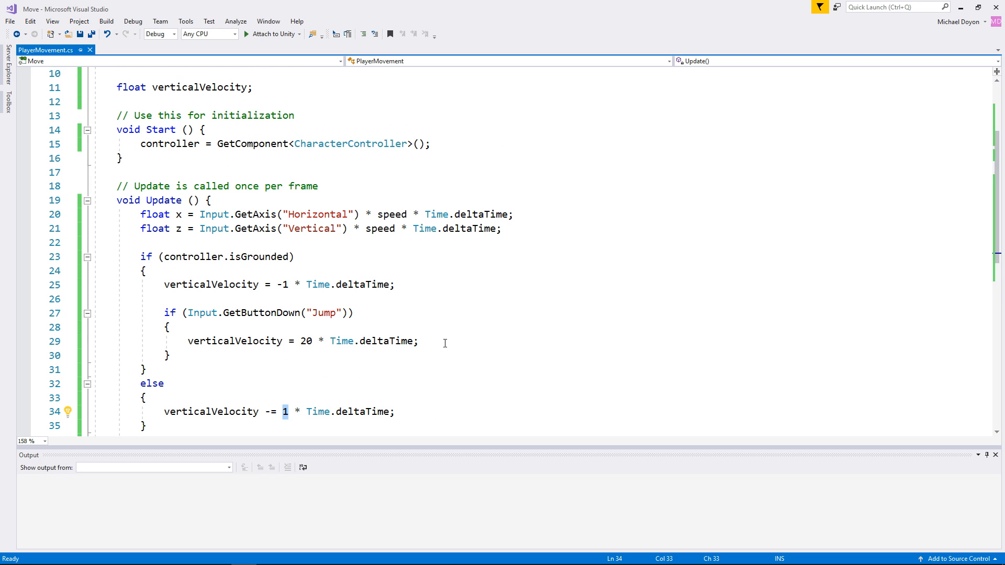
pyautogui.moveTo(281, 284)
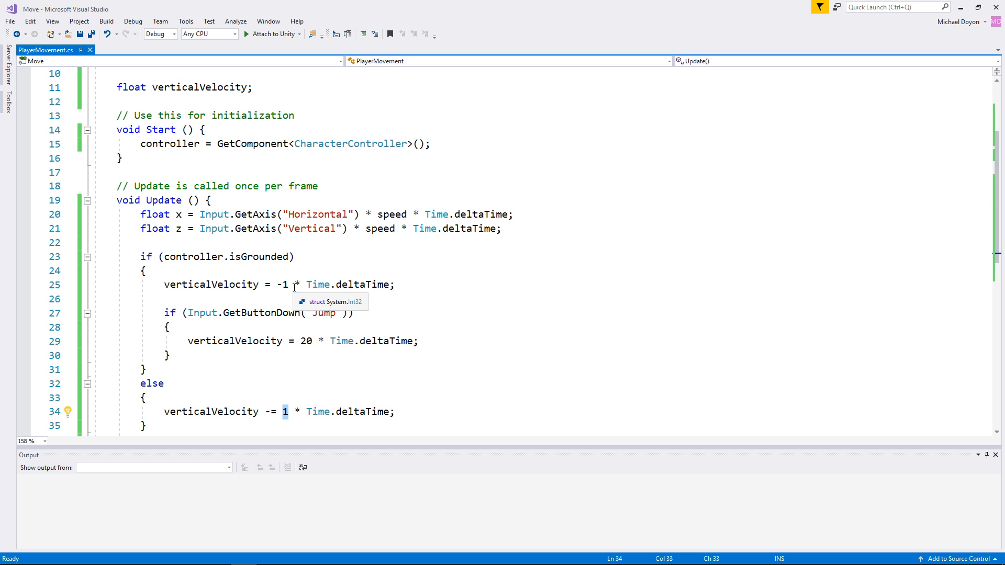